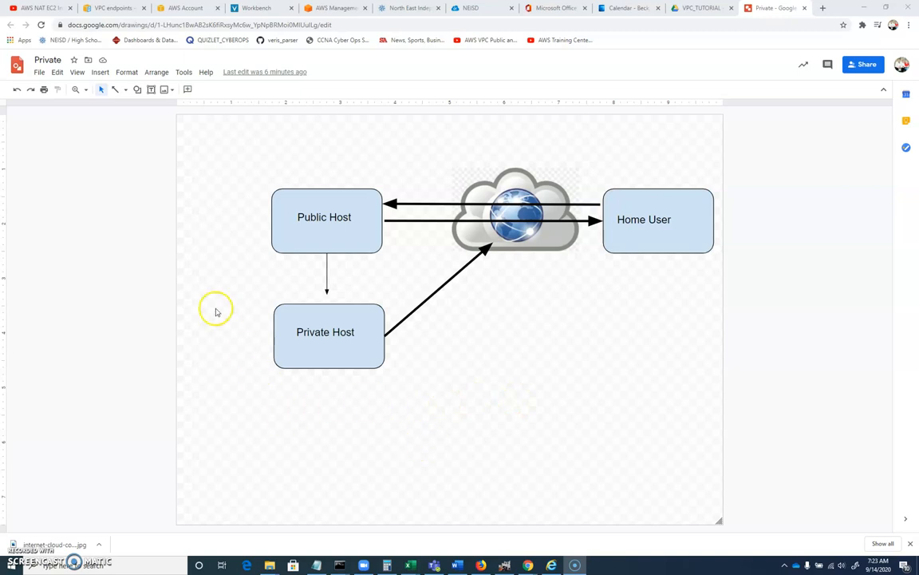
mouse_move(274, 217)
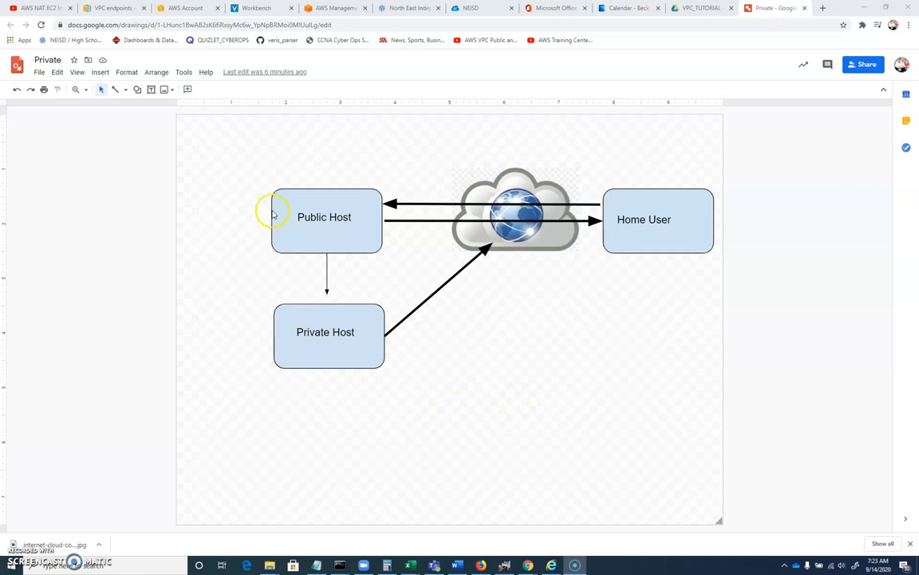
mouse_move(291, 351)
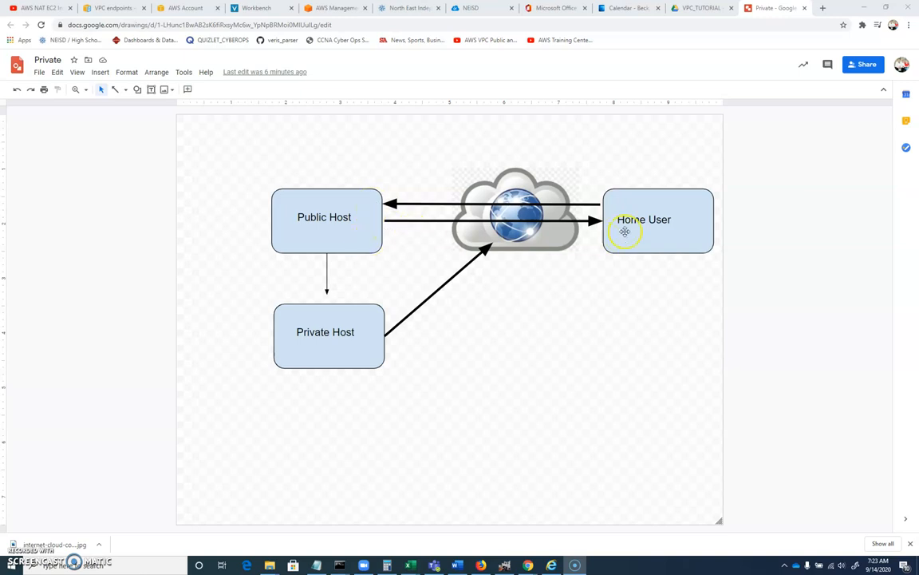
mouse_move(386, 214)
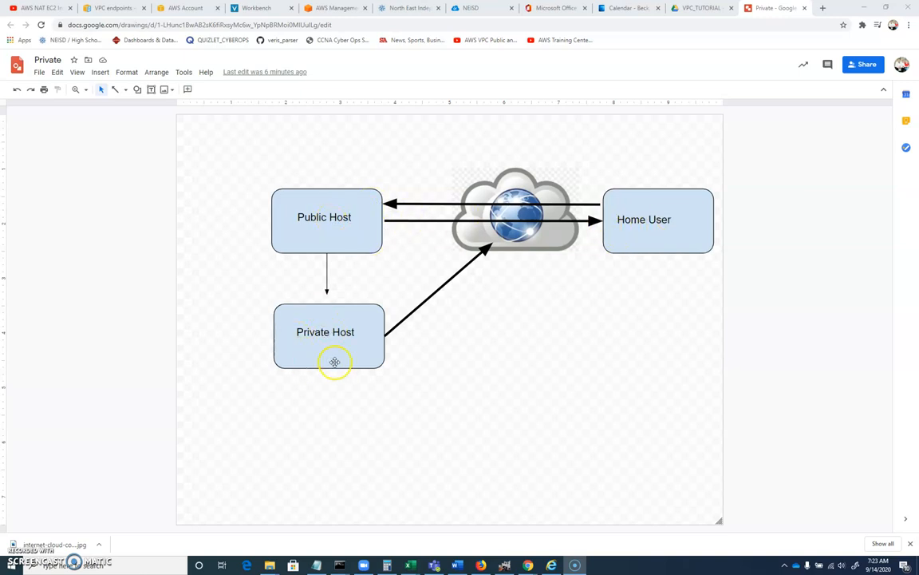
mouse_move(305, 339)
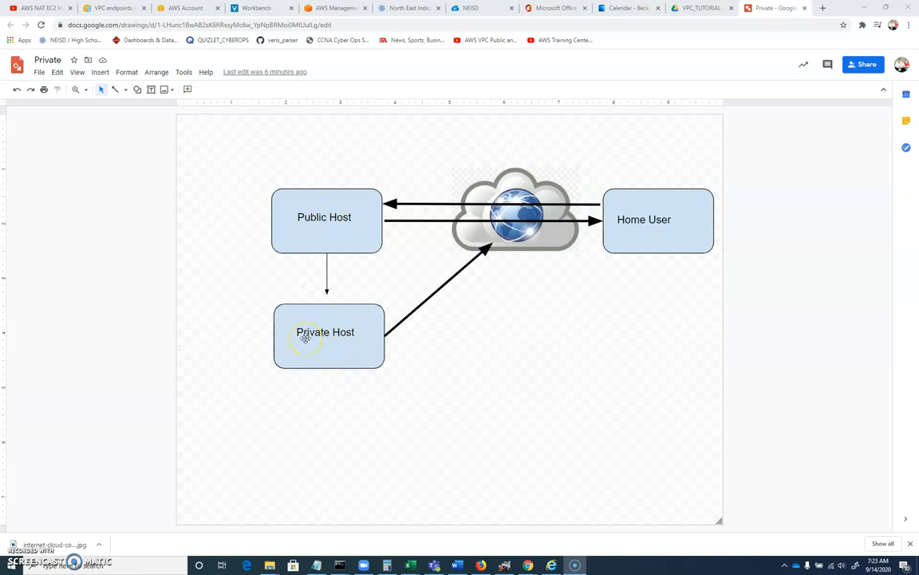
mouse_move(380, 336)
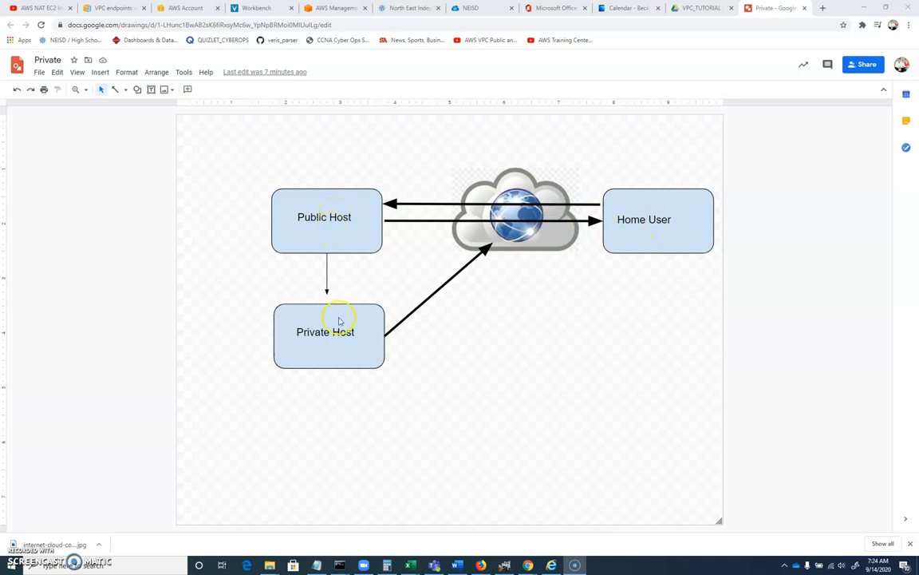
mouse_move(292, 316)
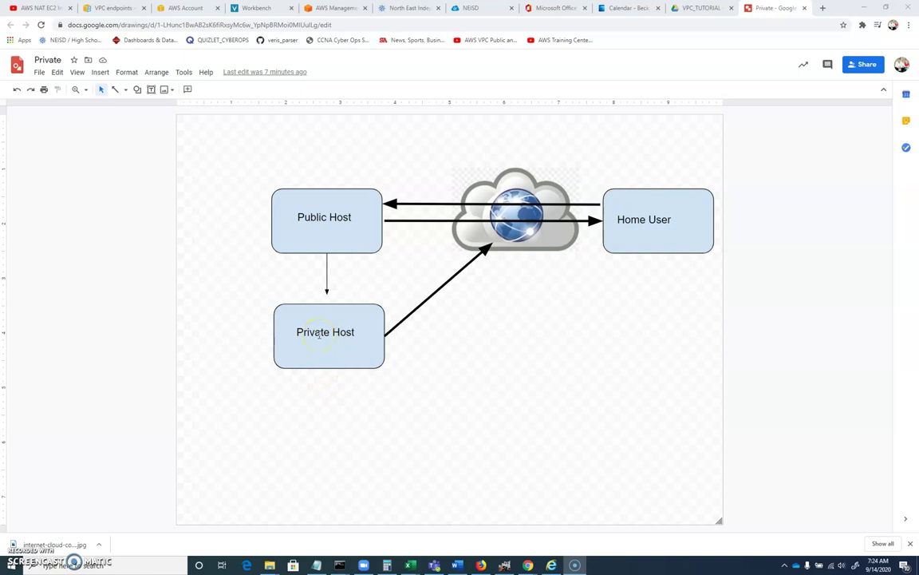
mouse_move(615, 268)
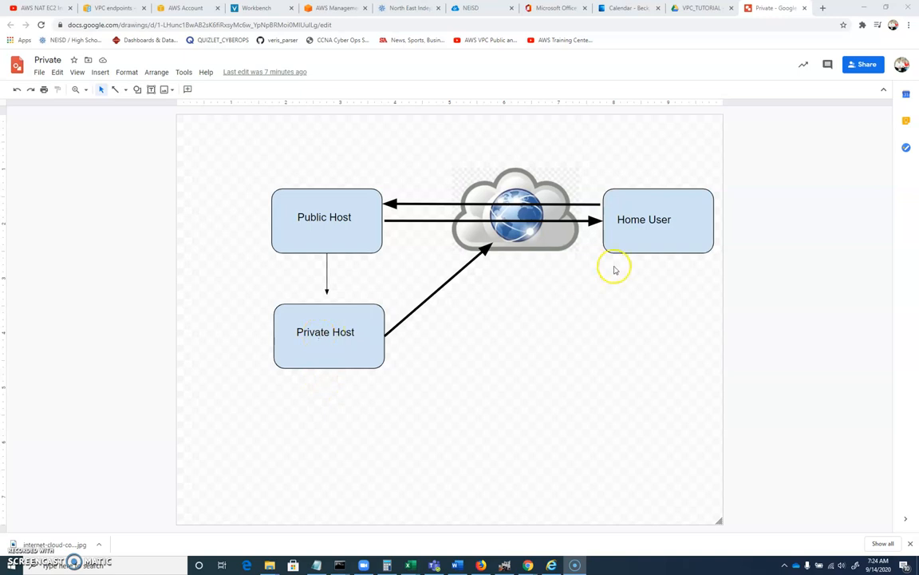
Step: Navigate from Services to the VPC service and list the existing VPCs
click(328, 6)
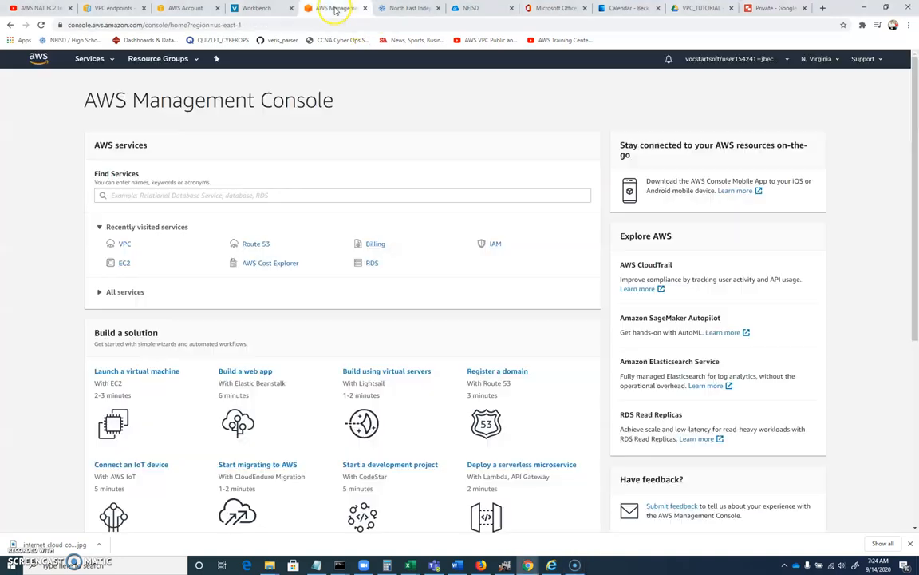
click(101, 61)
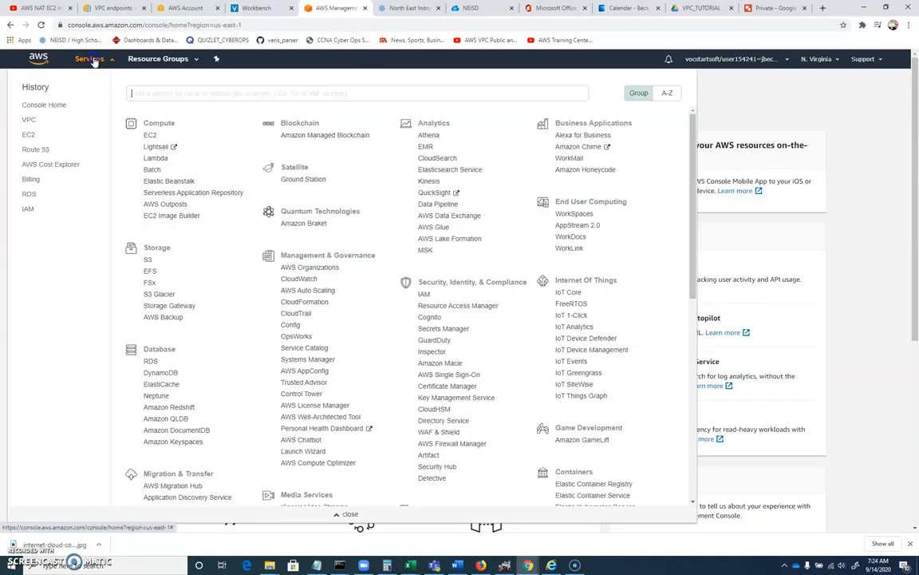
click(357, 93)
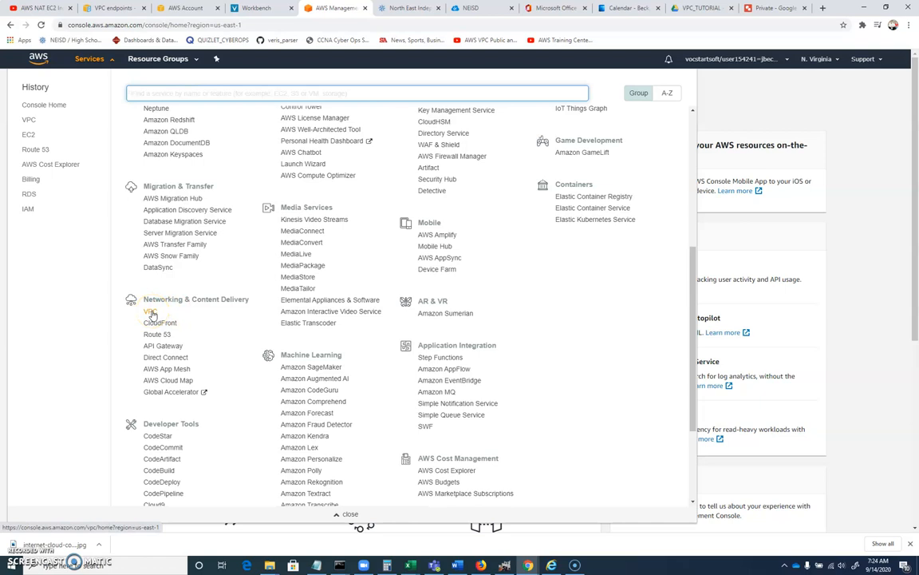
click(149, 311)
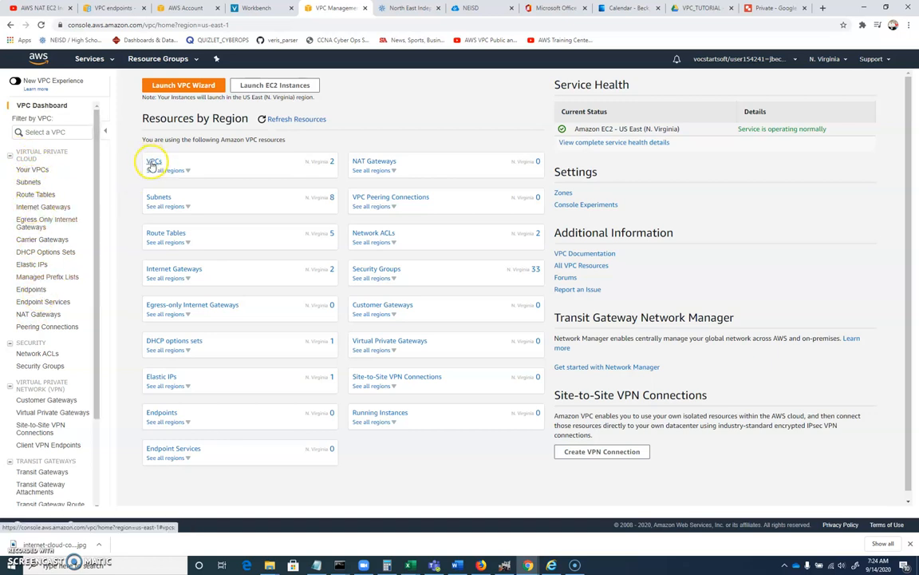
click(152, 161)
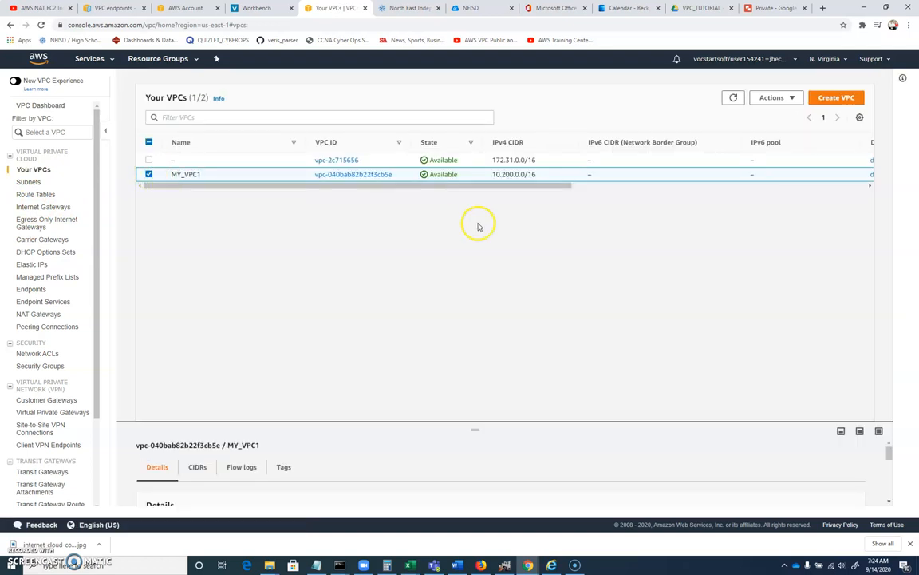
mouse_move(498, 174)
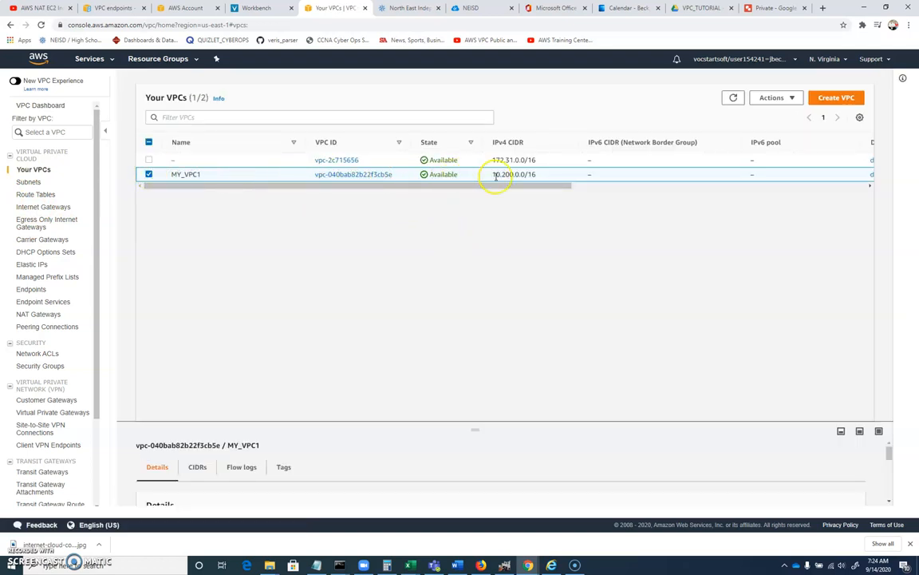
Step: Create a VPC named Beck_VPC with IPv4 CIDR 10.205.0.0/16
click(838, 97)
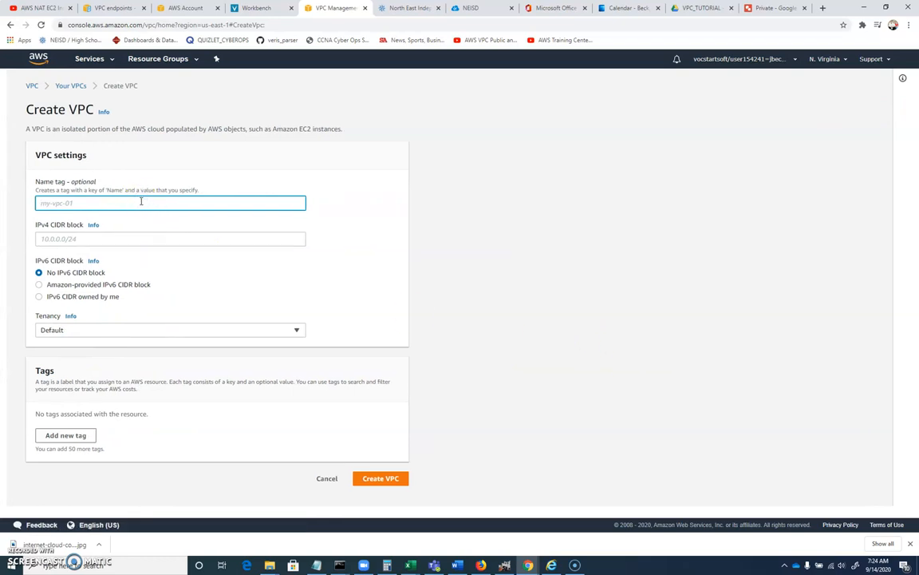
text(Beck_VPC)
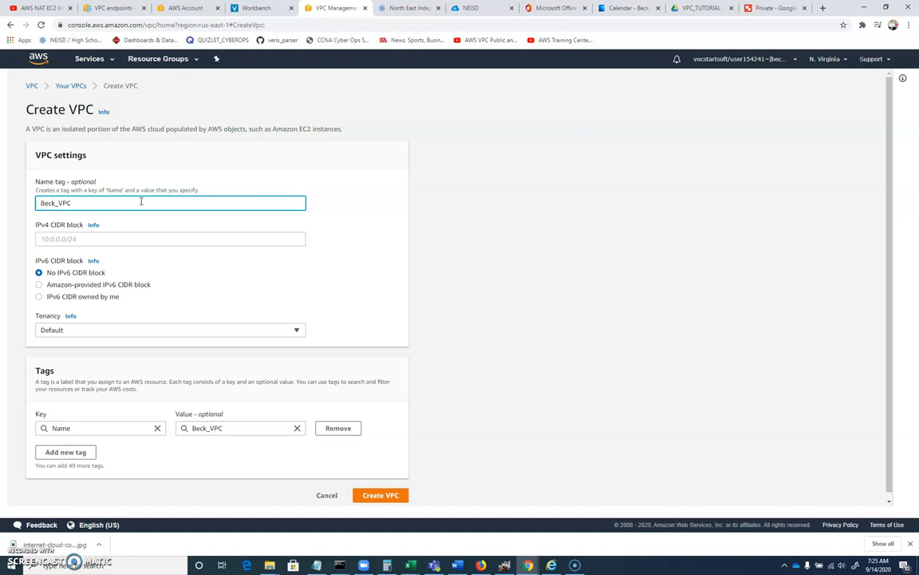
click(111, 240)
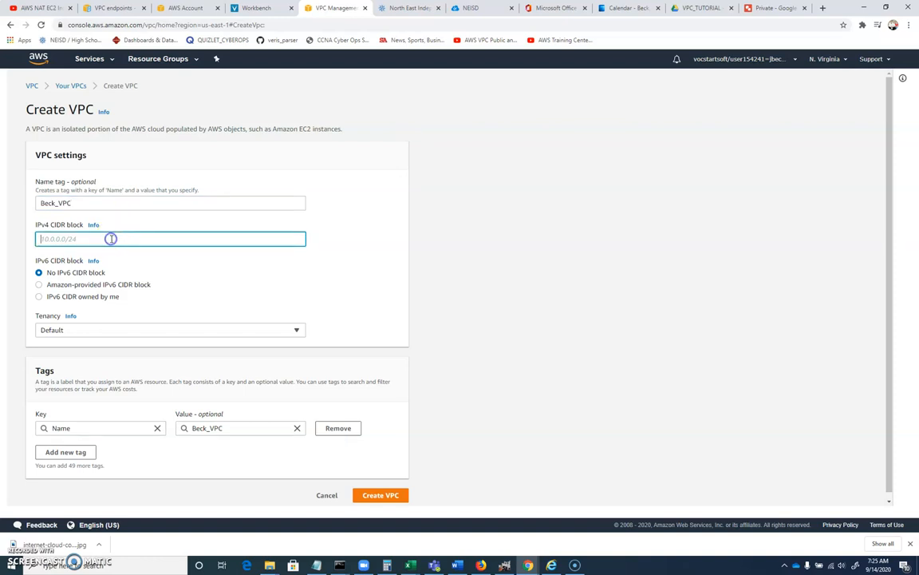
text(10.205.0.0/16)
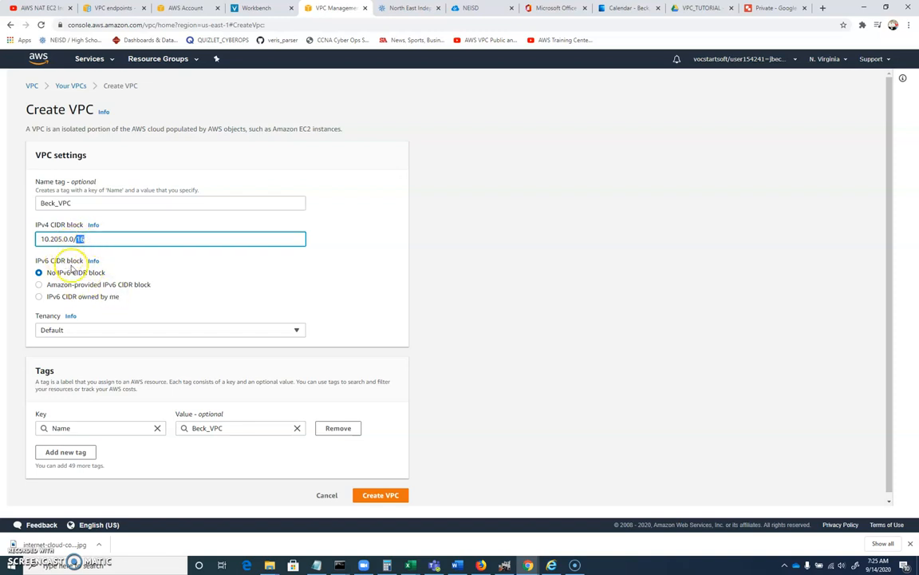
mouse_move(137, 294)
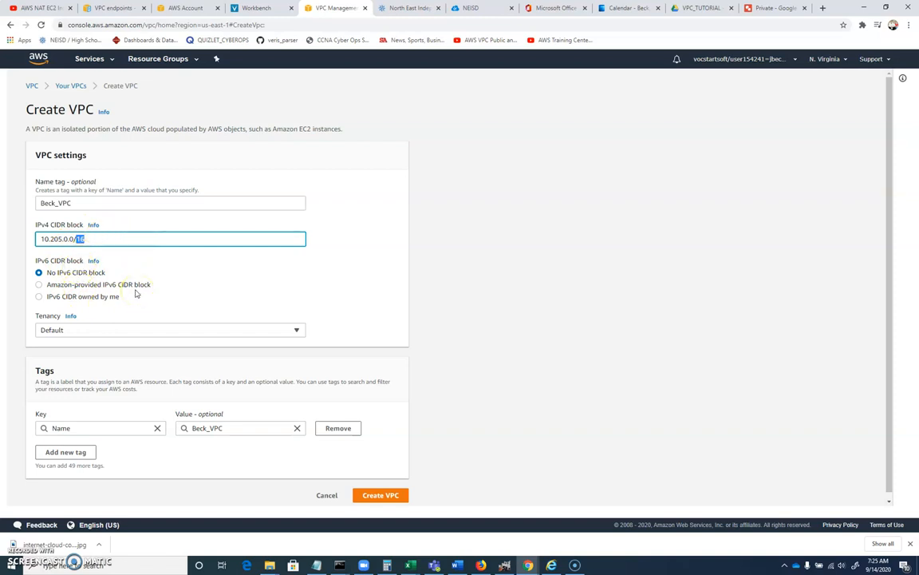
mouse_move(124, 295)
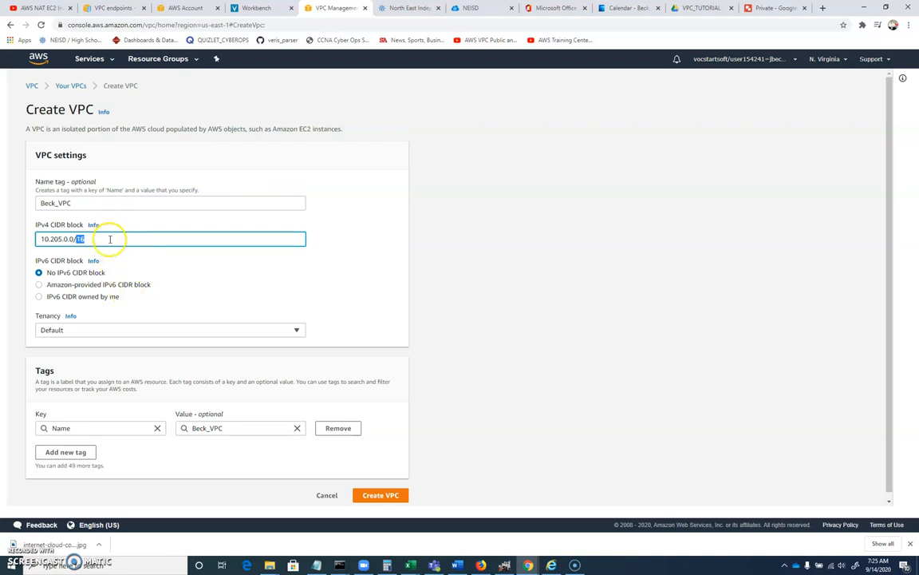
mouse_move(131, 265)
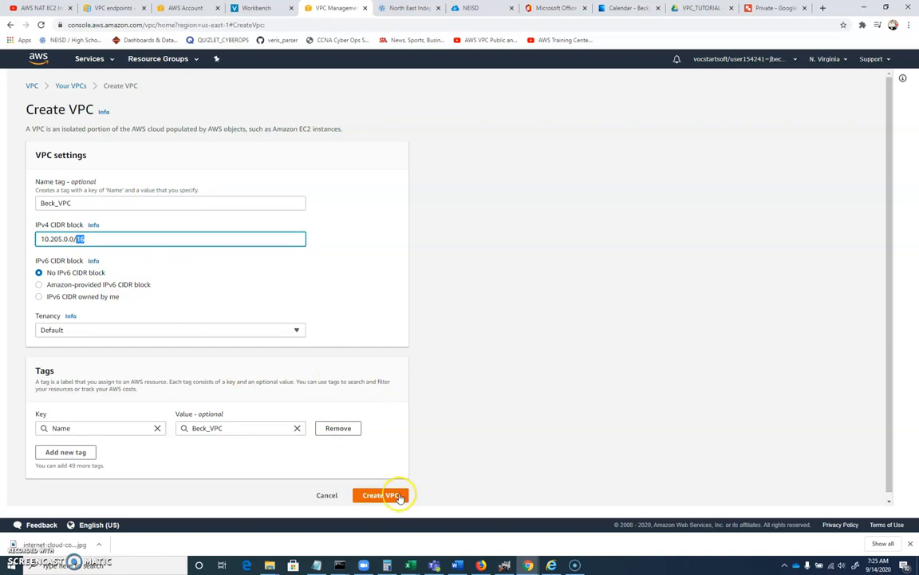
click(383, 495)
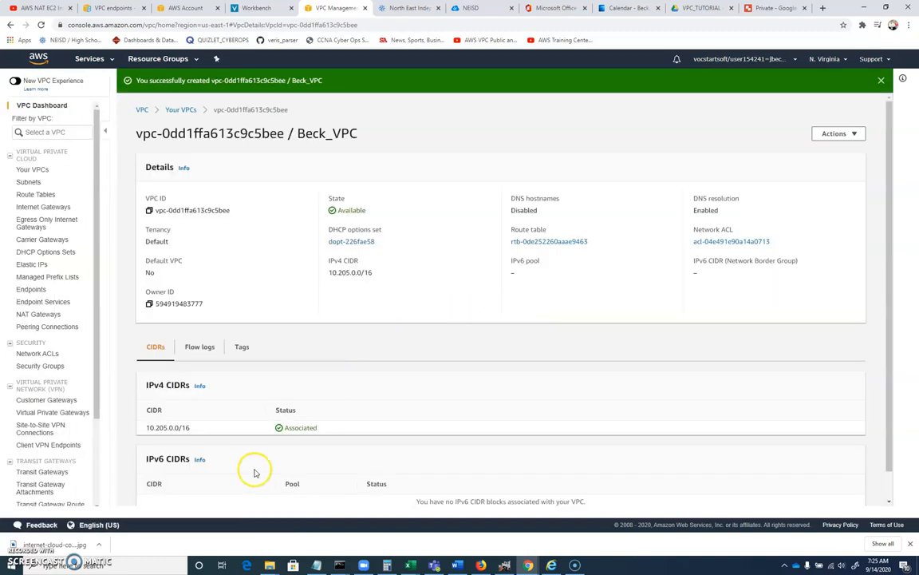
mouse_move(249, 340)
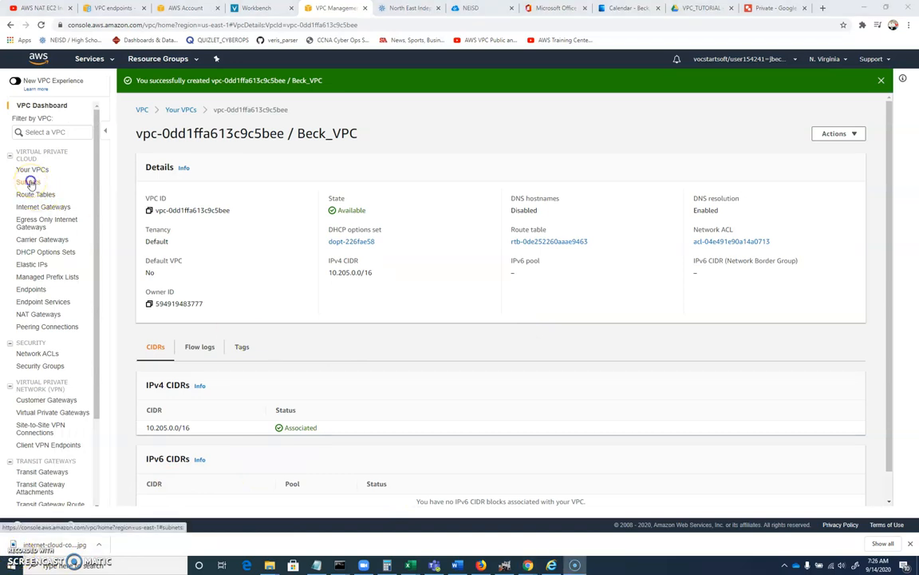
Step: Start a subnet named BeckPublic in Beck_VPC in availability zone us-east-1a
click(28, 182)
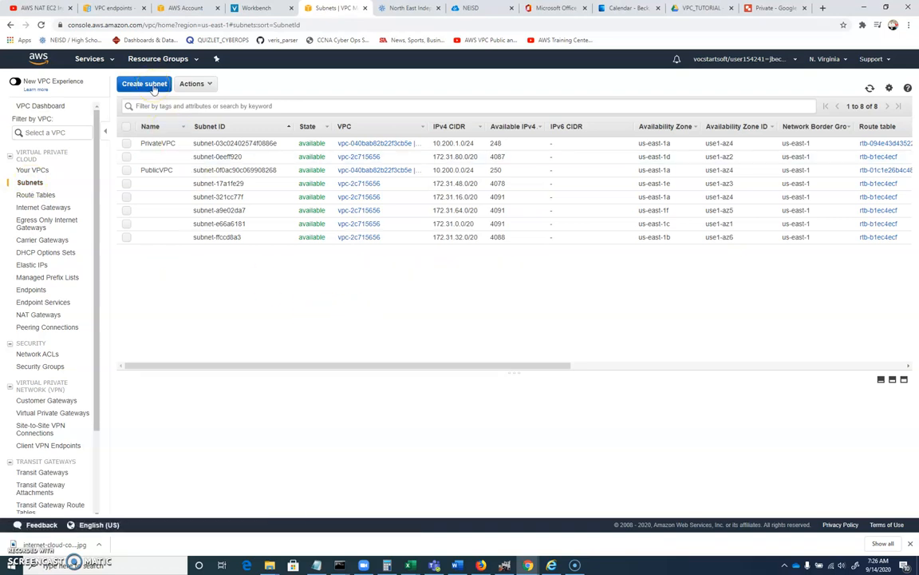
click(160, 83)
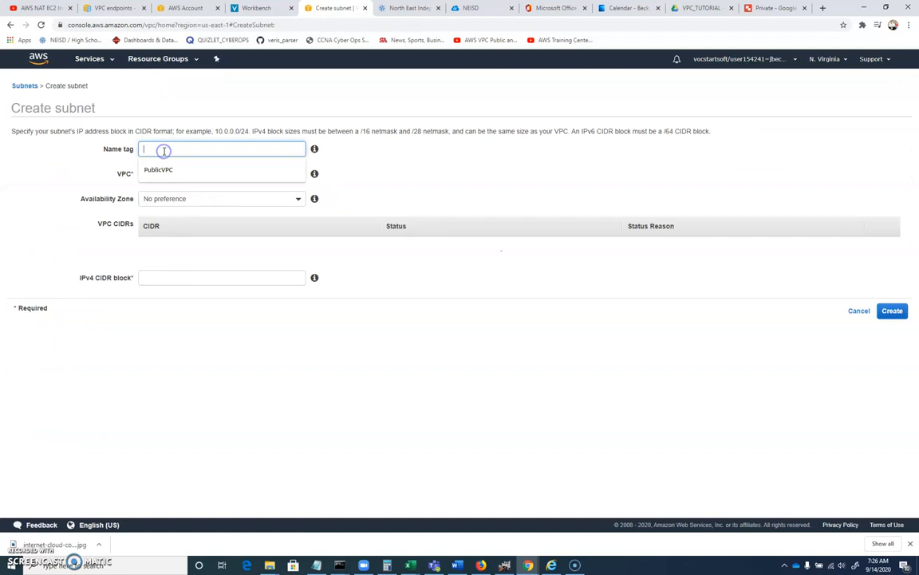
text(BeckPub)
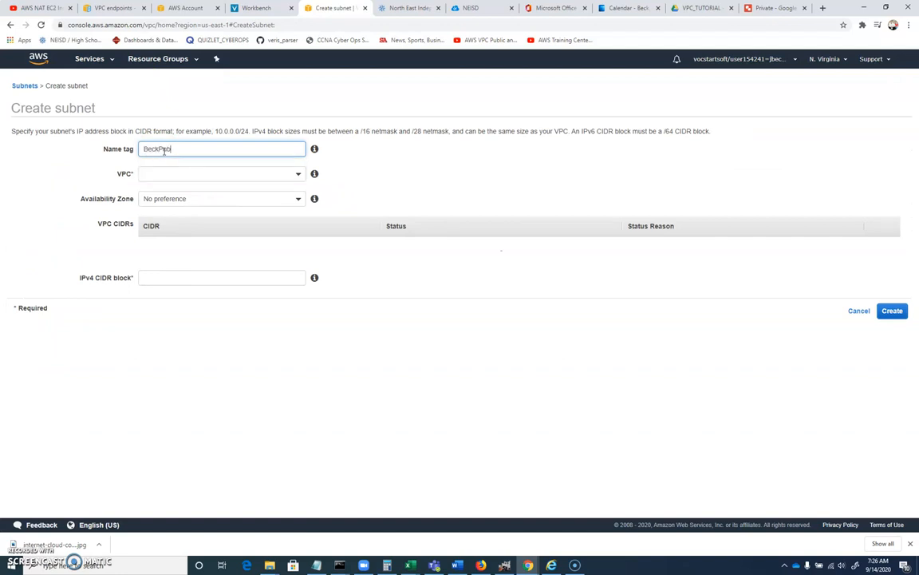
click(220, 172)
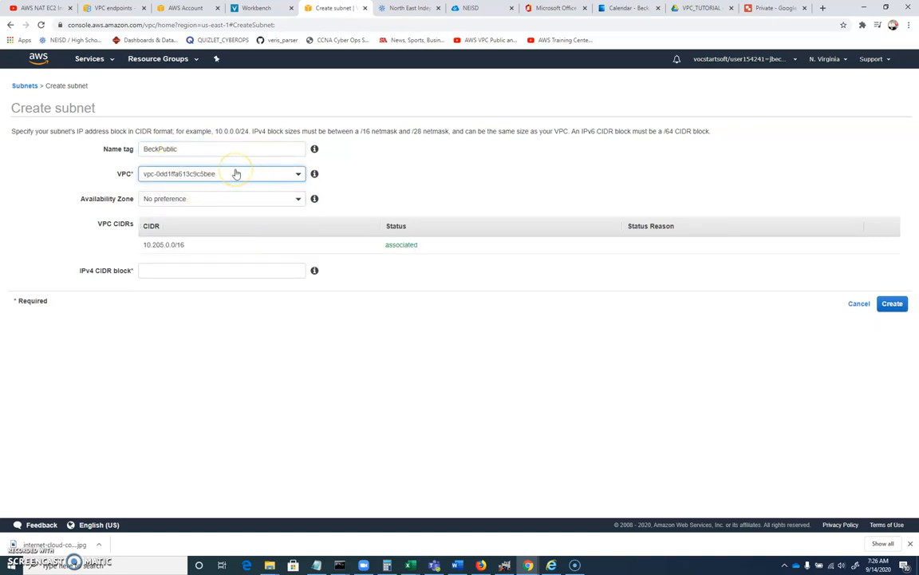
mouse_move(238, 201)
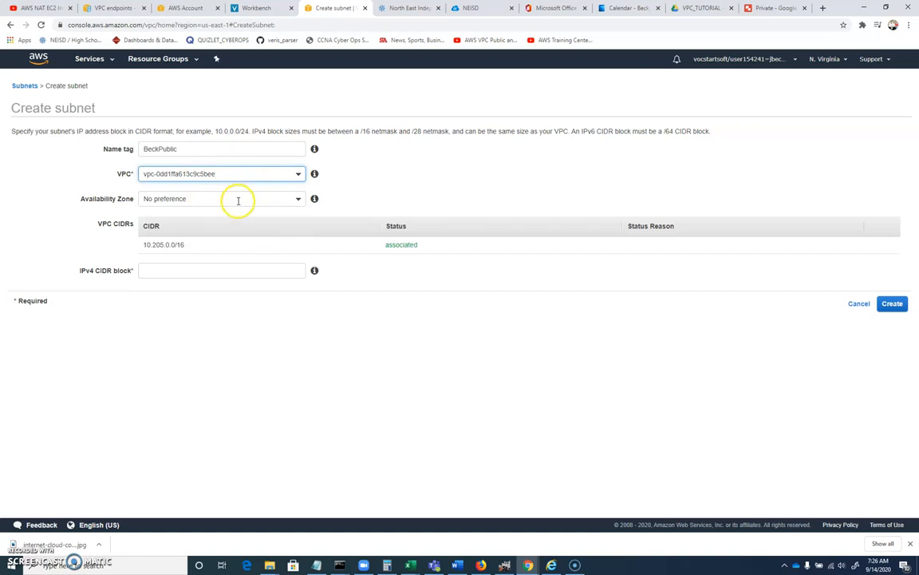
click(222, 198)
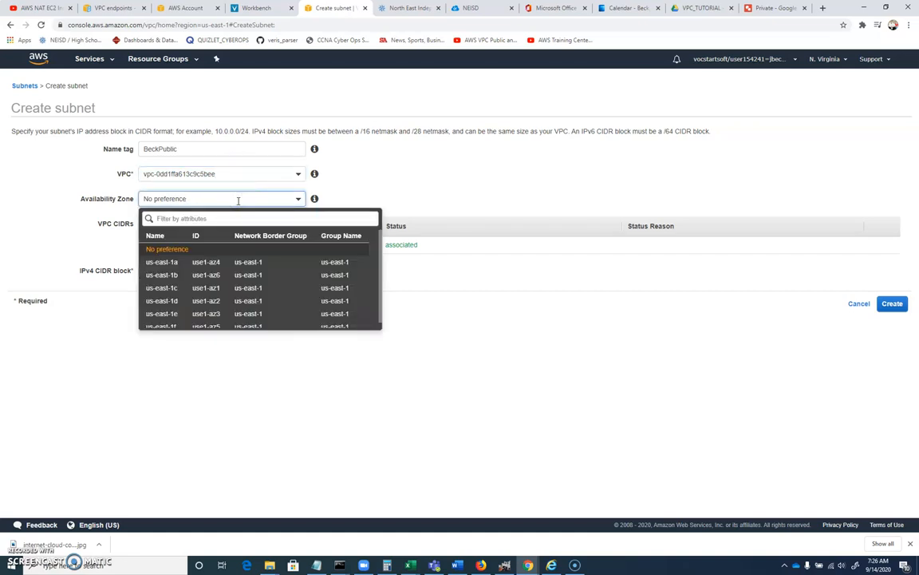
mouse_move(237, 207)
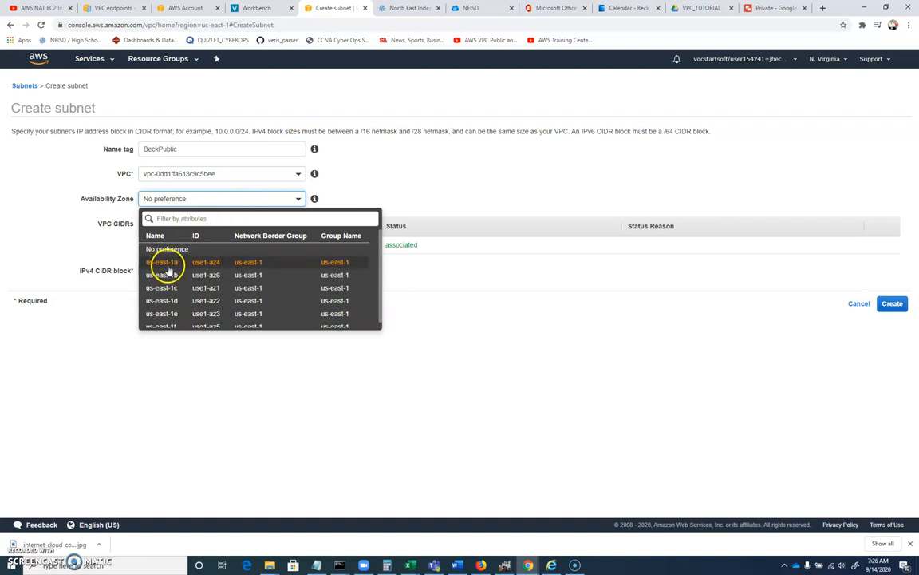
click(166, 261)
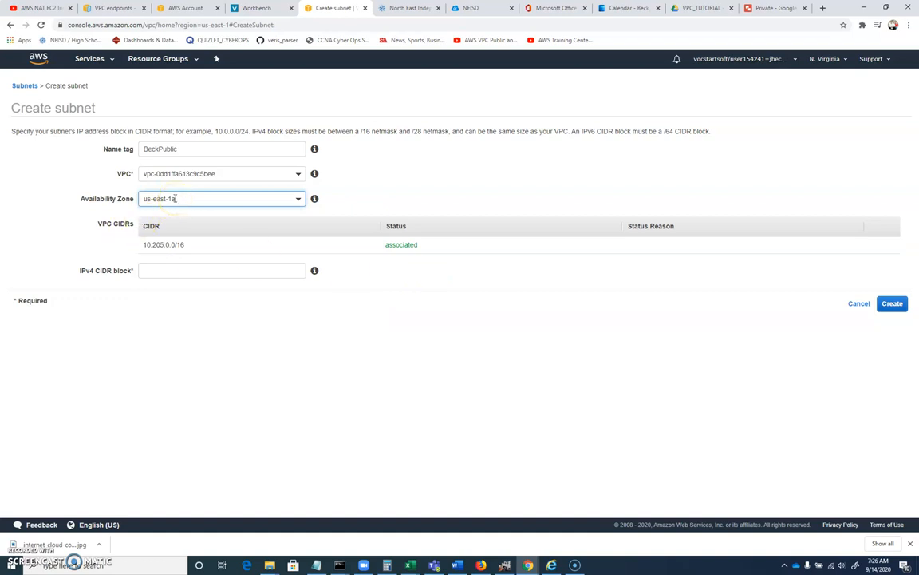
Step: Give BeckPublic the CIDR 10.205.0.0/24 and create it
click(192, 270)
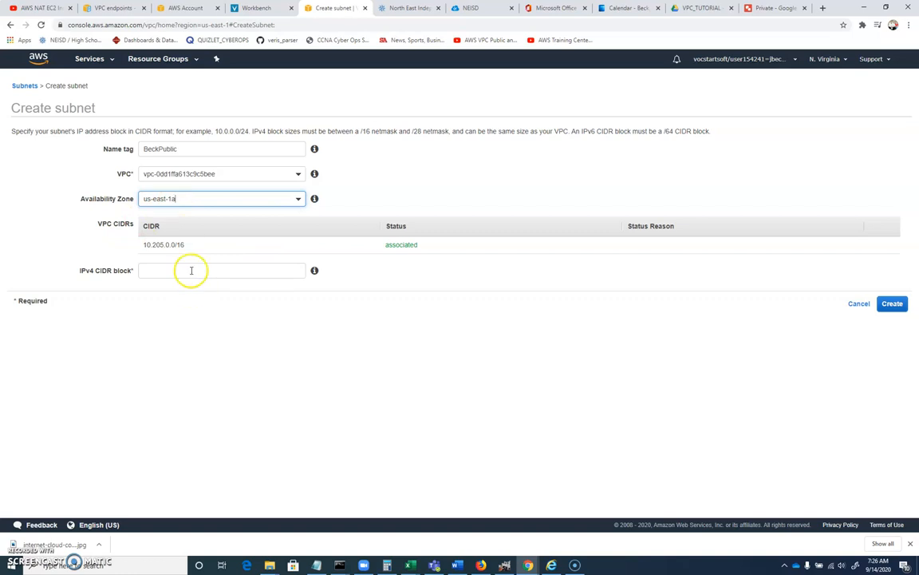
text(1)
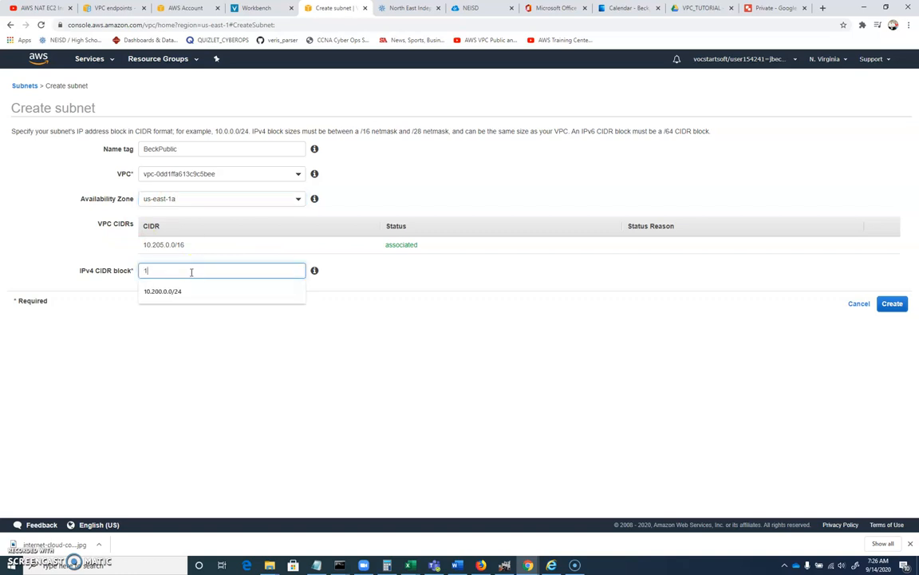
text(0.205.0.0/24)
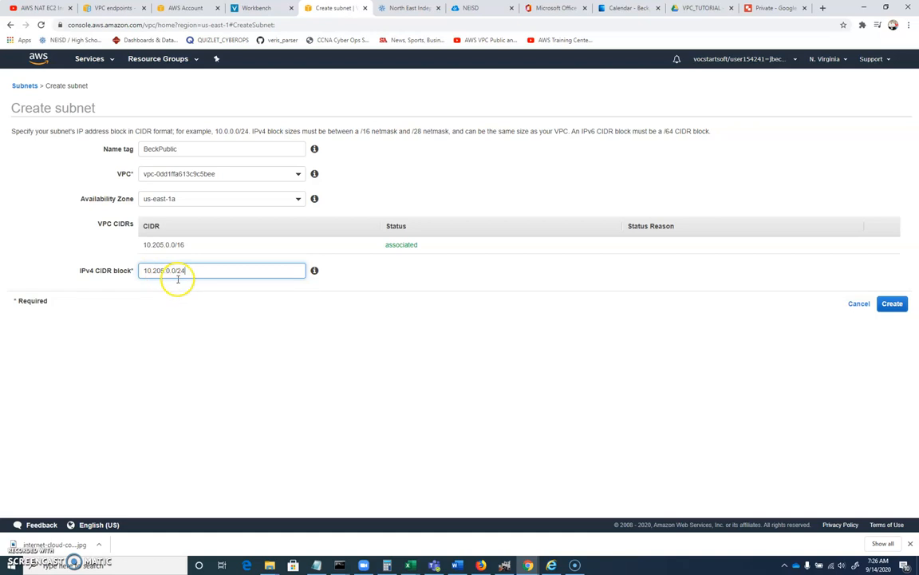
mouse_move(178, 278)
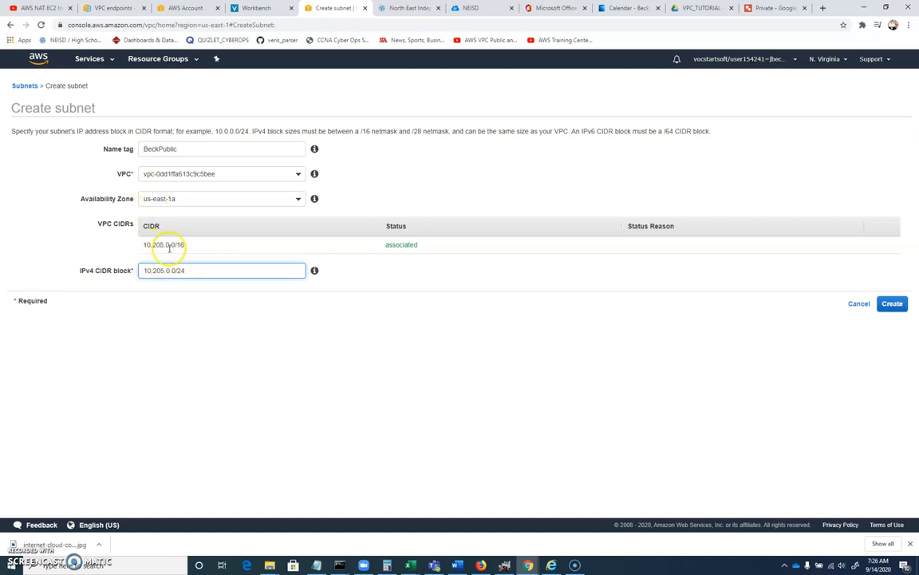
mouse_move(187, 250)
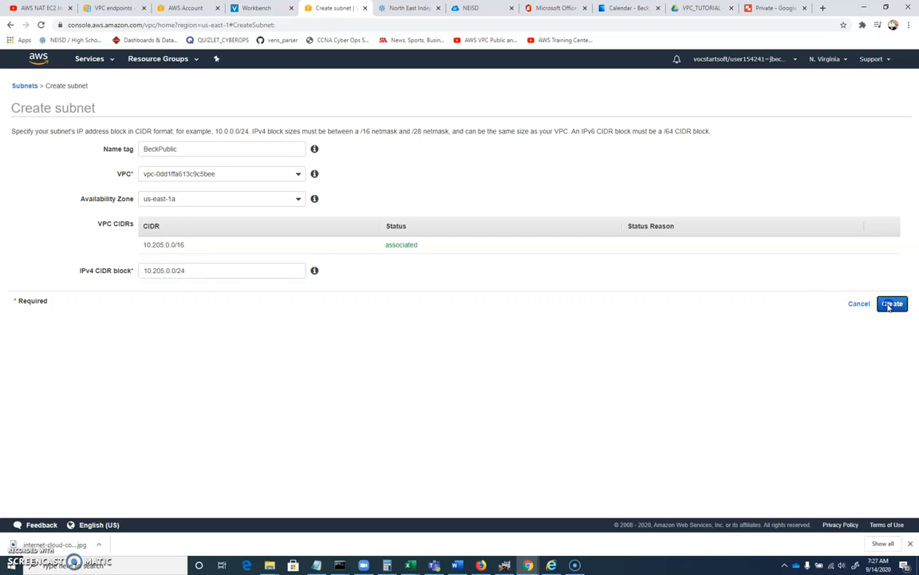
click(897, 303)
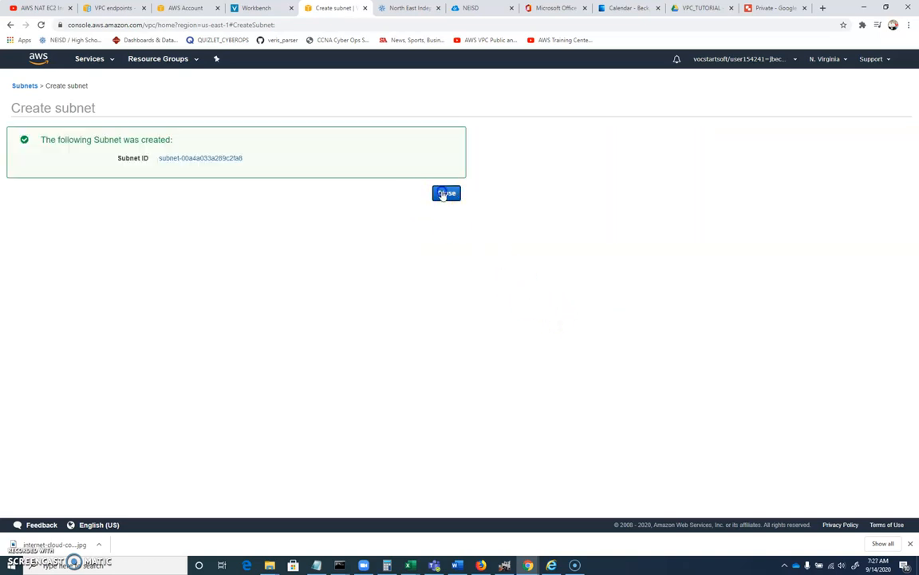
Step: Start a subnet named BeckPrivate in Beck_VPC, us-east-1a, with a first CIDR attempt that fails
click(446, 193)
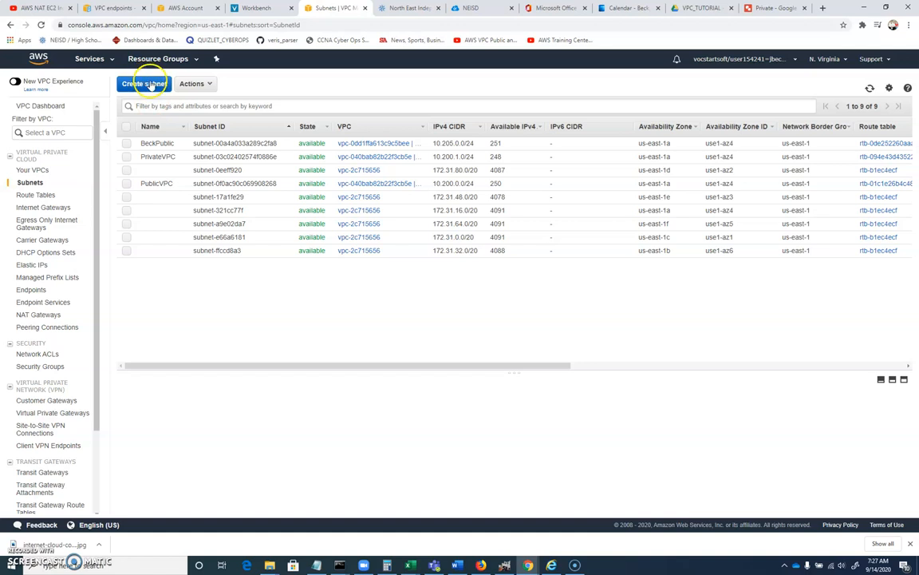
click(160, 84)
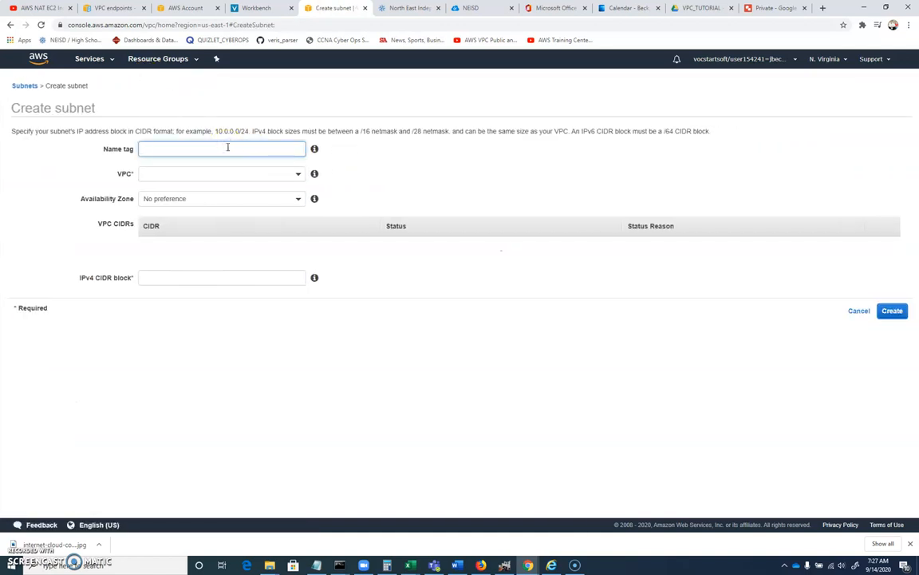
text(BeckPrivate)
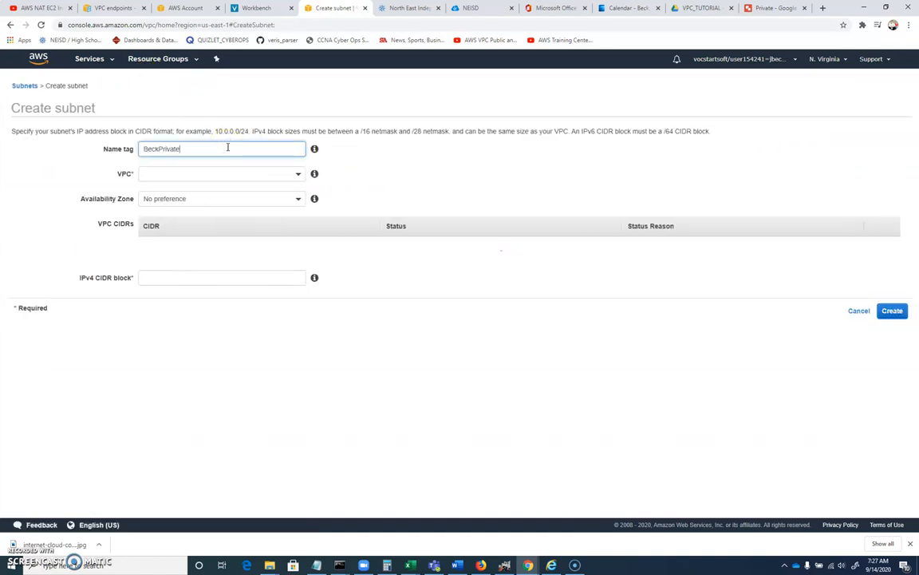
click(220, 173)
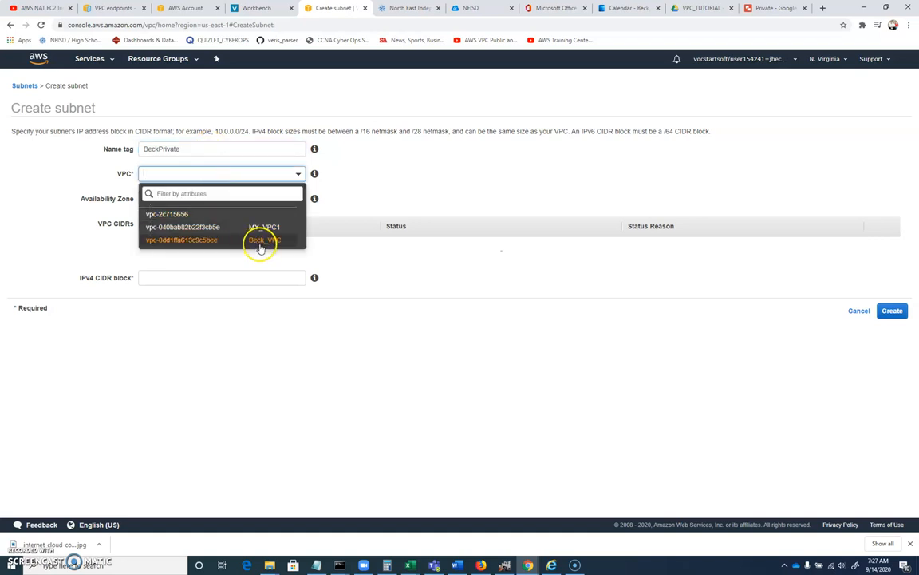
click(182, 239)
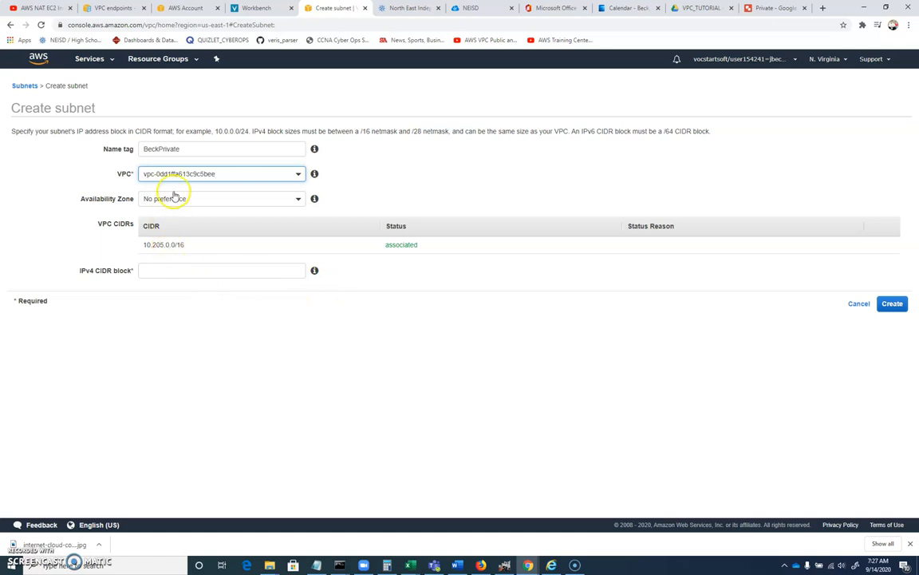
click(221, 198)
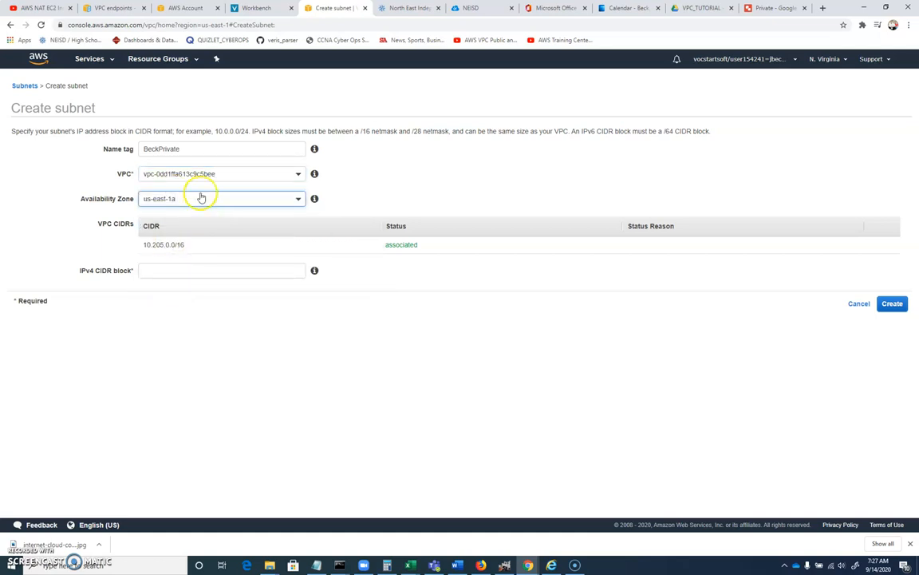
click(220, 270)
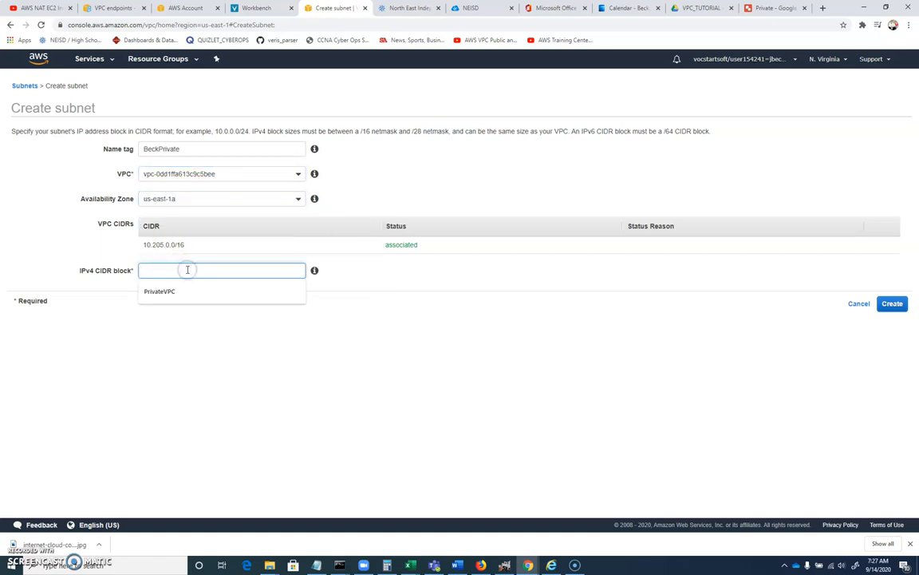
text(10.206.0.0/24)
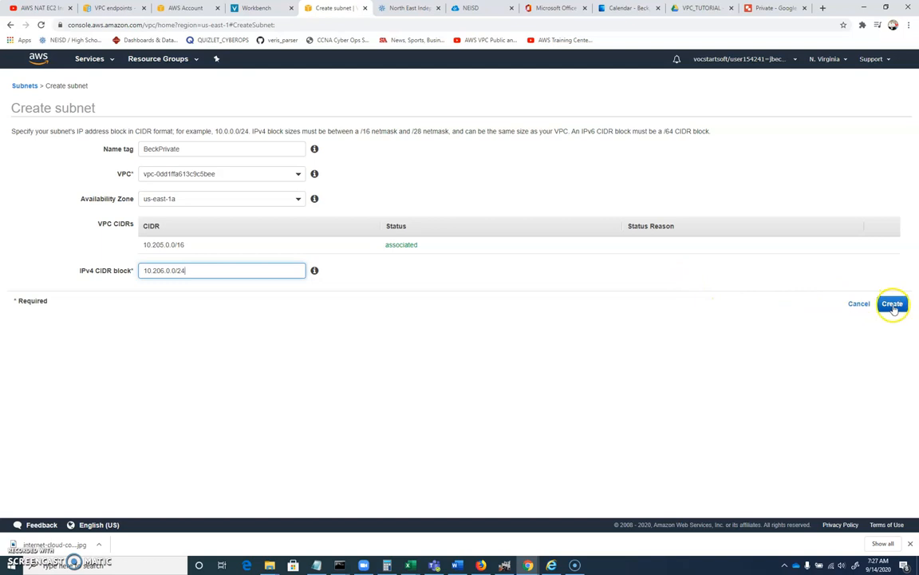
click(892, 303)
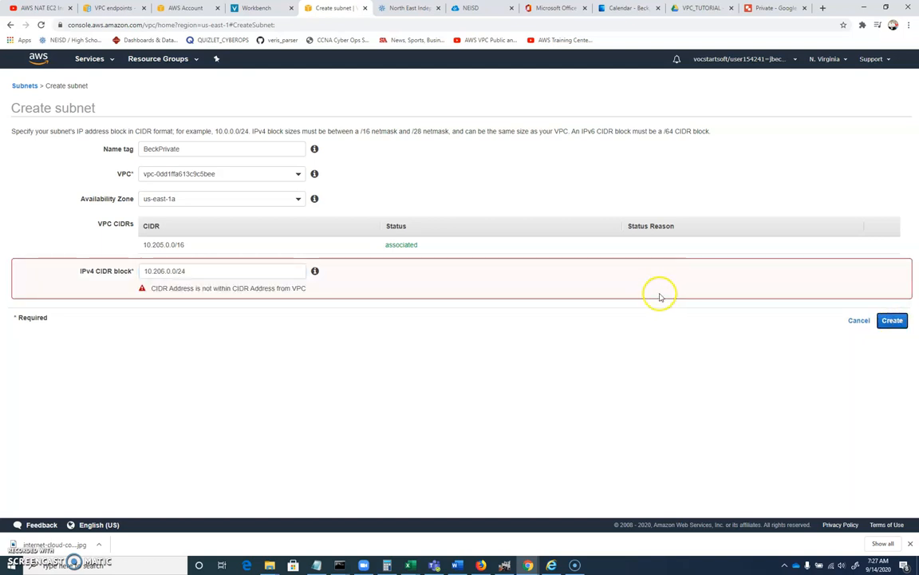
mouse_move(395, 352)
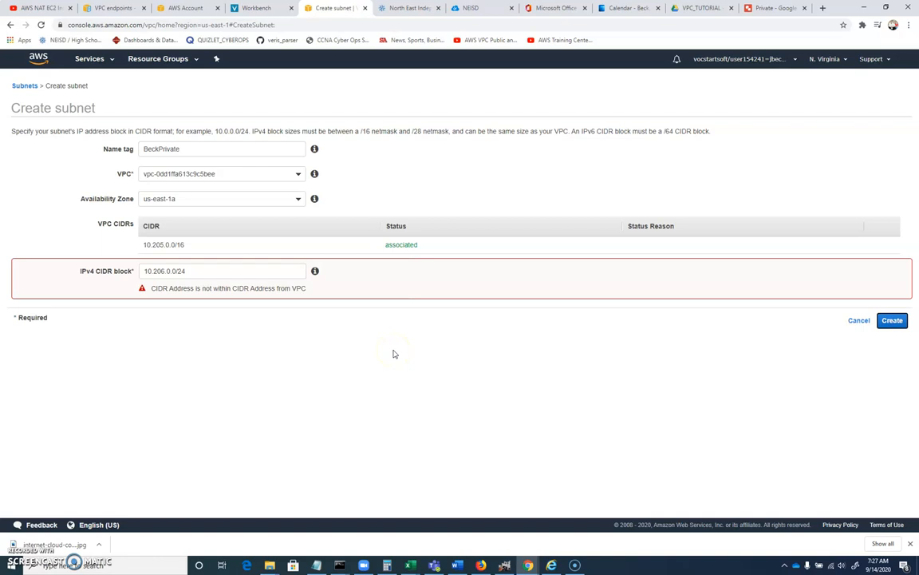
mouse_move(222, 428)
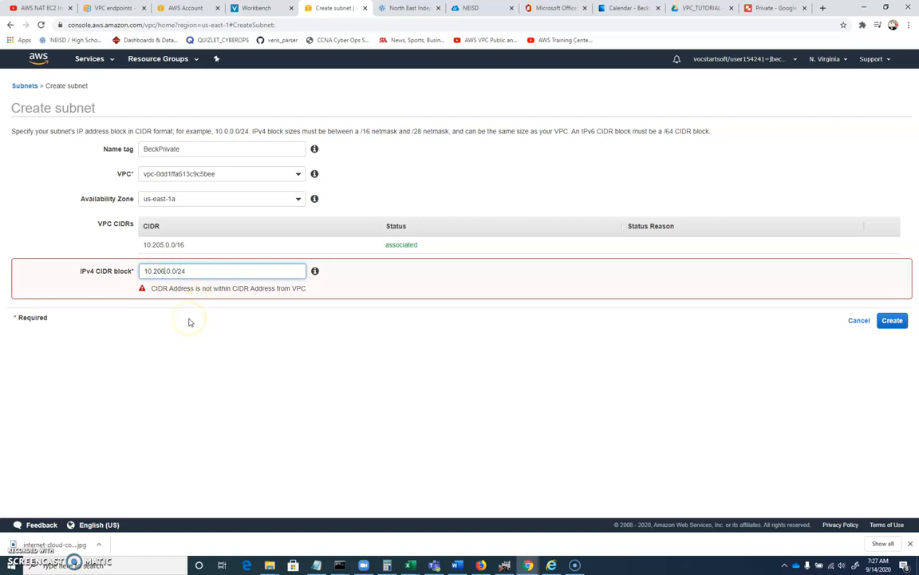
Step: Correct the CIDR to 10.205.1.0/24 and create the BeckPrivate subnet
text(10.205.0.0/24)
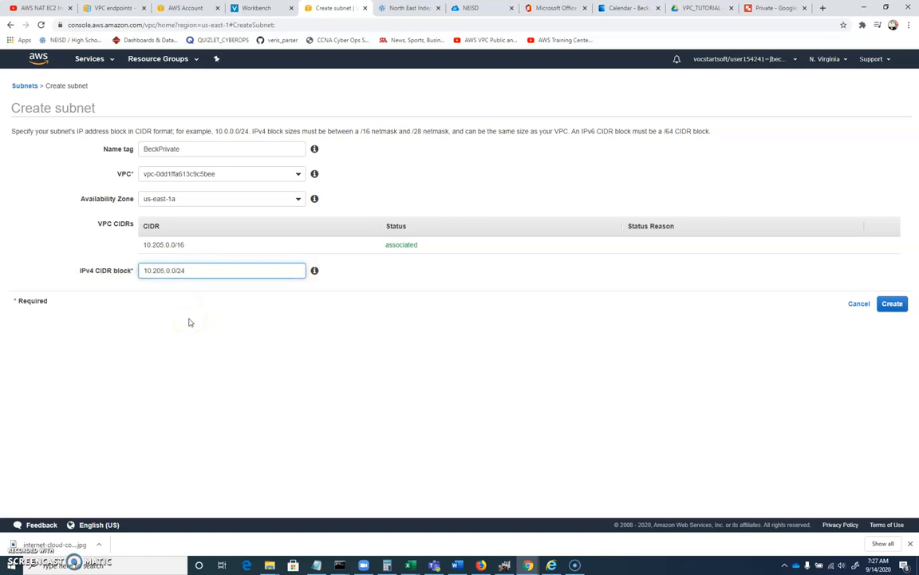
click(168, 270)
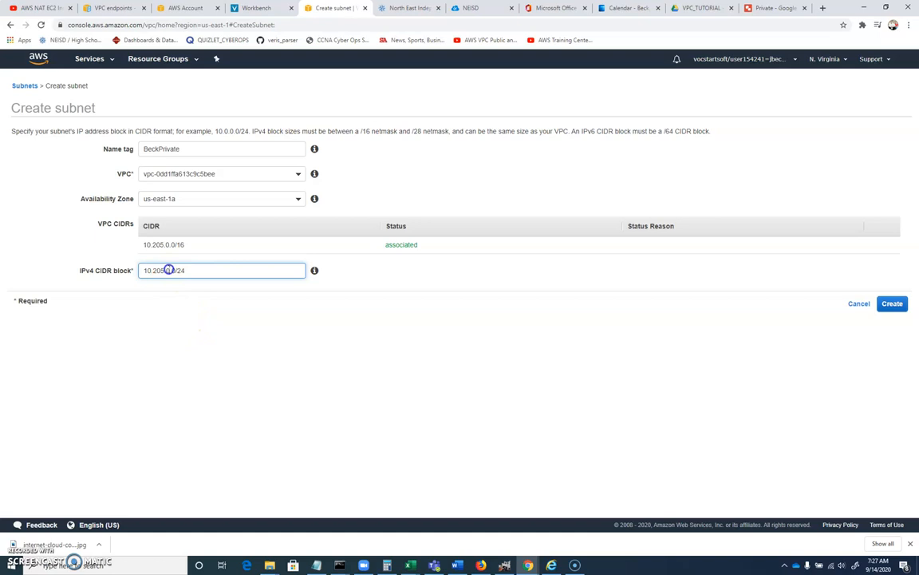
text(1)
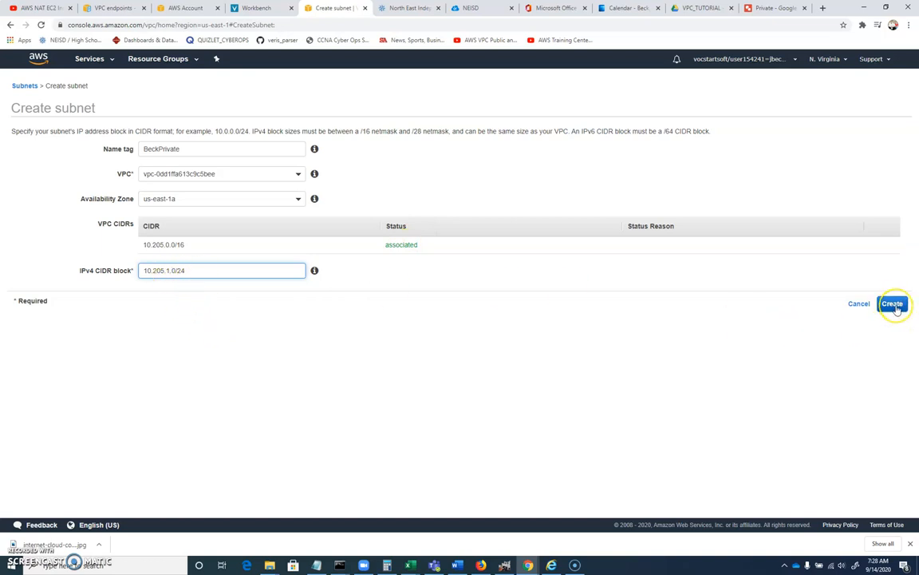
click(894, 303)
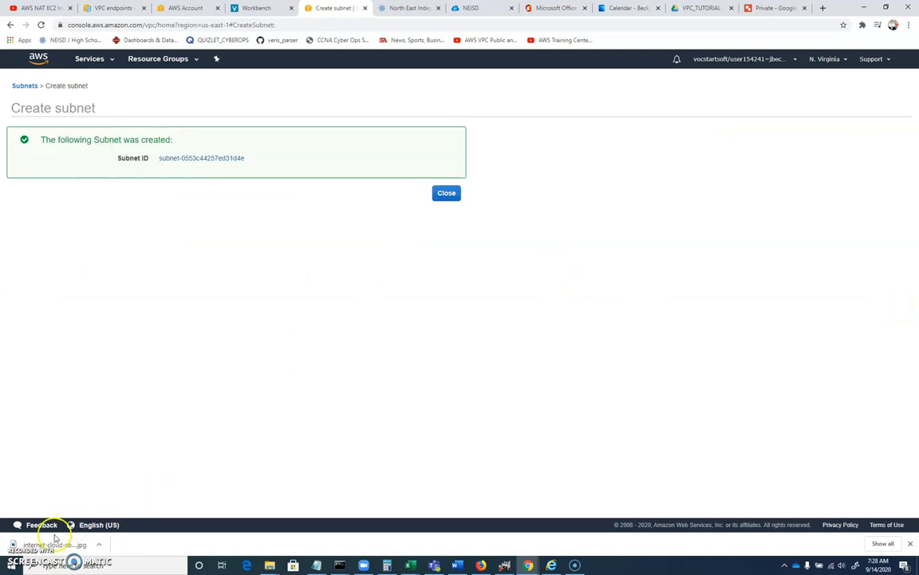
click(445, 191)
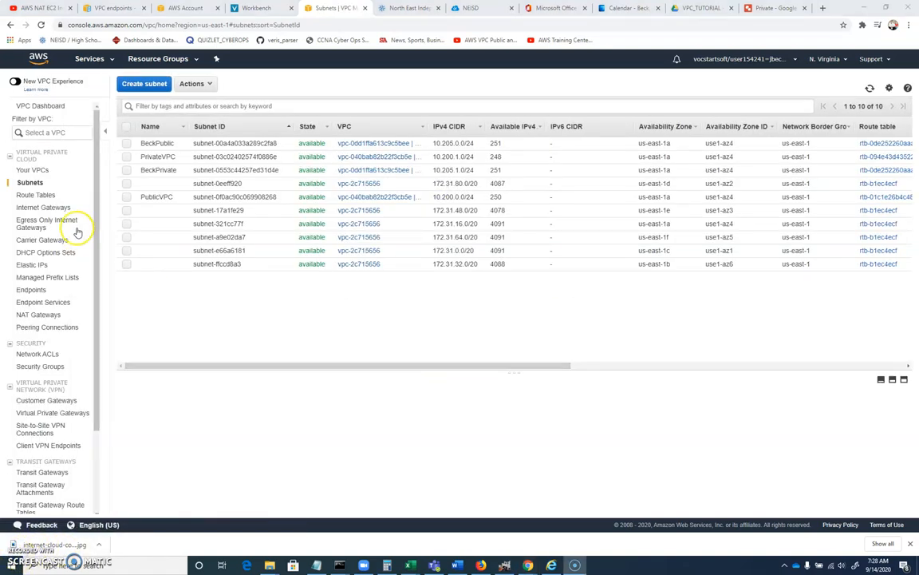
mouse_move(48, 195)
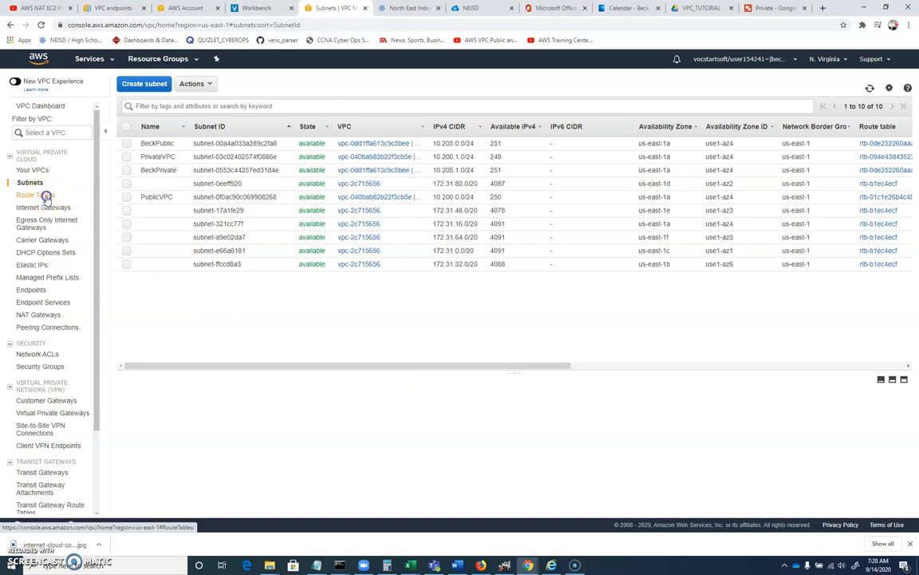
Step: Start a route table named BeckPublicRT assigned to Beck_VPC
click(38, 195)
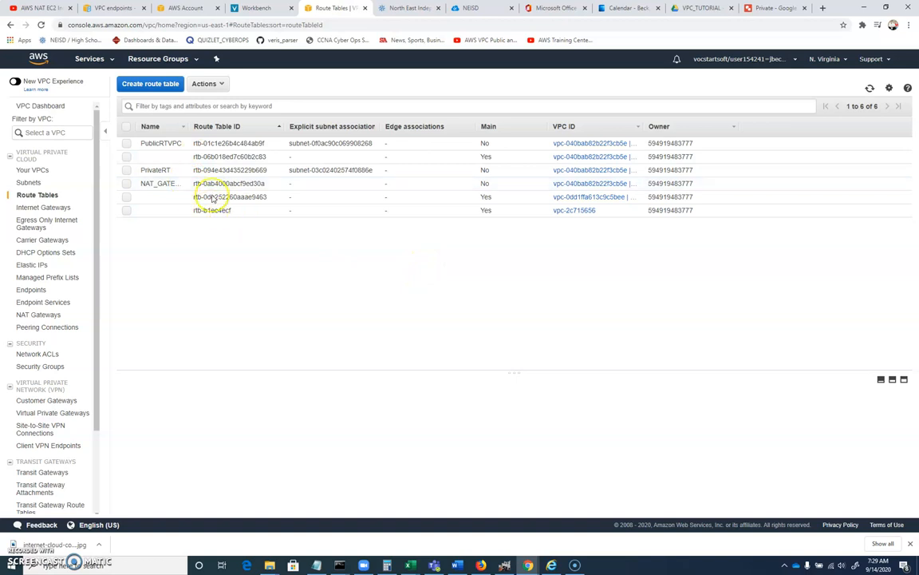
click(172, 83)
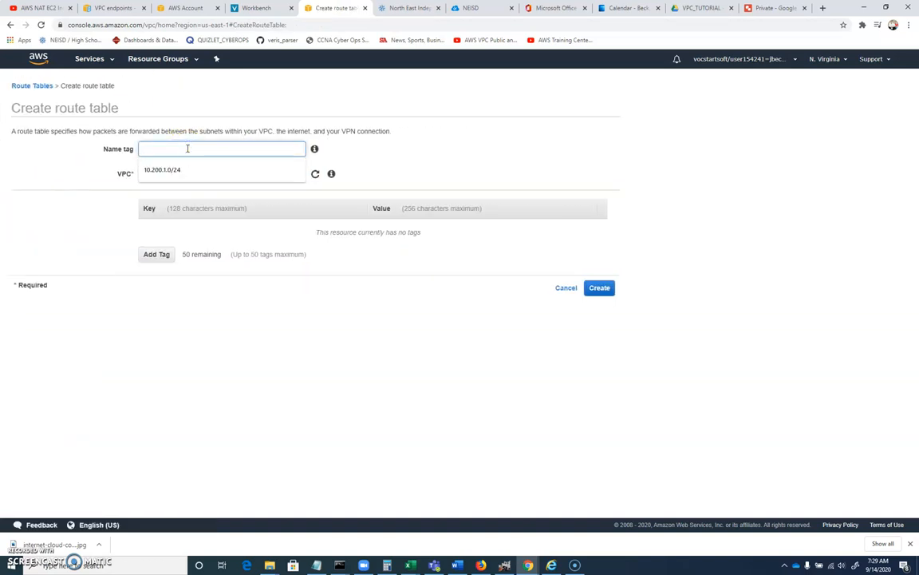
text(BeckPu)
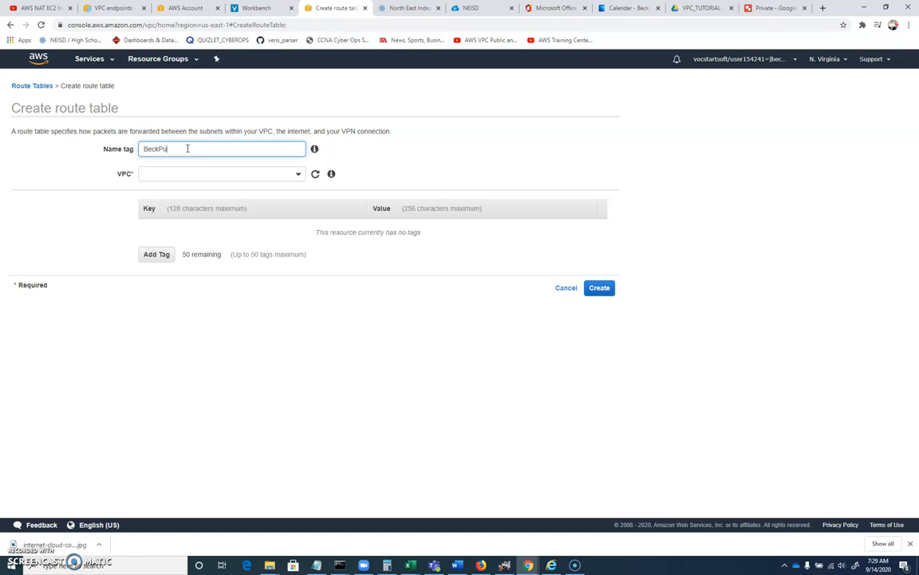
text(blic)
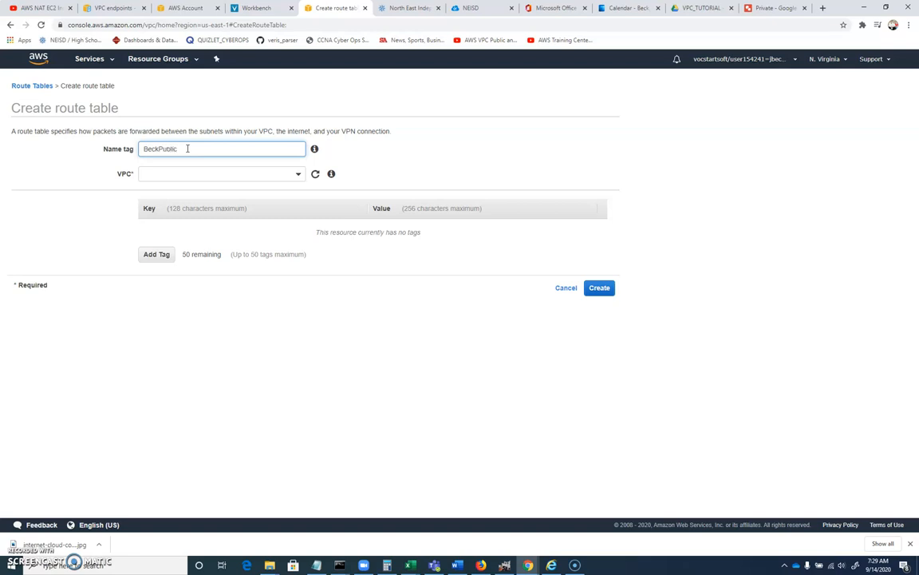
click(199, 172)
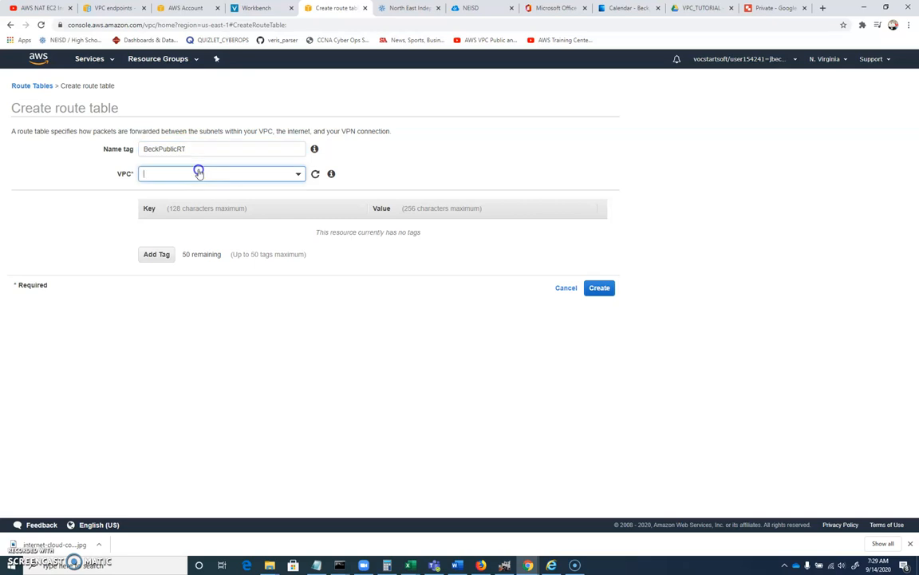
click(215, 172)
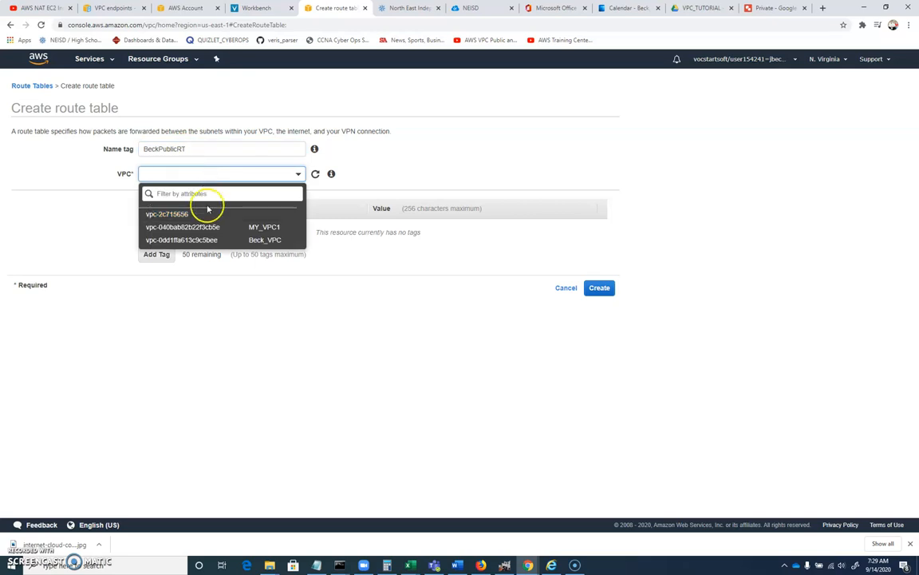
click(189, 239)
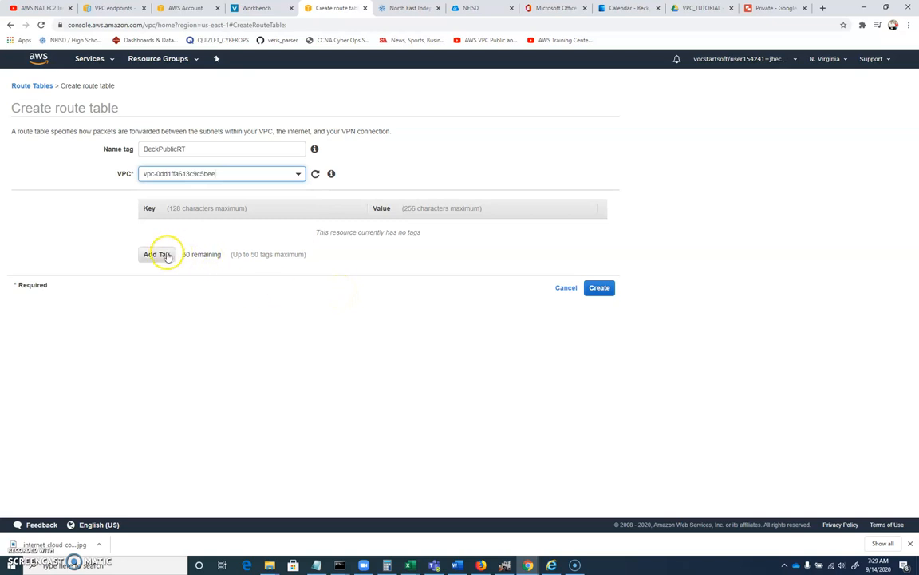
Step: Add a Name/BeckPublicRT tag and create the route table
click(156, 255)
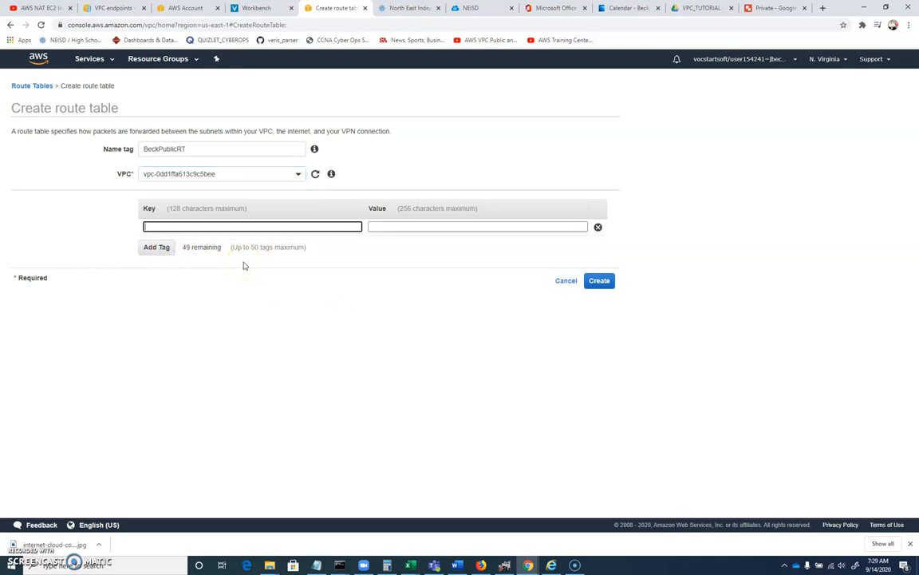
text(Name)
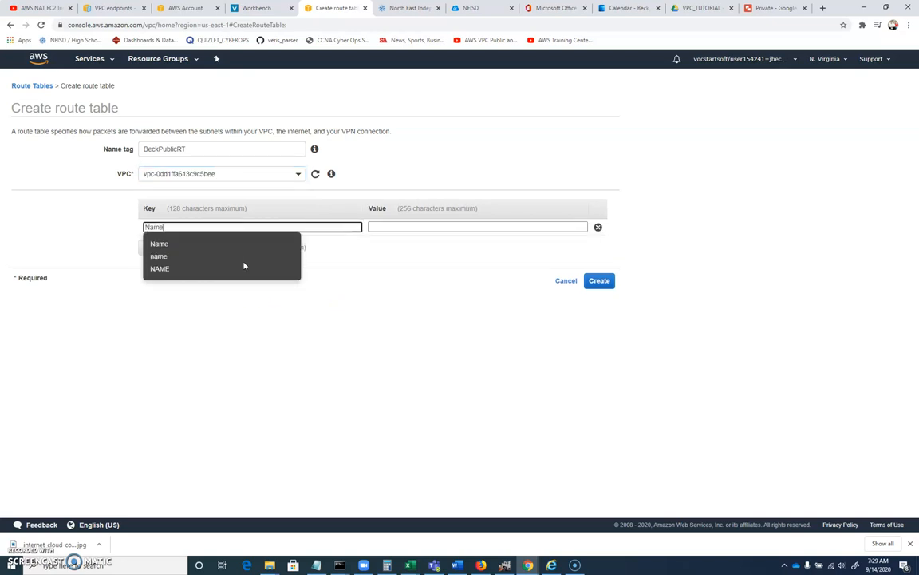
text(BeckPublicRT)
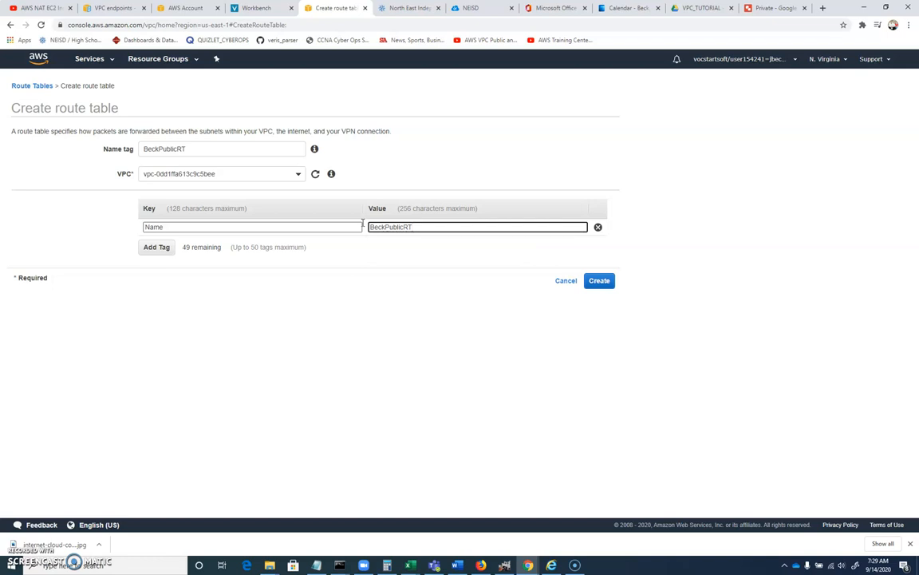
click(600, 281)
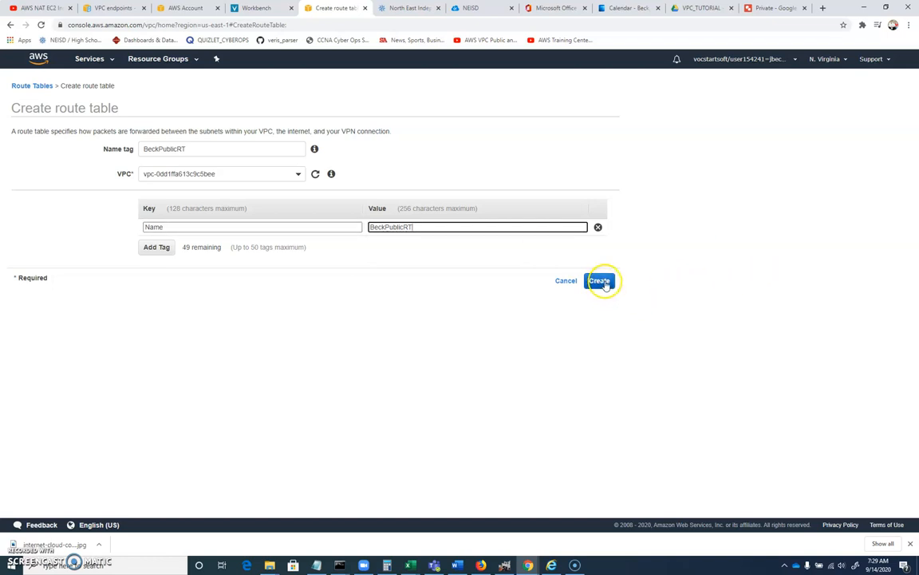
click(600, 281)
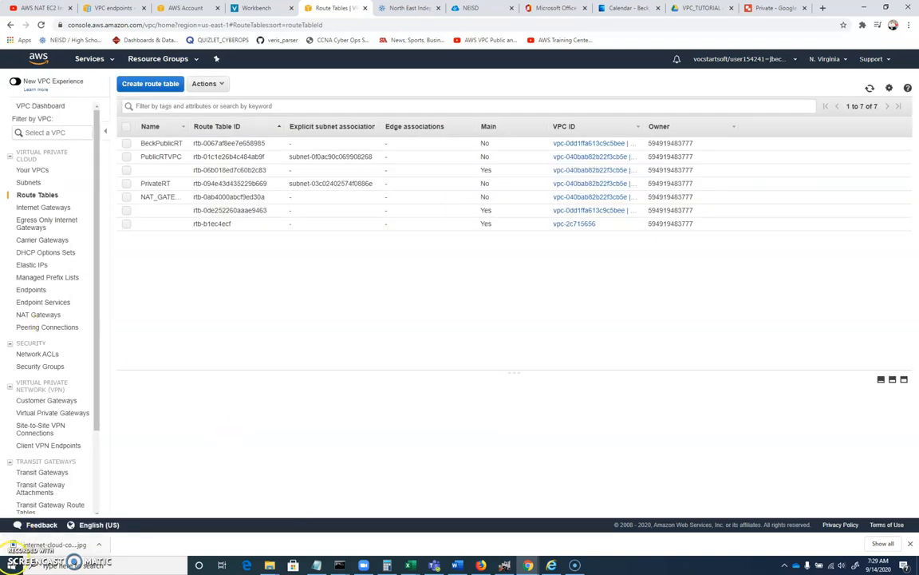
click(43, 207)
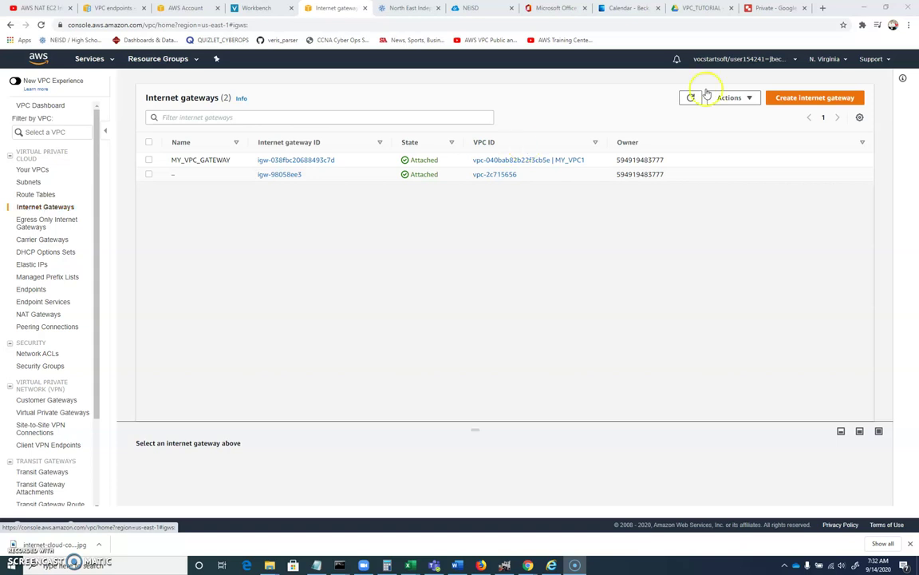
Step: Create an internet gateway named BECKVPCGW and return to the route tables
click(817, 98)
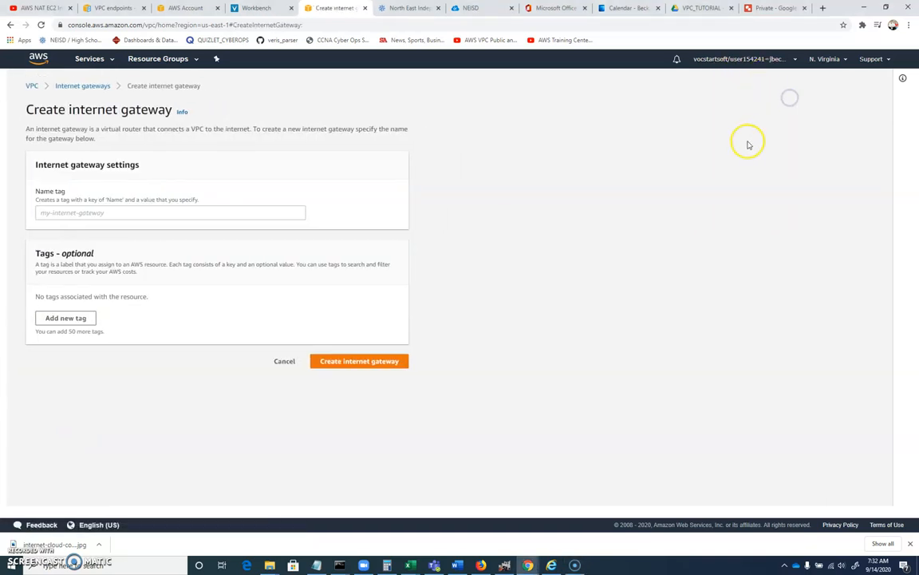
text(B)
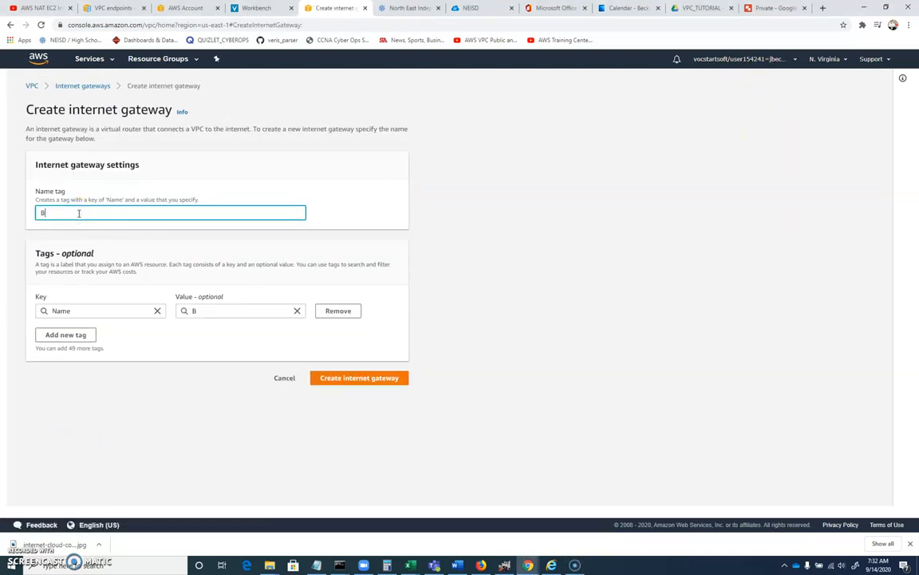
text(ECKVPC)
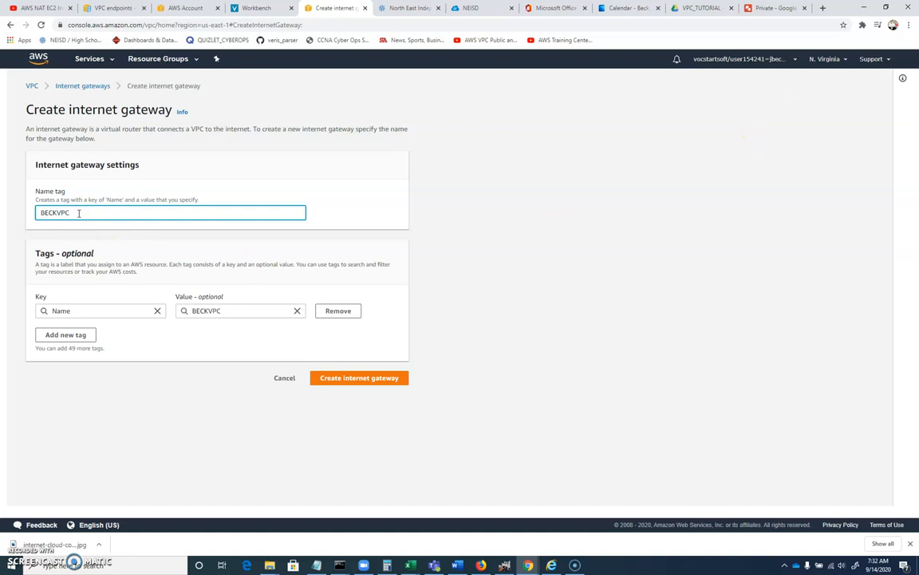
text(G)
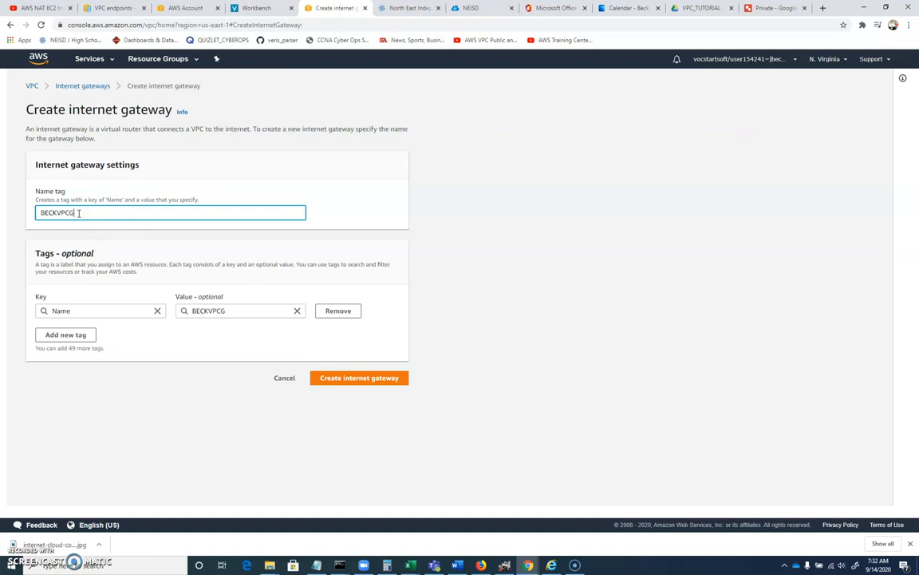
text(W)
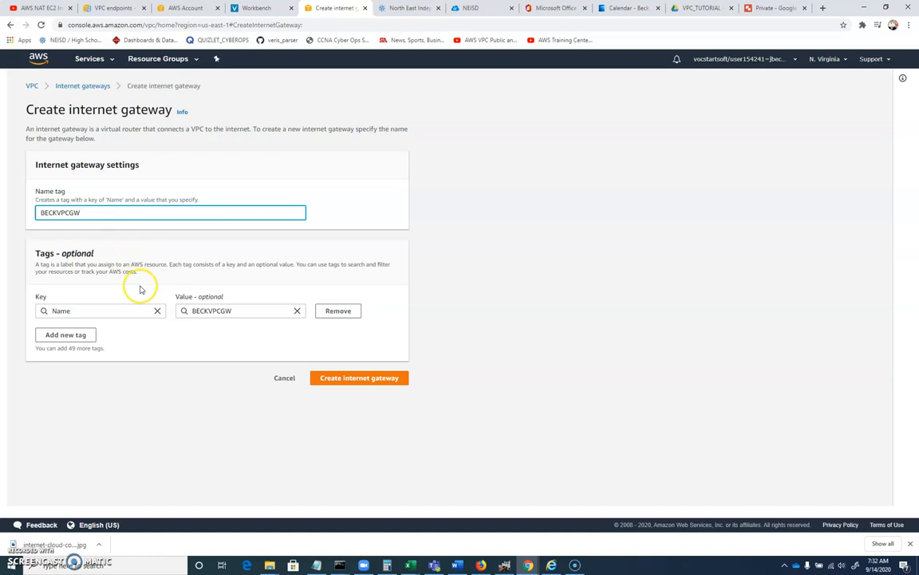
mouse_move(144, 329)
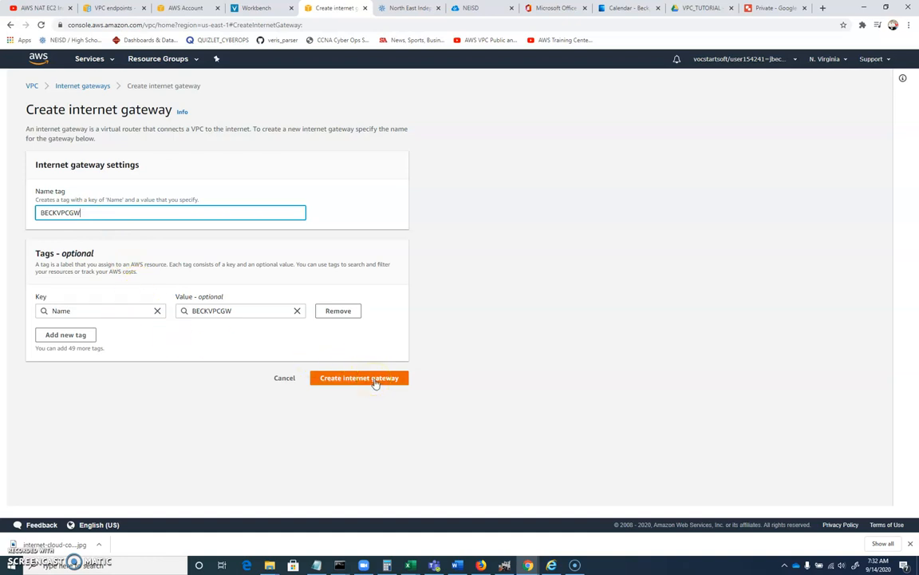
click(360, 377)
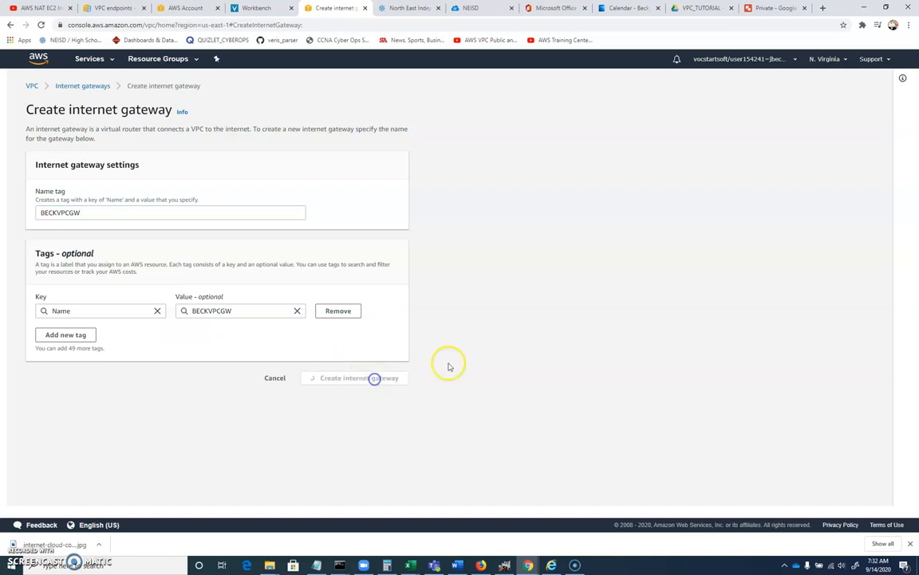
click(354, 377)
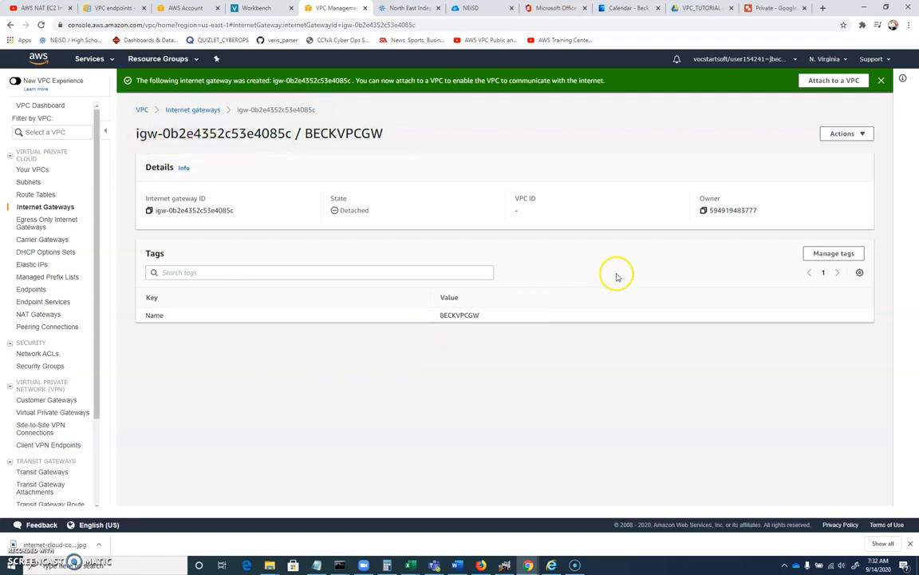
mouse_move(35, 201)
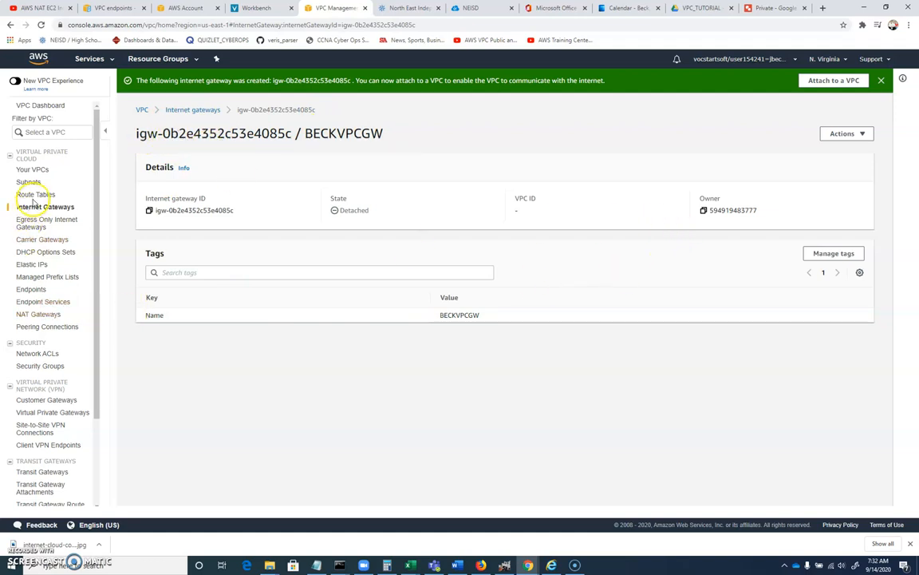
click(35, 195)
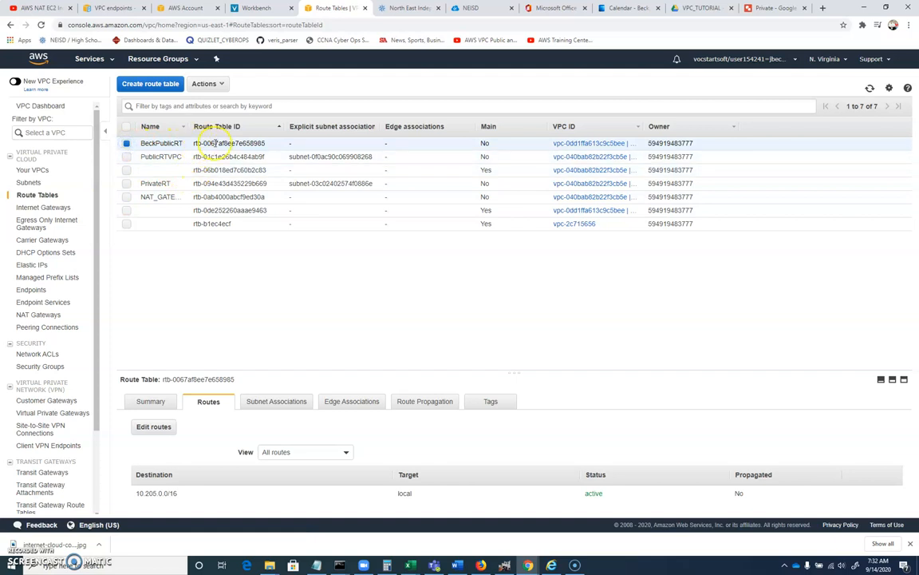
mouse_move(352, 489)
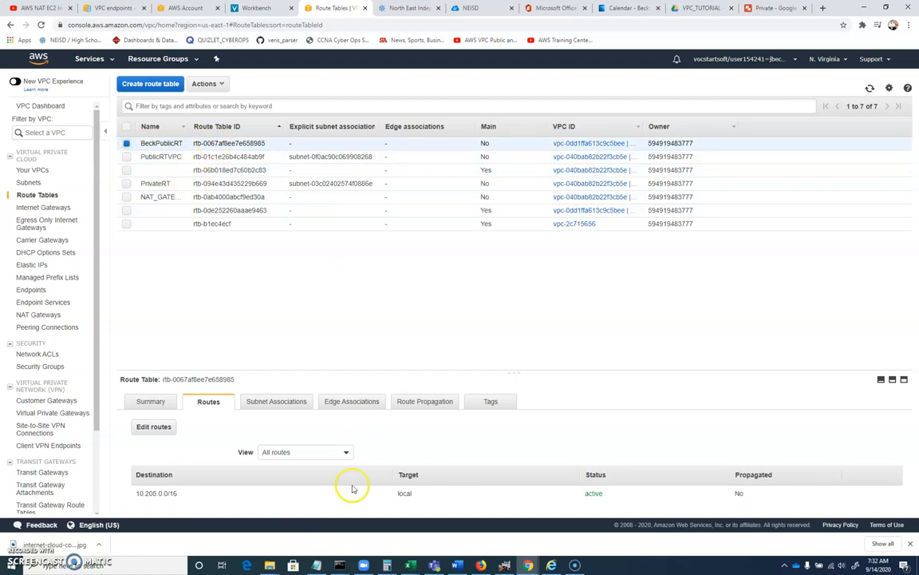
mouse_move(149, 495)
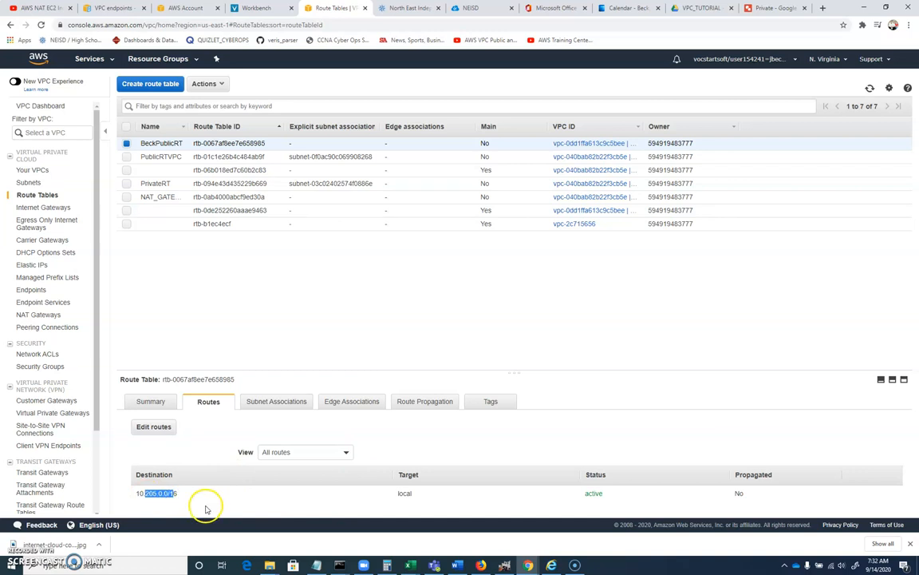
mouse_move(163, 428)
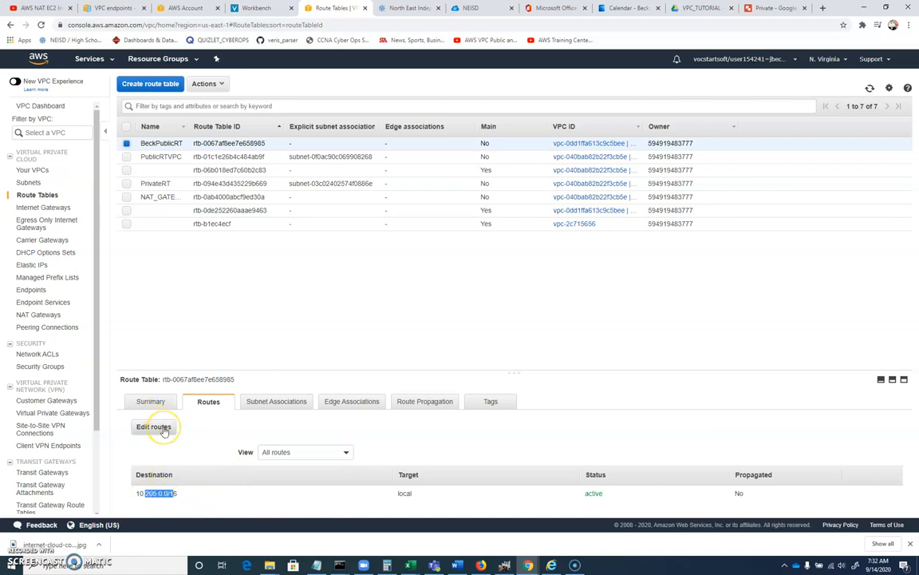
Step: Edit BeckPublicRT routes, adding 0.0.0.0/0 and finding no igw- target available
click(154, 426)
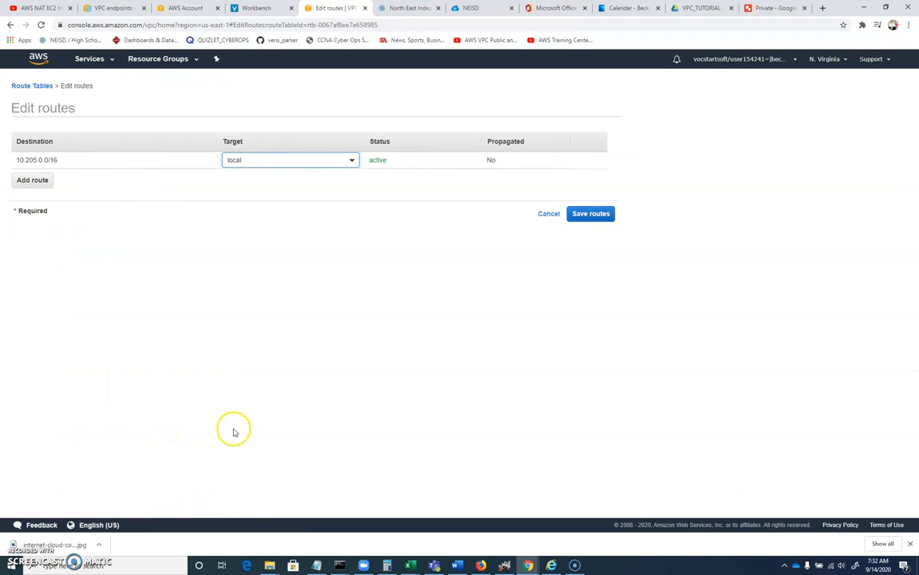
click(32, 179)
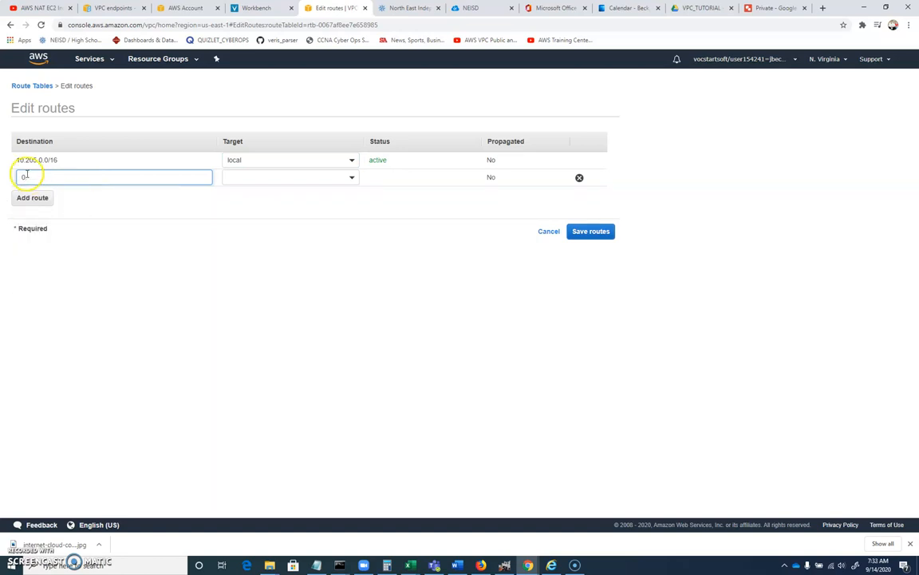
text(0.0.0.0/0)
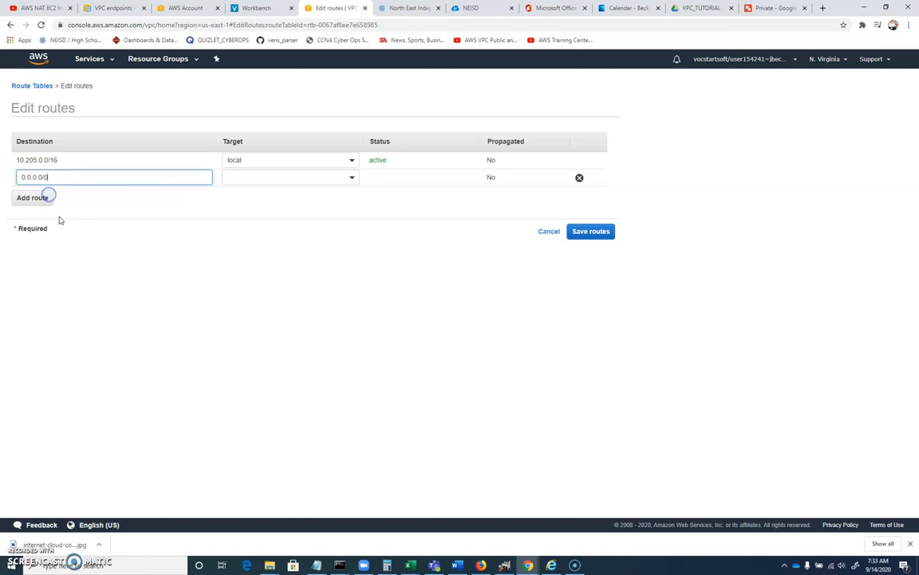
click(290, 175)
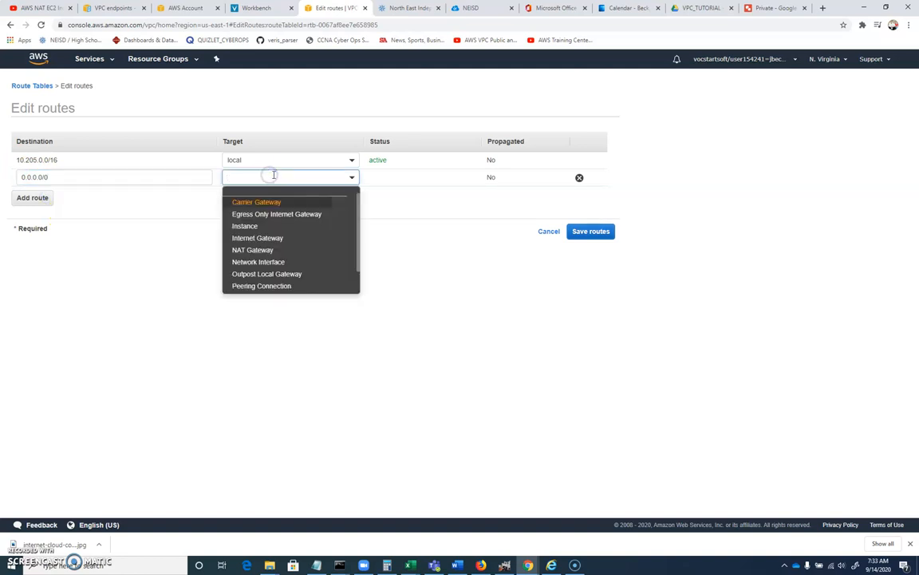
text(igw-)
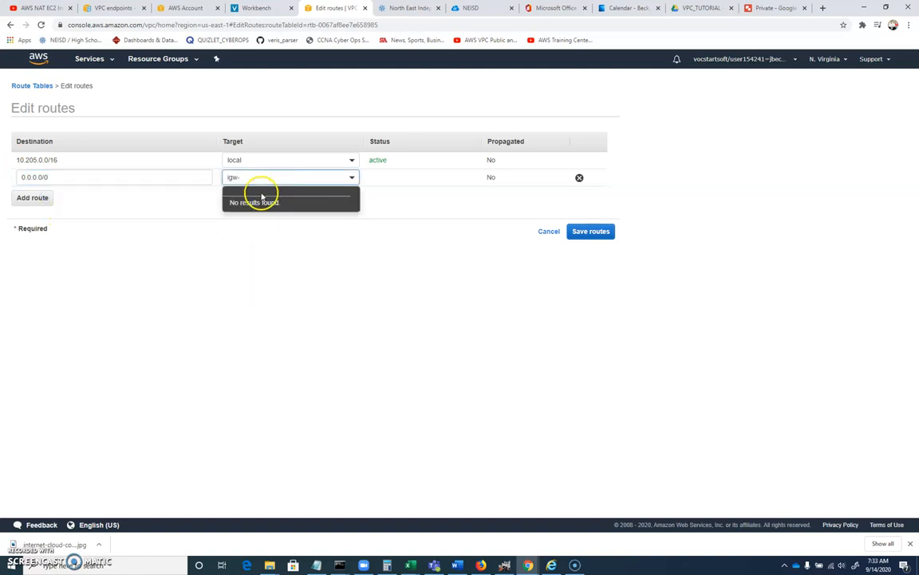
text(e)
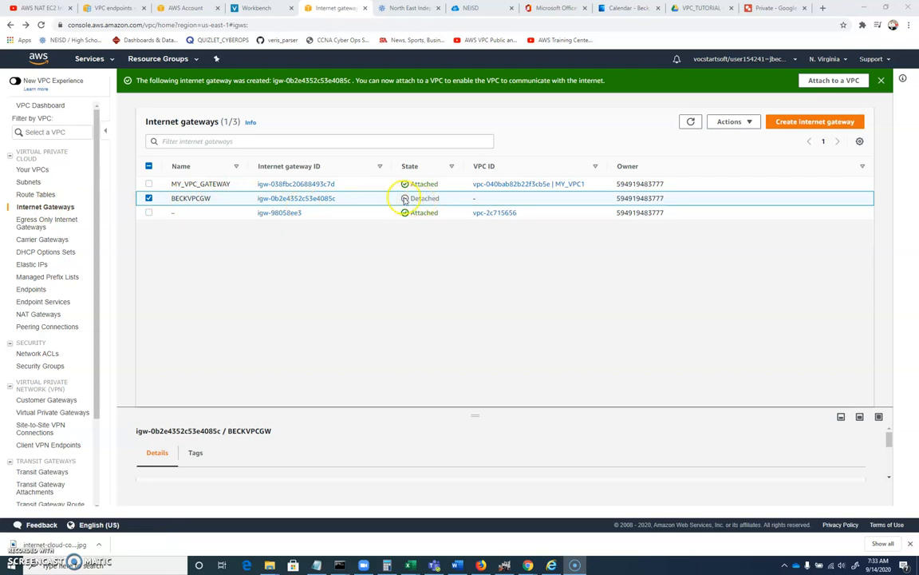
Step: Attach BECKVPCGW to Beck_VPC via Actions > Attach to VPC
click(729, 121)
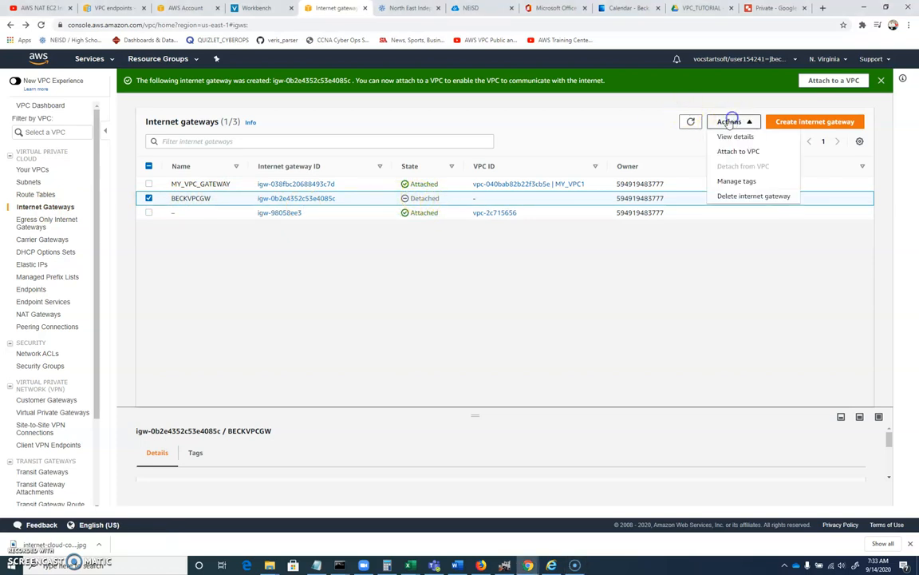
click(737, 150)
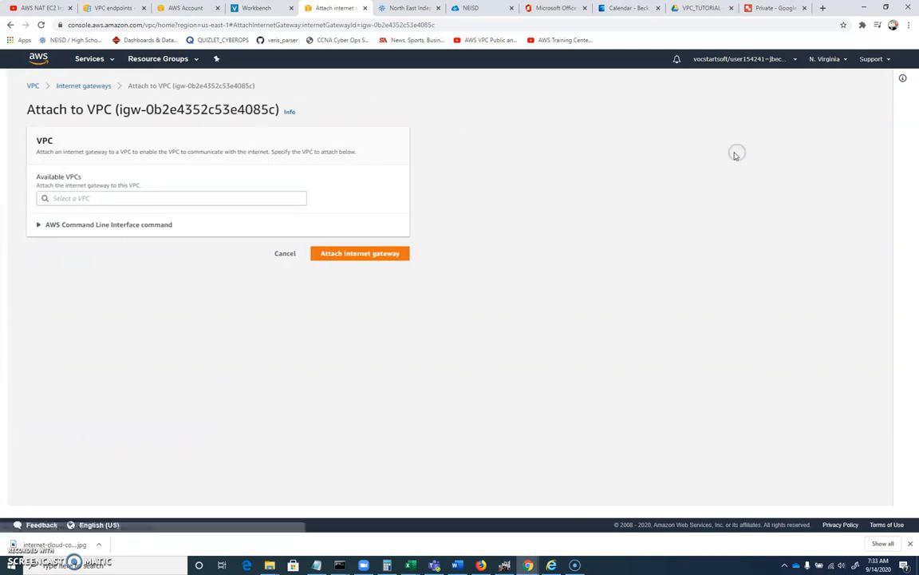
click(169, 198)
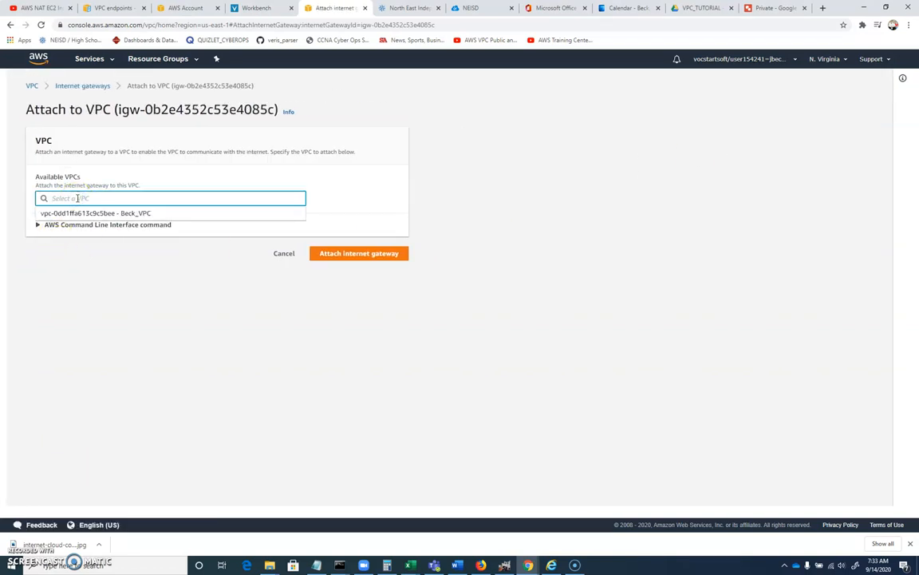
click(120, 214)
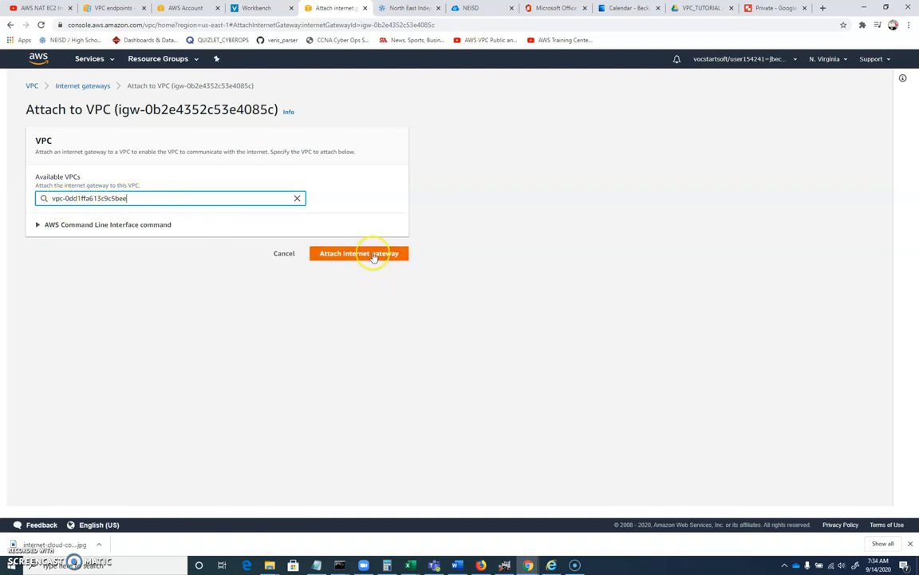
click(359, 253)
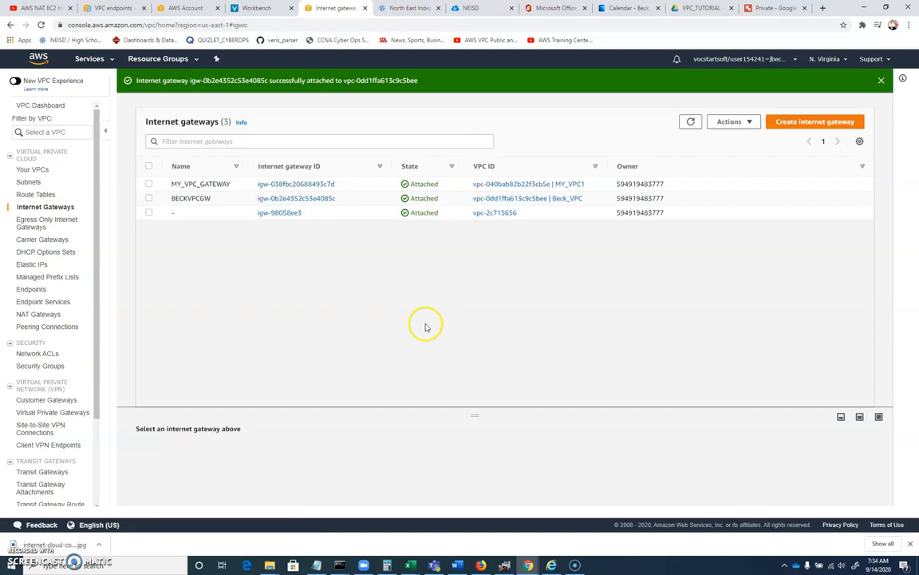
mouse_move(393, 198)
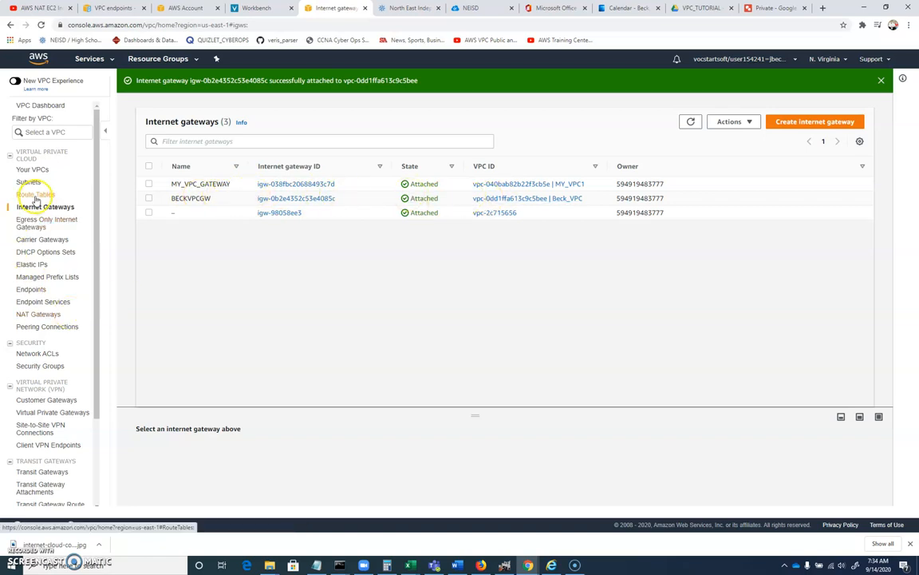
click(33, 195)
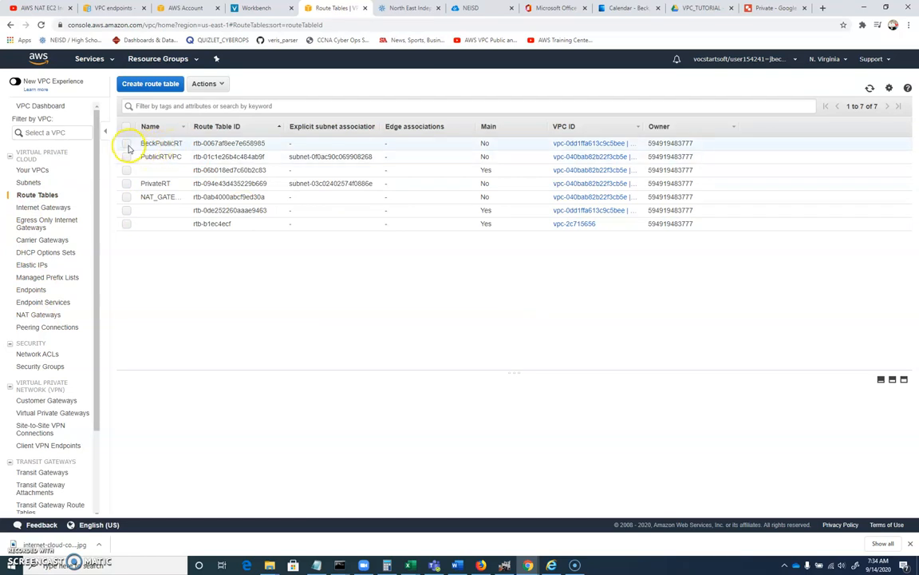
Step: Add a 0.0.0.0/0 route targeting BECKVPCGW to BeckPublicRT and save it
click(127, 144)
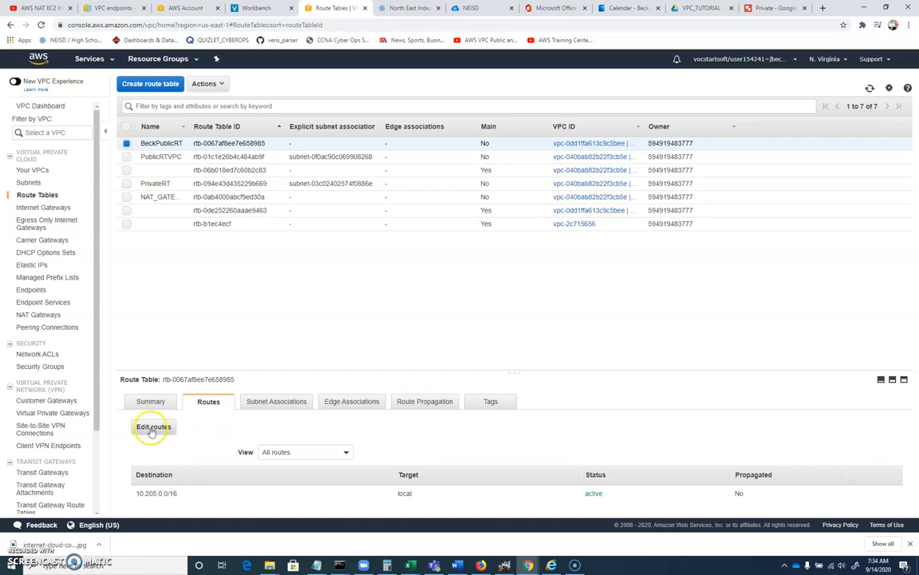
click(153, 428)
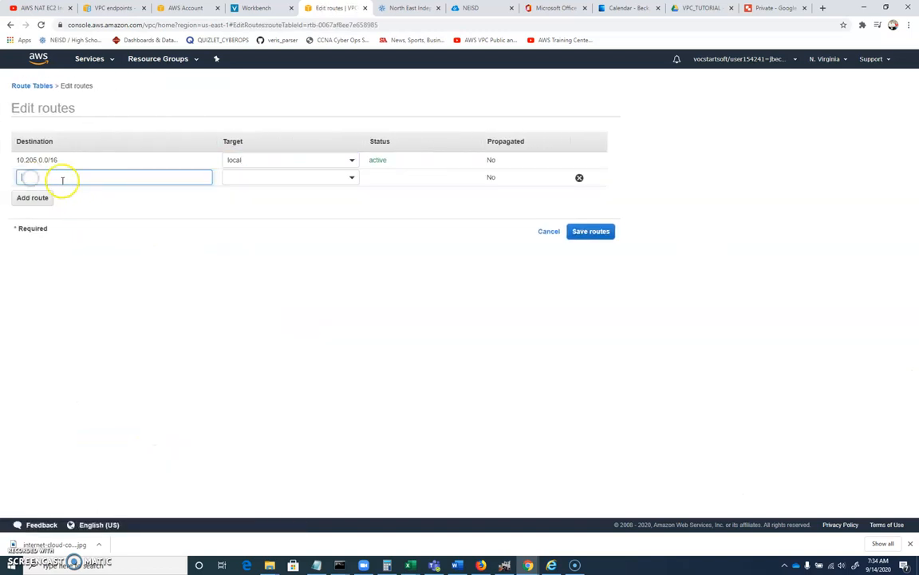
text(0)
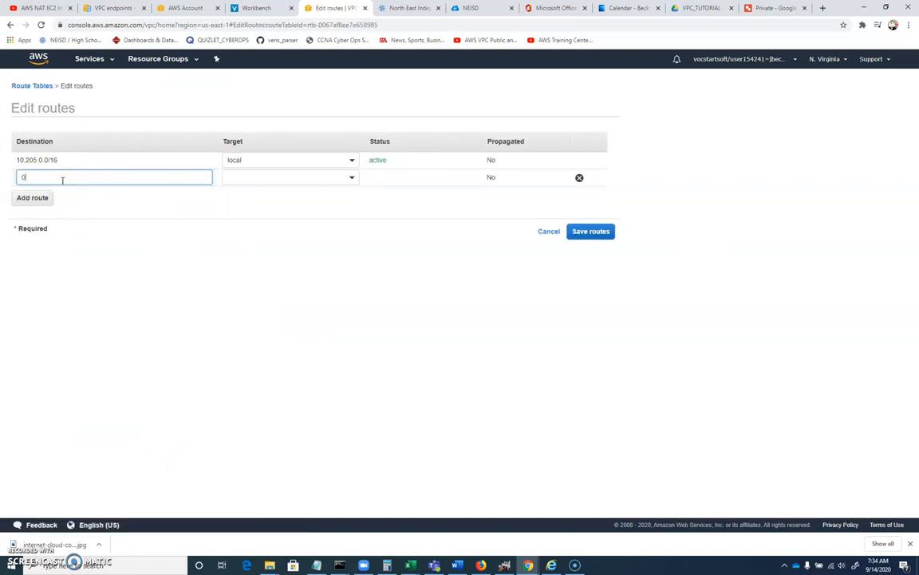
text(.0.0.0/0)
click(290, 178)
text(igw-)
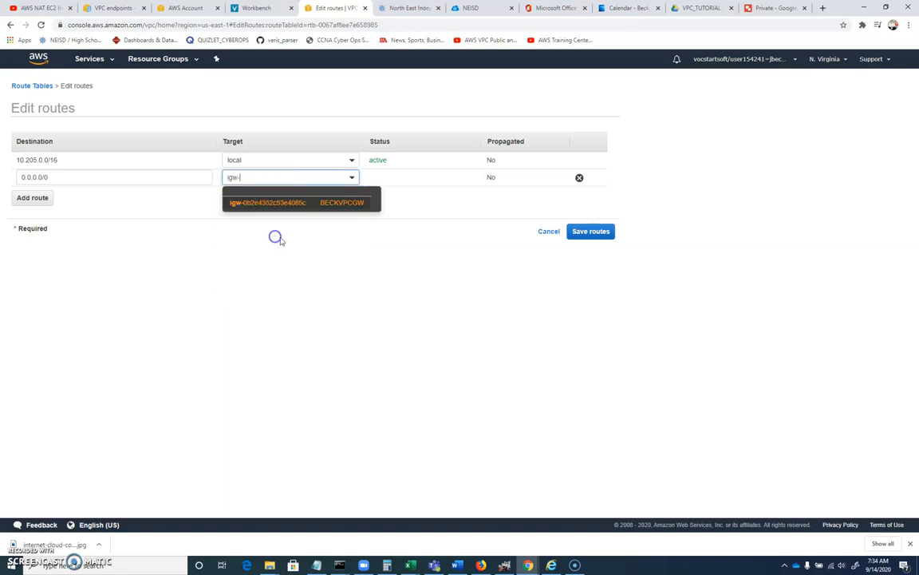
click(268, 201)
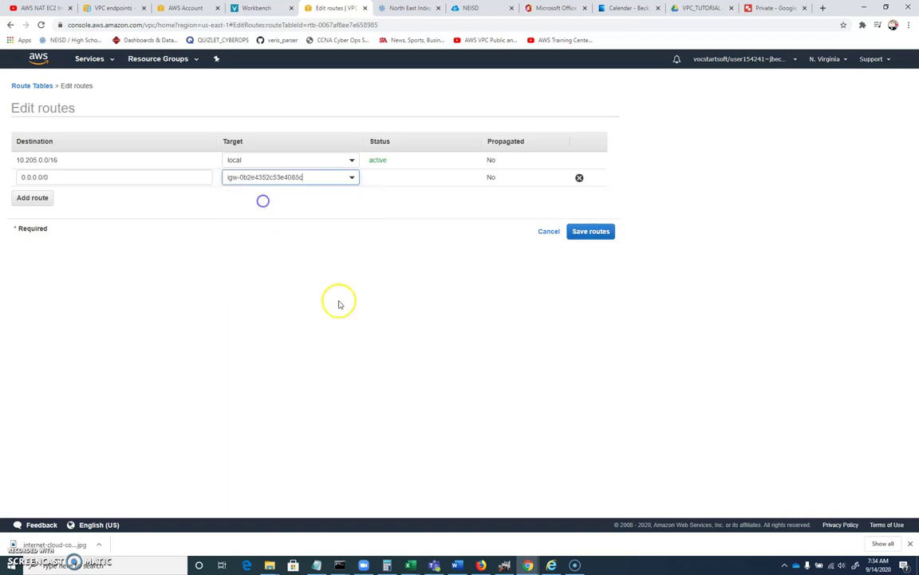
mouse_move(466, 373)
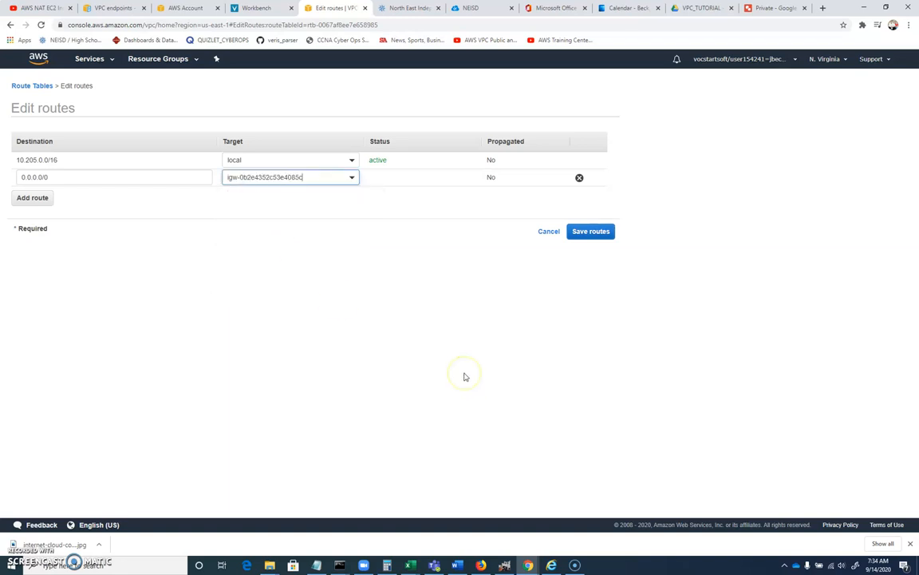
click(590, 230)
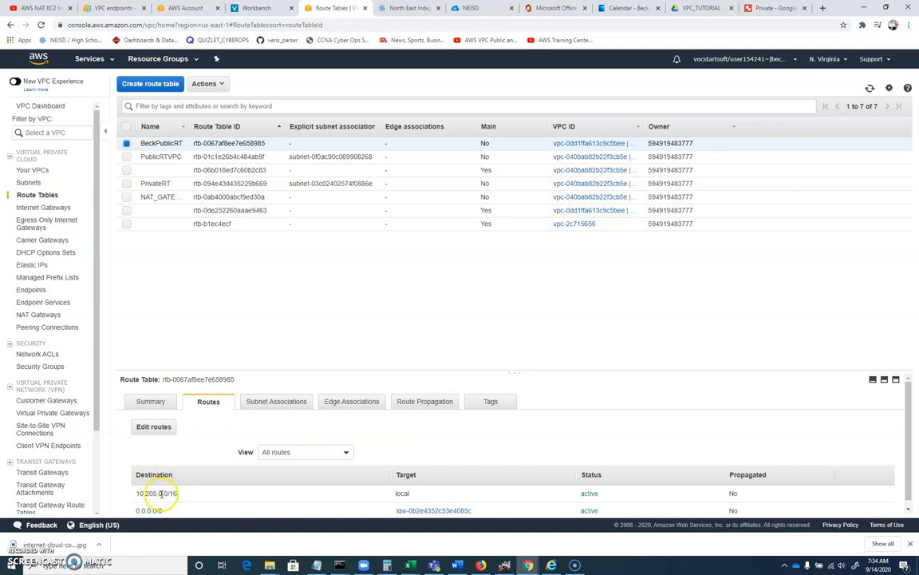
Step: Pick the BeckPublic subnet (10.205.0.0/24) in BeckPublicRT's subnet associations
click(276, 400)
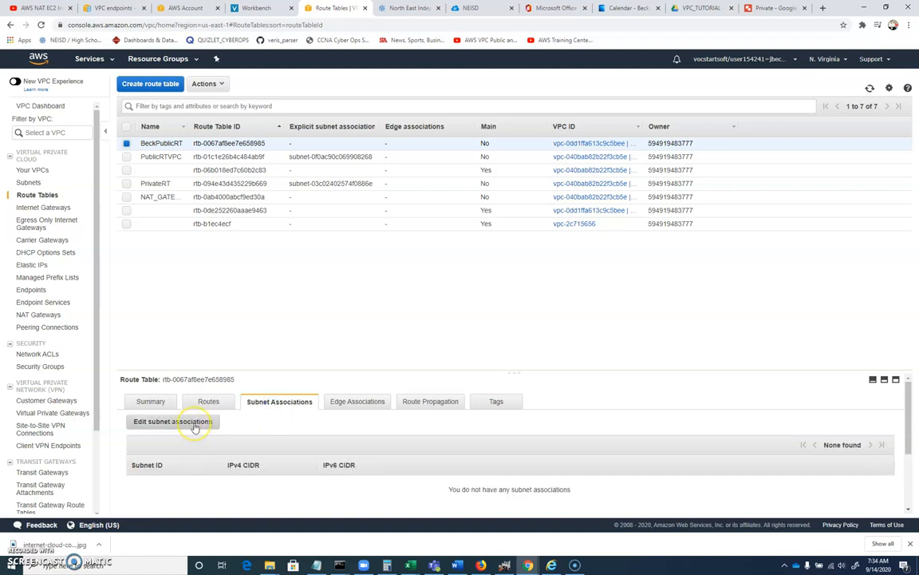
click(173, 421)
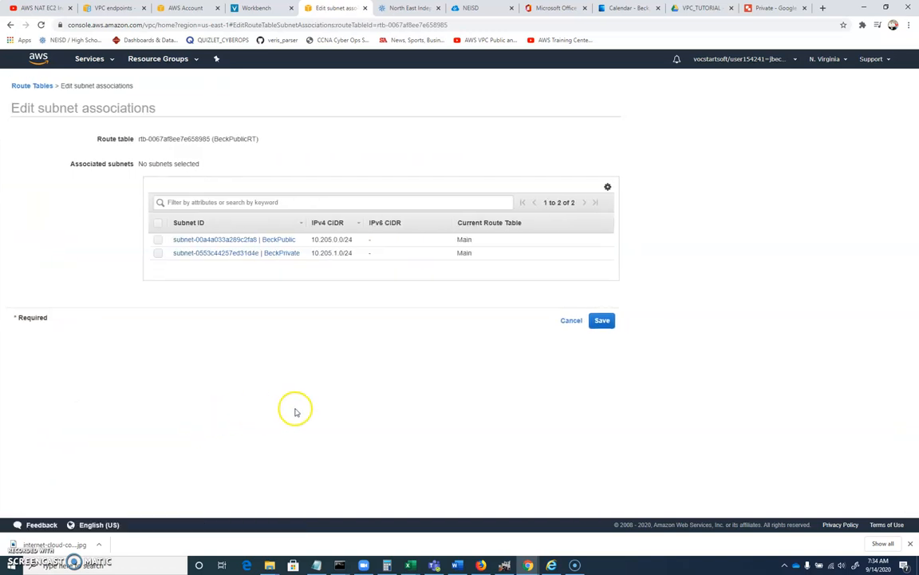
click(156, 242)
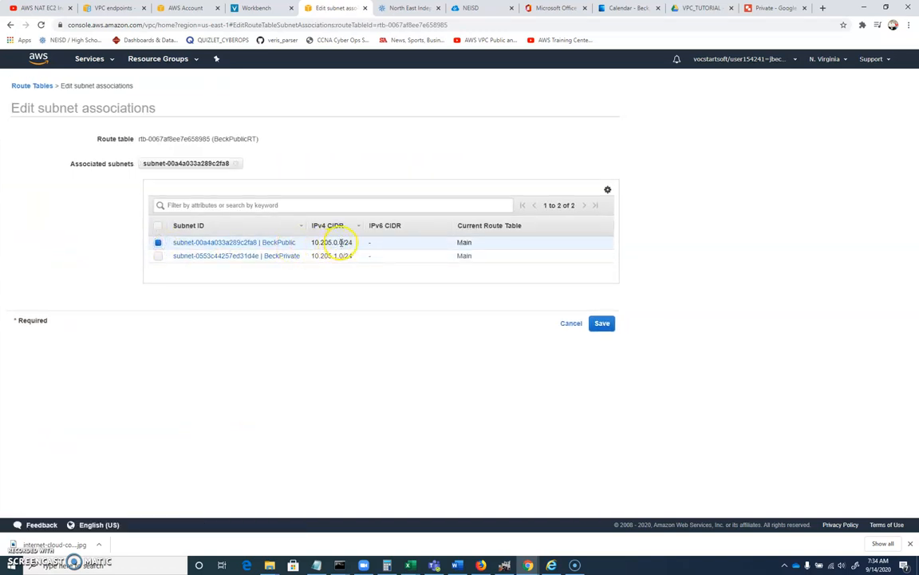
mouse_move(332, 316)
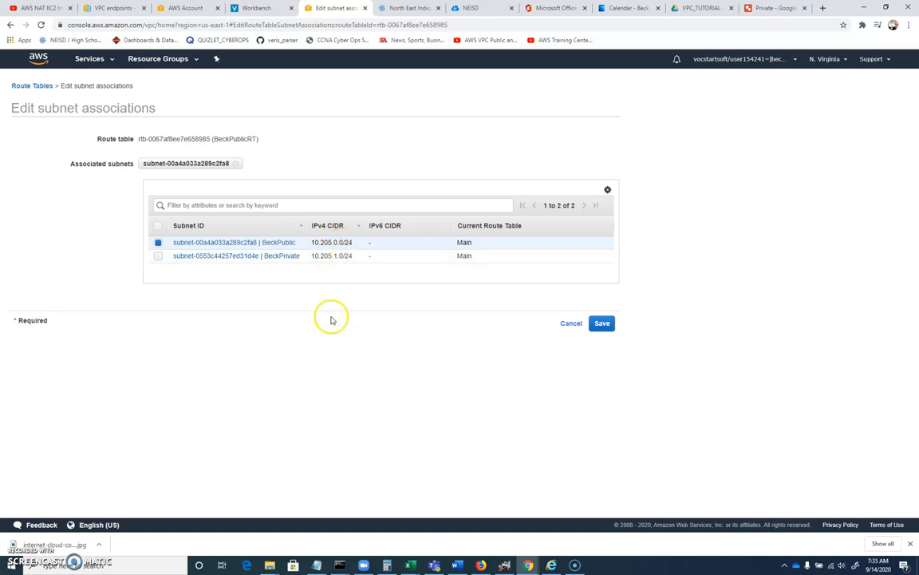
mouse_move(335, 243)
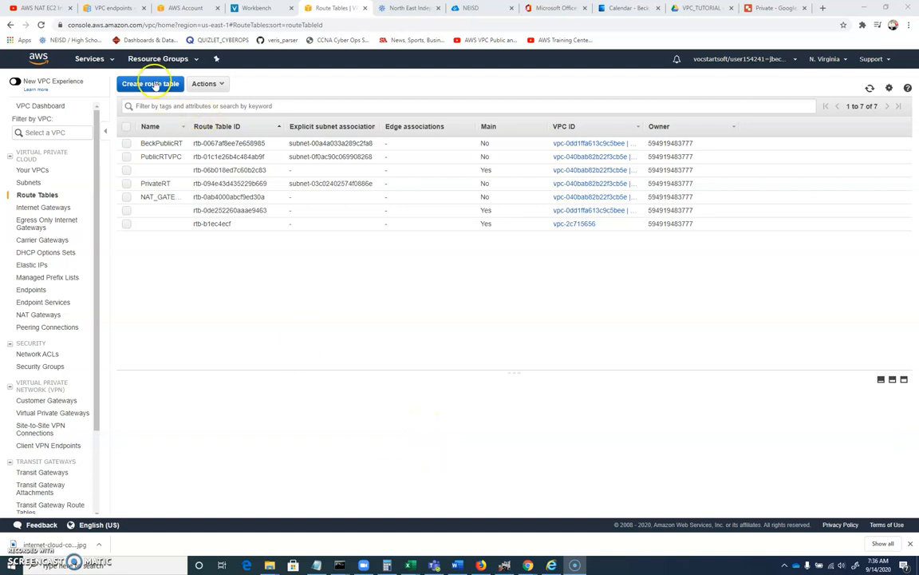
Step: Create a route table named BeckPrivateRT in Beck_VPC and return to the list
click(174, 83)
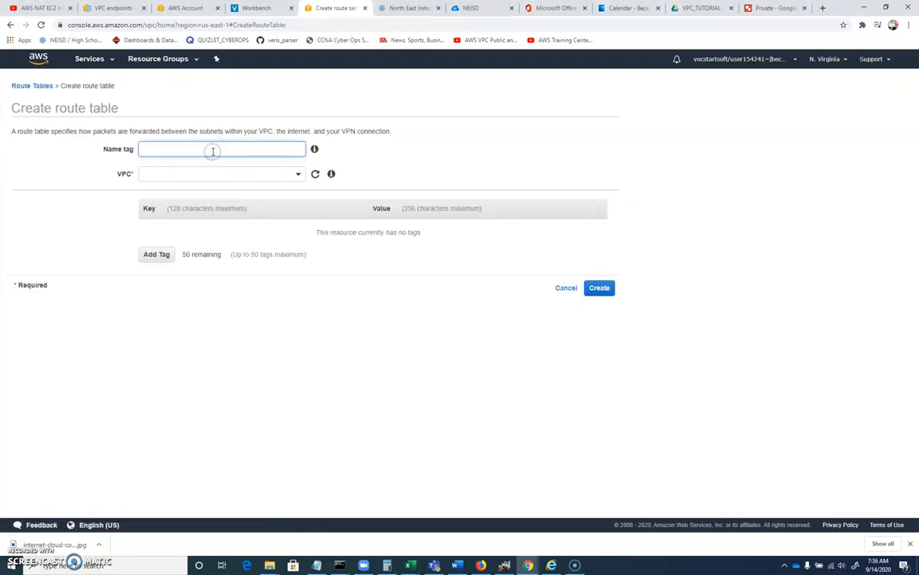
text(BeckPrivateRT)
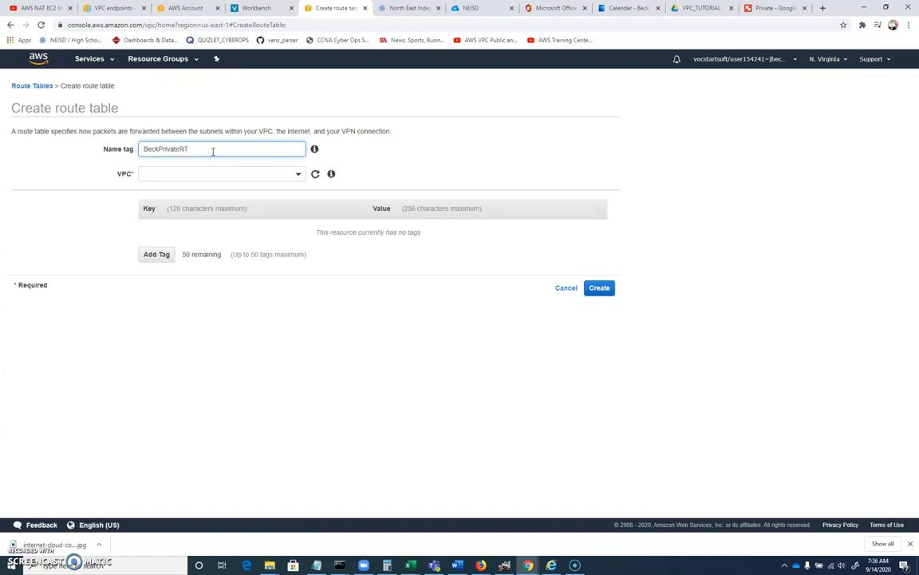
click(220, 174)
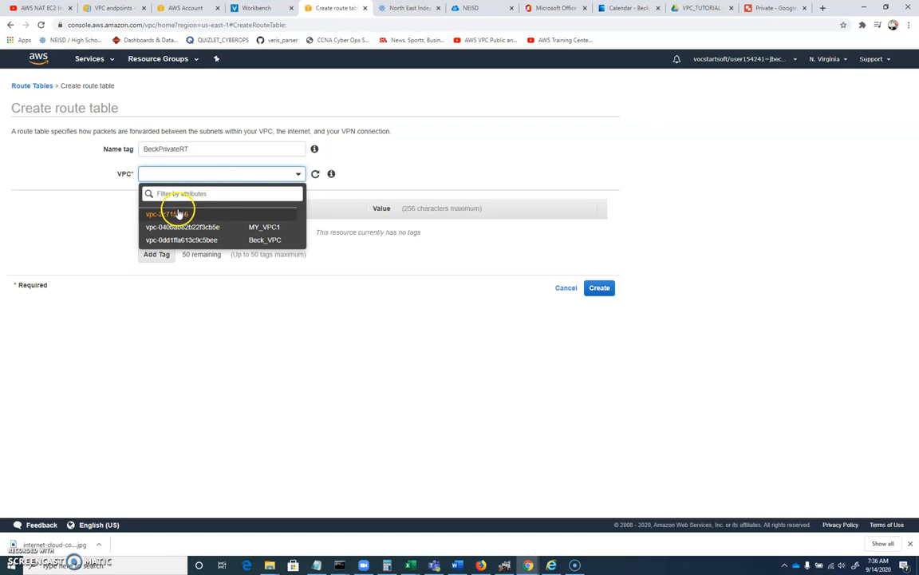
click(204, 239)
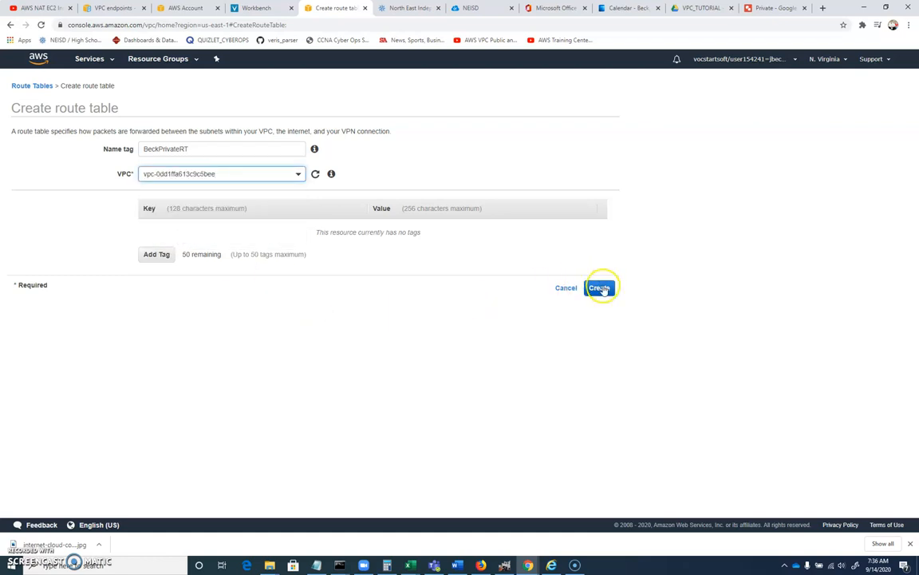
click(600, 287)
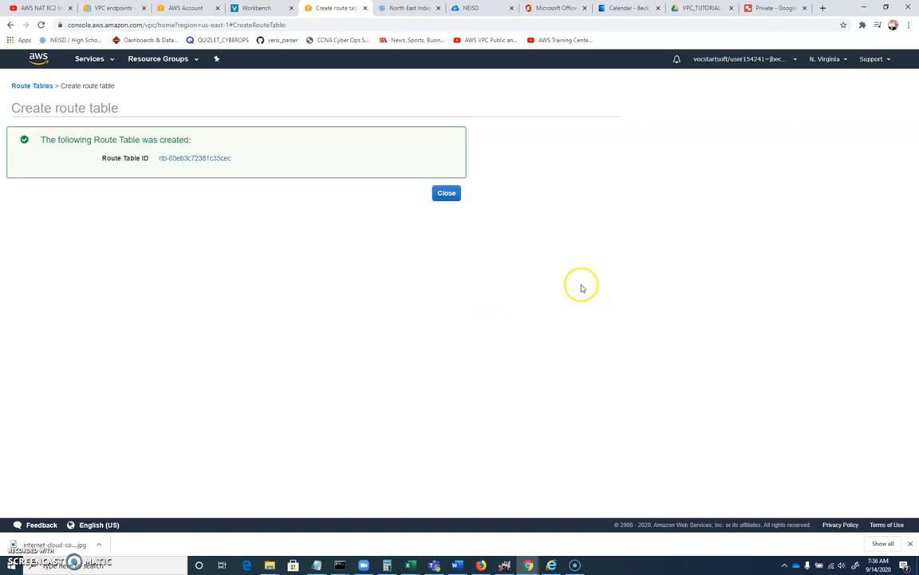
click(445, 191)
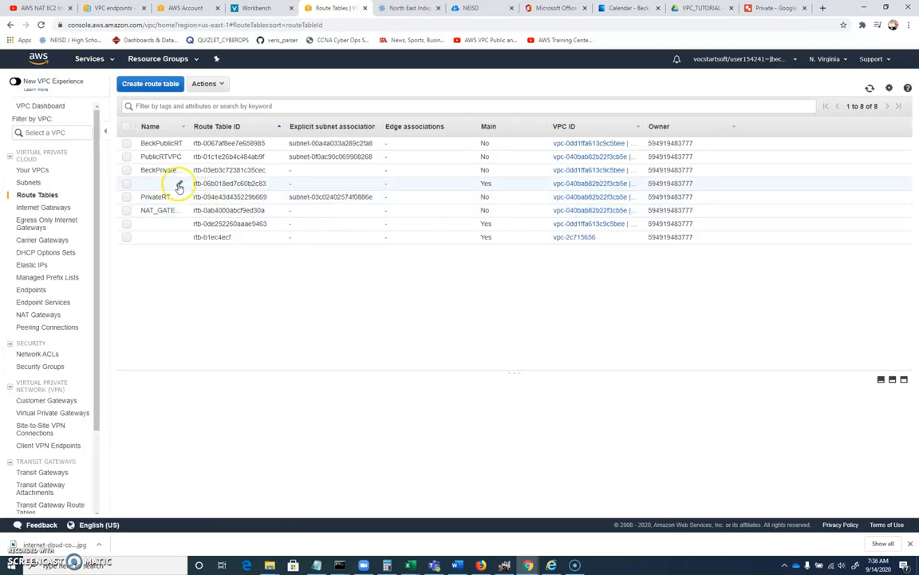
Step: Review BeckPrivateRT's routes (10.200.0.0/16 local) and its empty subnet associations
click(160, 170)
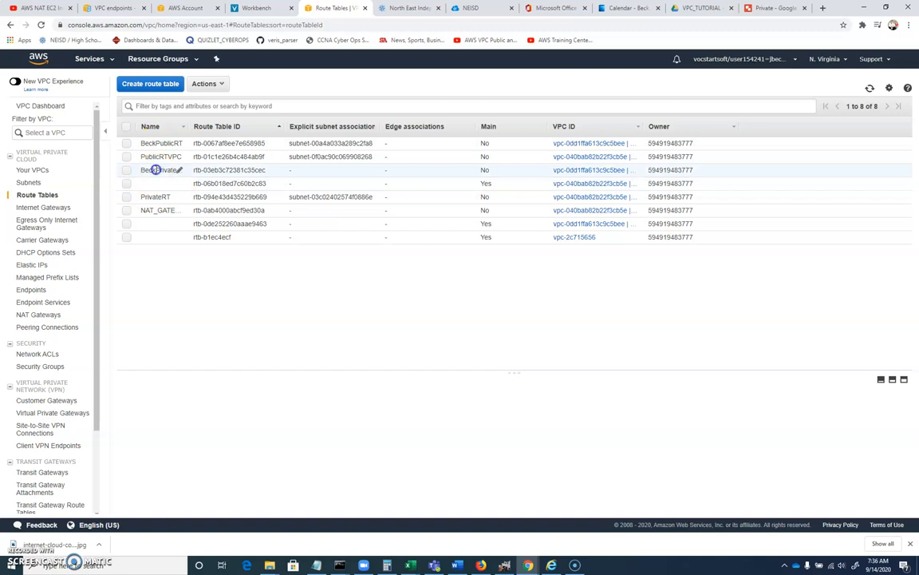
click(160, 169)
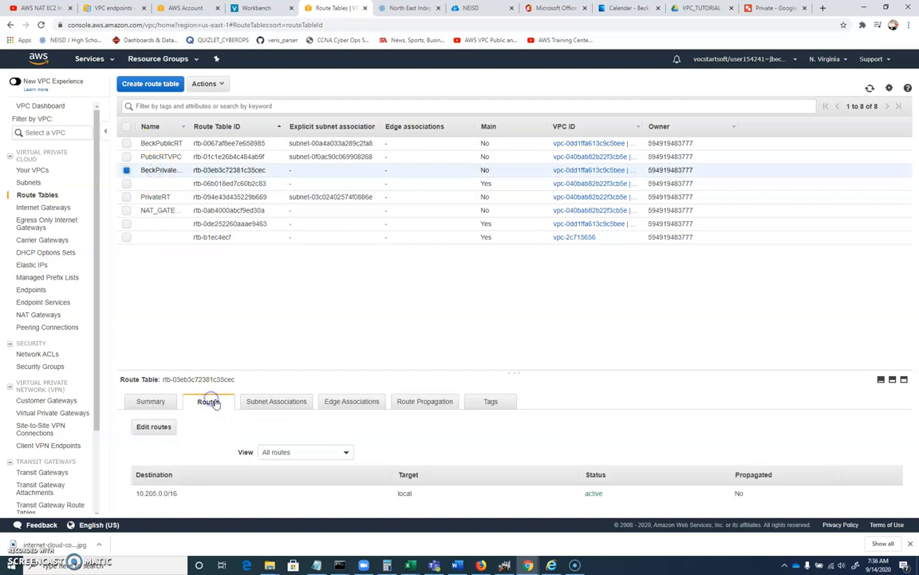
double_click(153, 492)
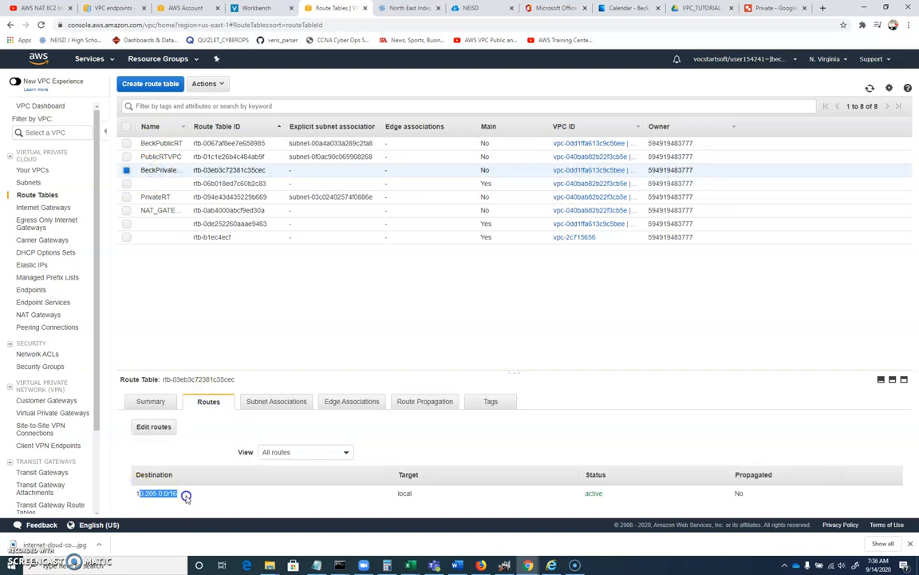
mouse_move(160, 504)
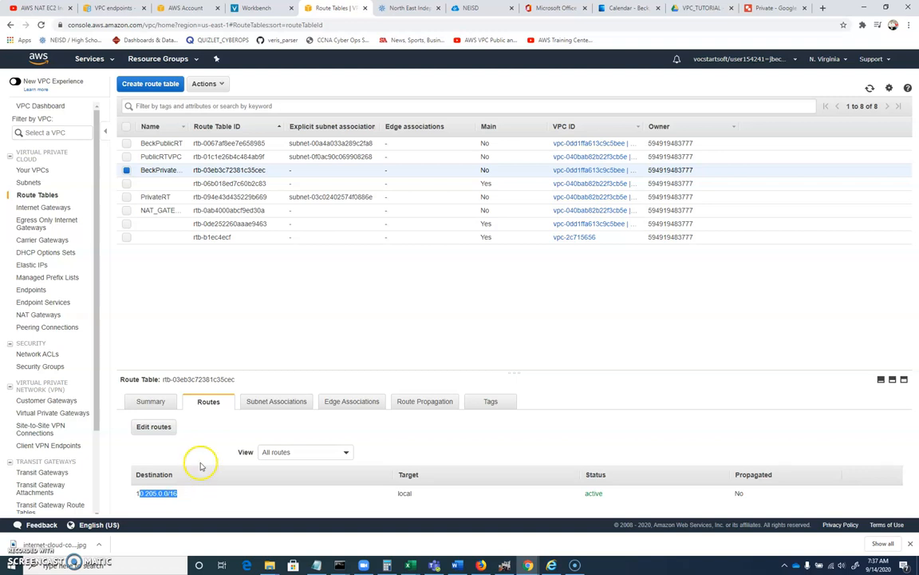
click(276, 402)
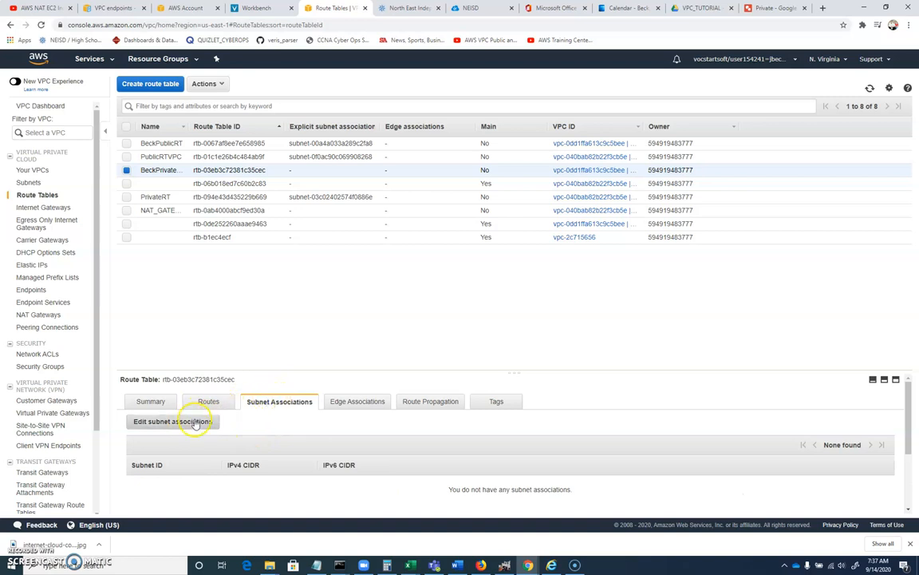
Step: Associate the BeckPrivate subnet (10.200.1.0/24) with BeckPrivateRT and save
click(173, 422)
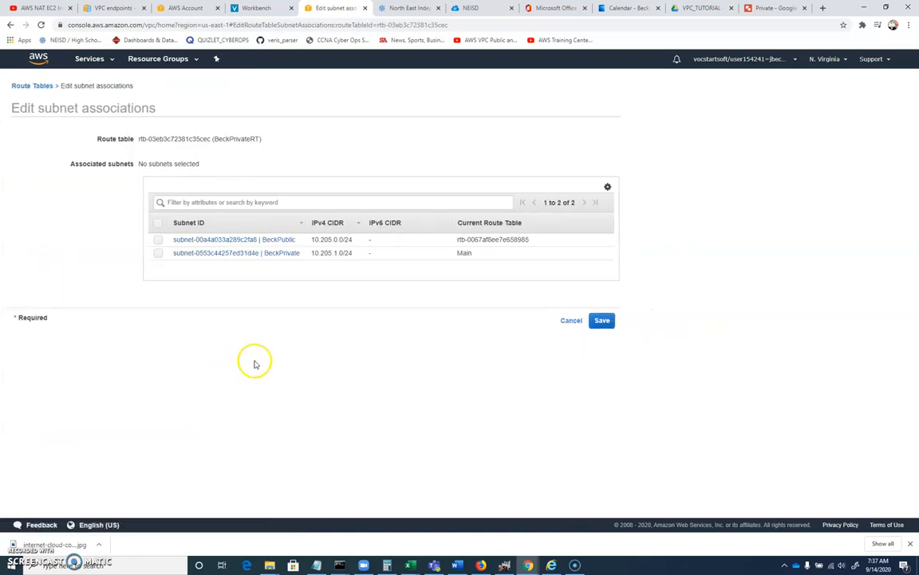
click(158, 256)
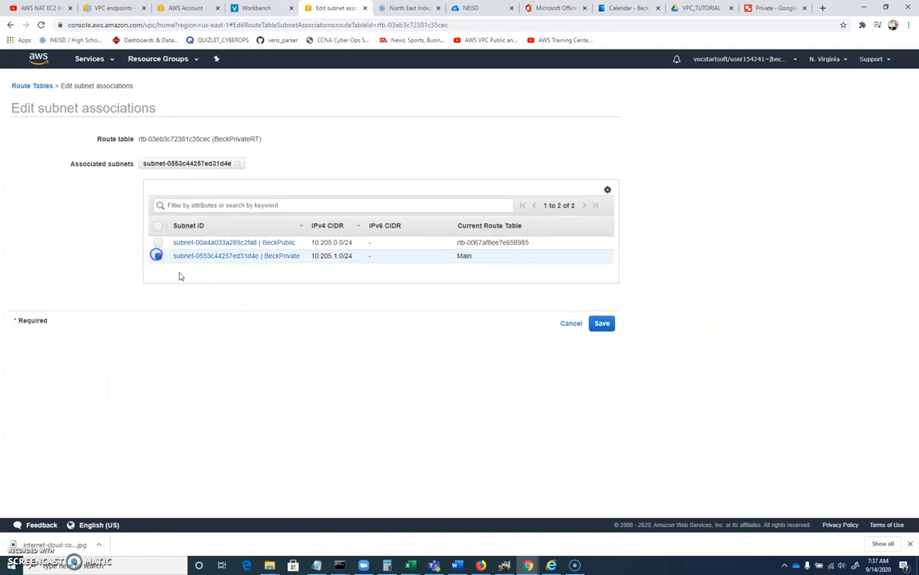
click(156, 256)
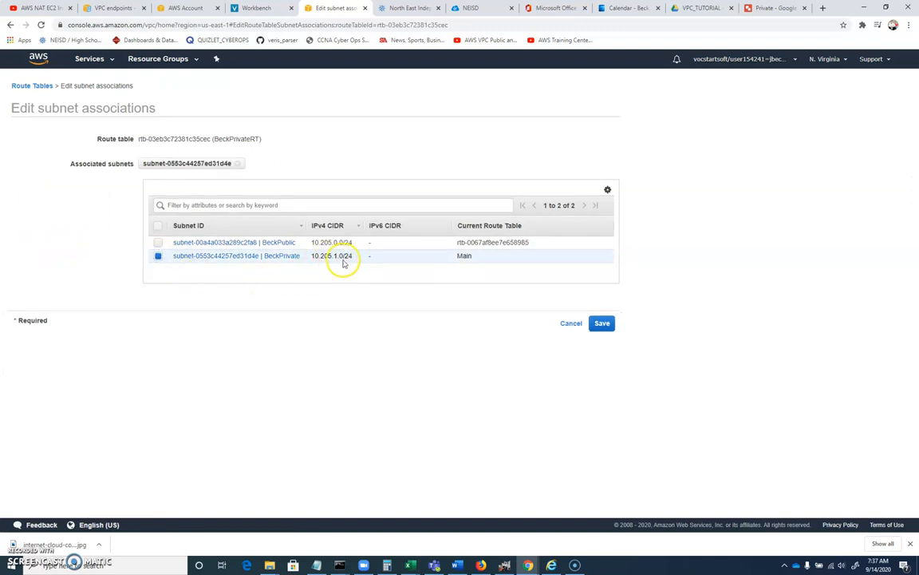
mouse_move(341, 323)
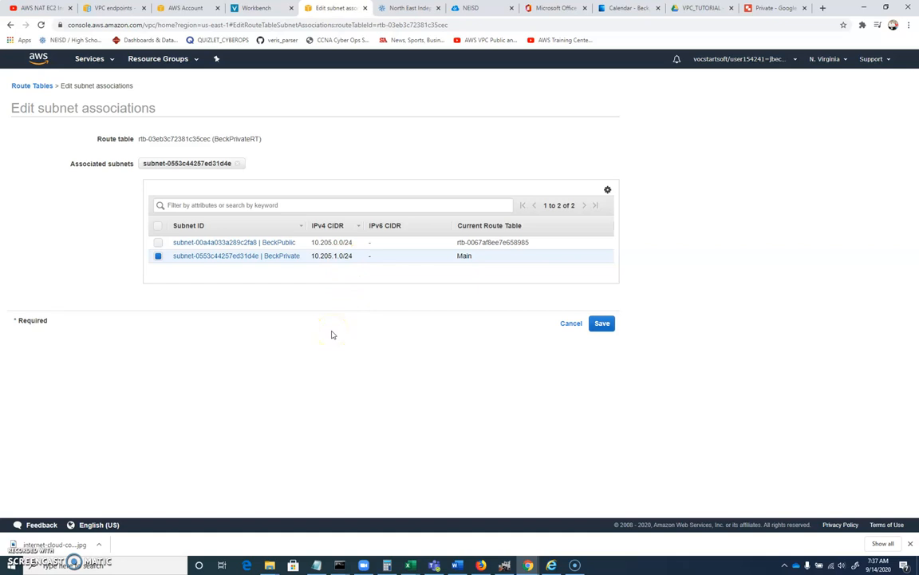
click(601, 322)
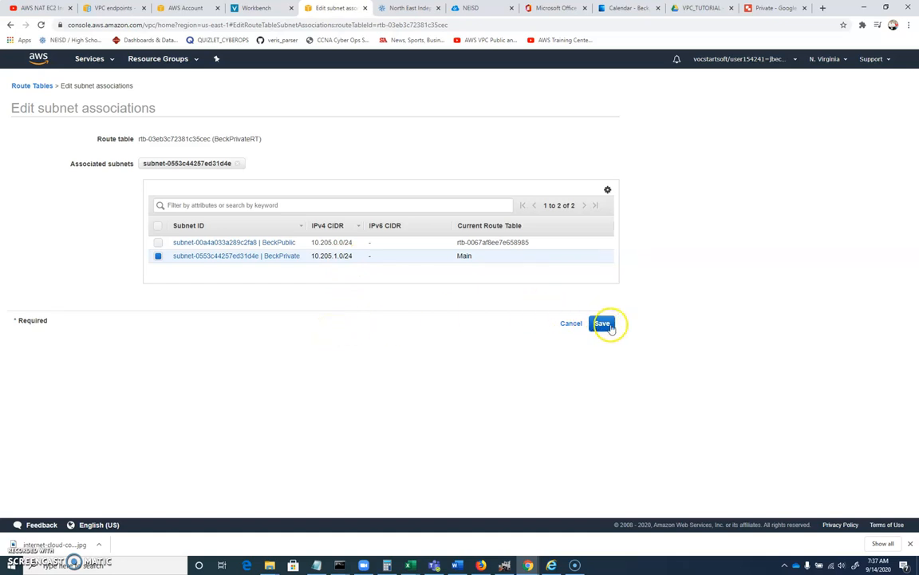
click(604, 323)
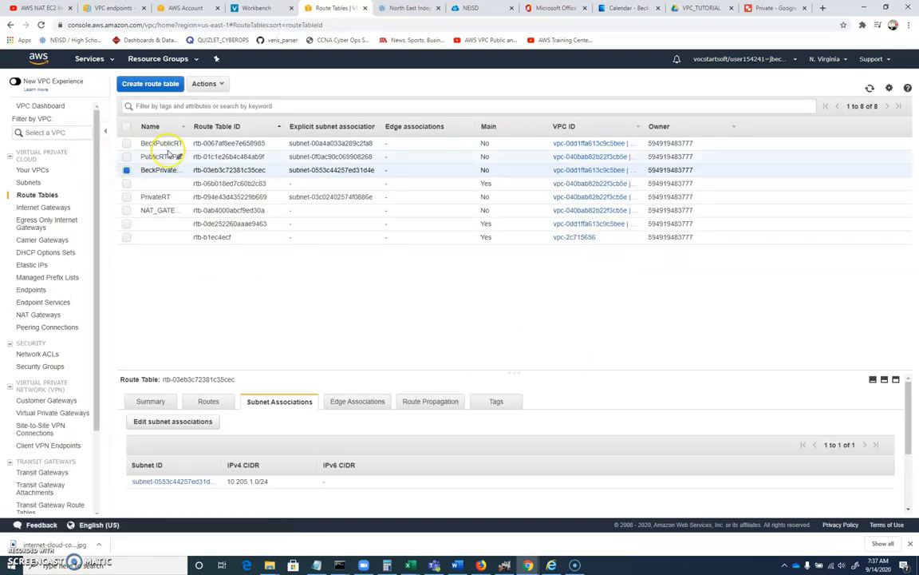
click(159, 144)
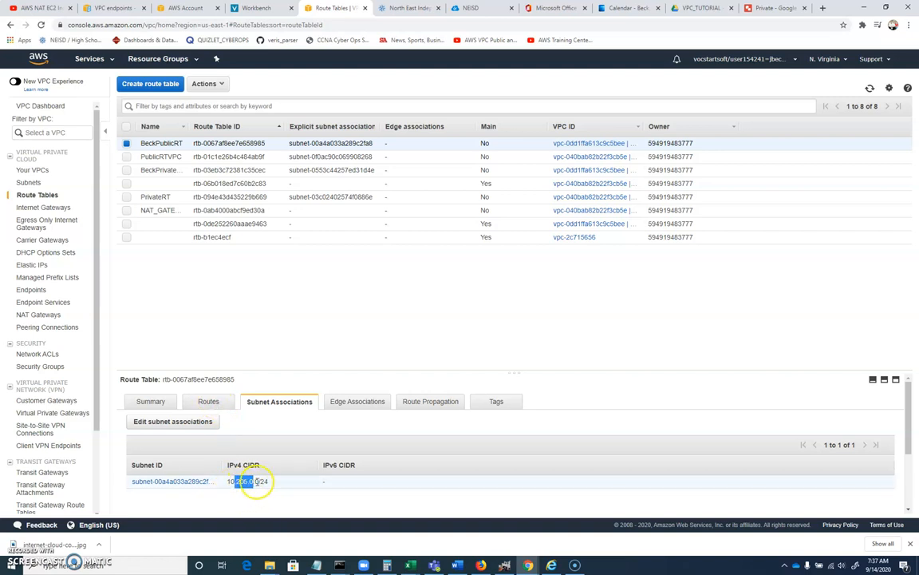
click(208, 402)
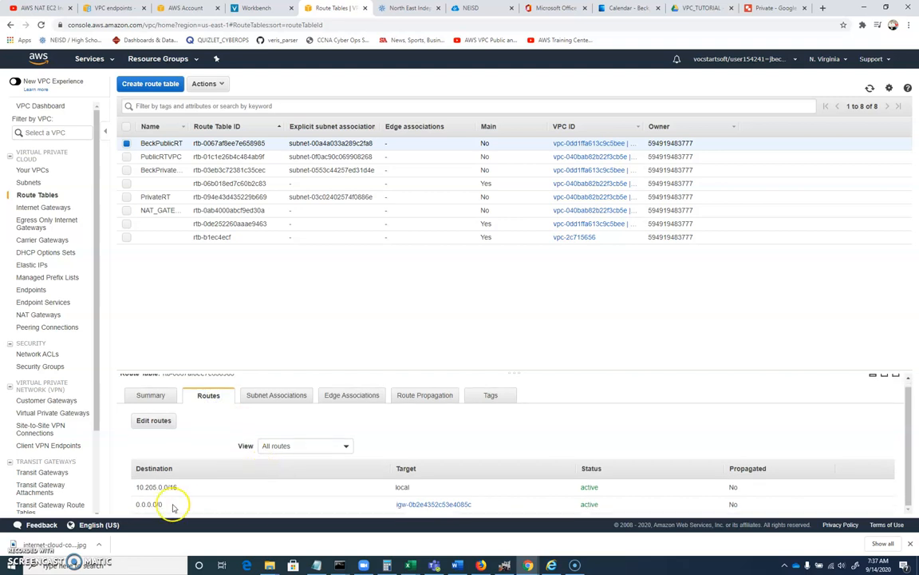
mouse_move(173, 486)
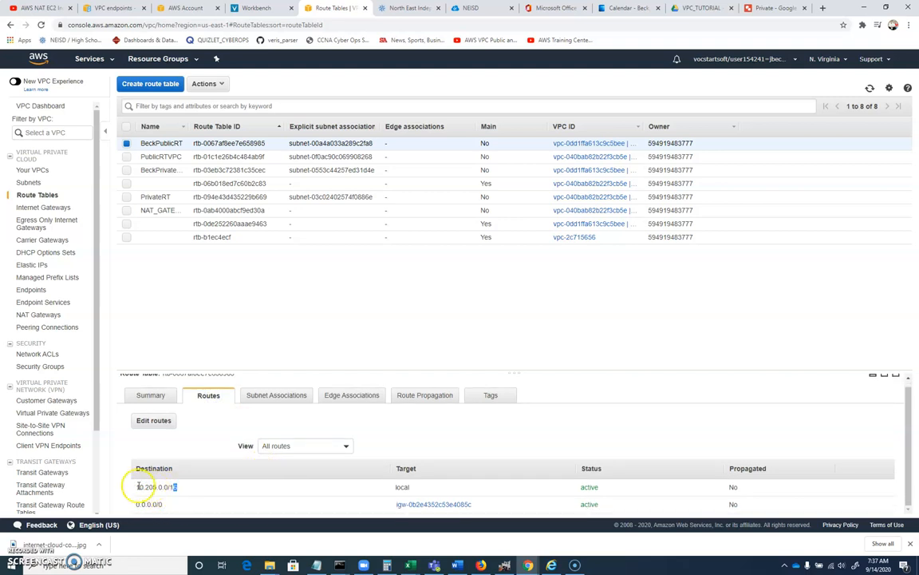
double_click(156, 488)
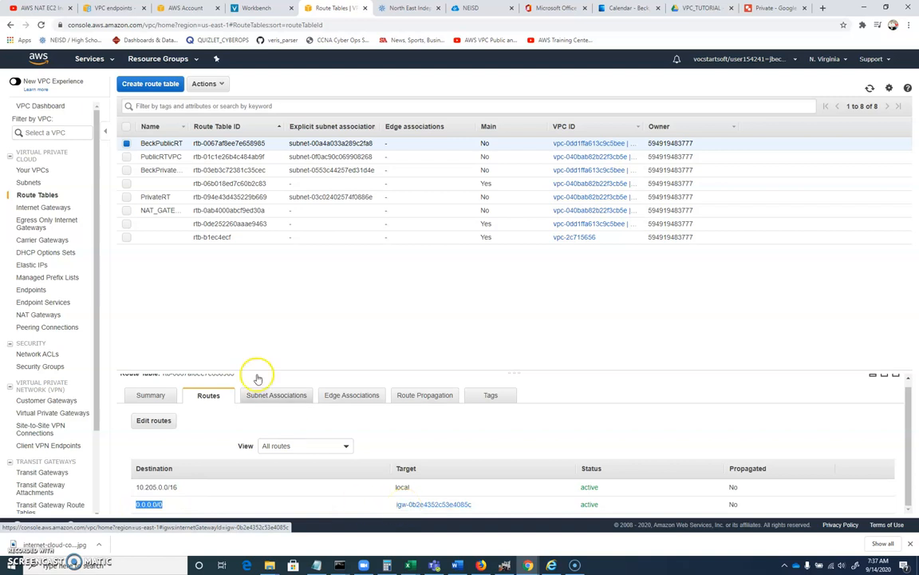
click(160, 169)
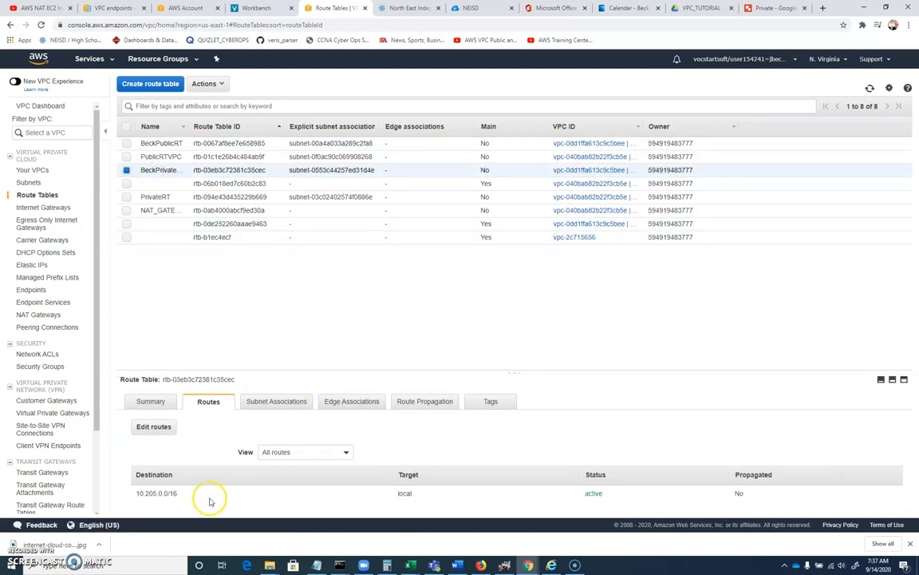
mouse_move(142, 501)
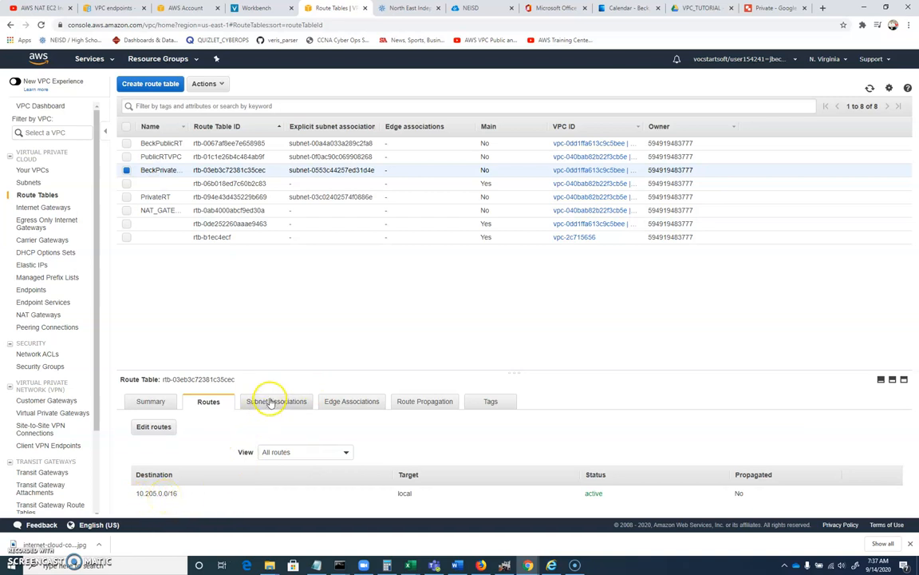
click(277, 402)
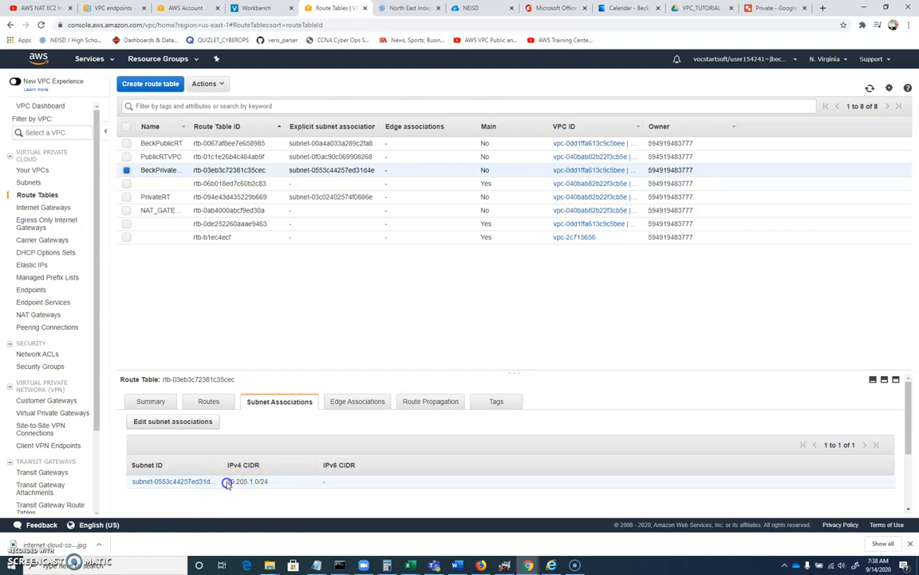
double_click(240, 482)
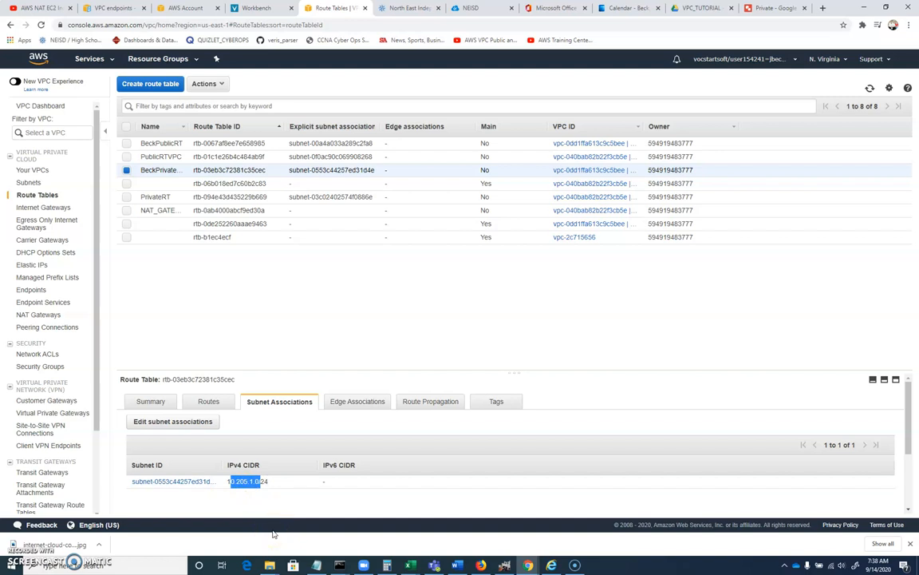
mouse_move(284, 469)
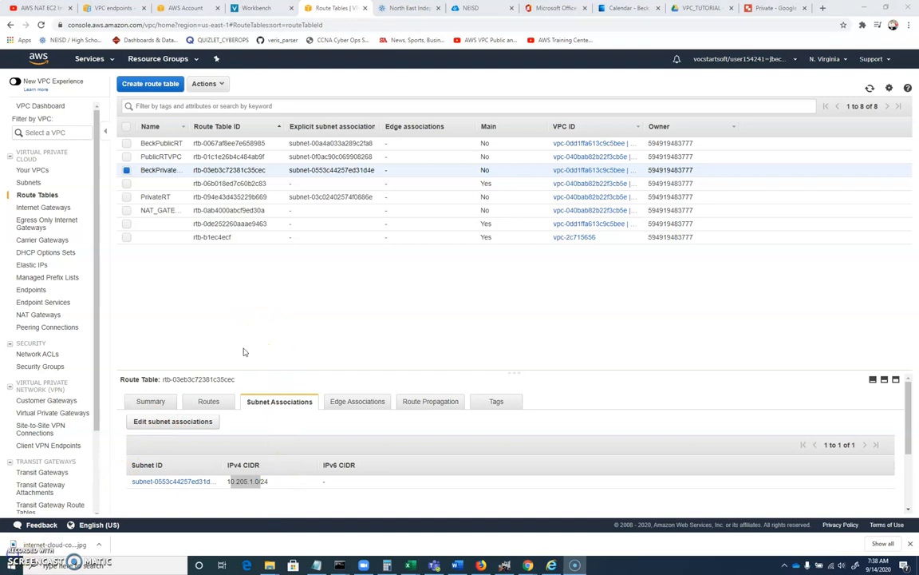
mouse_move(490, 271)
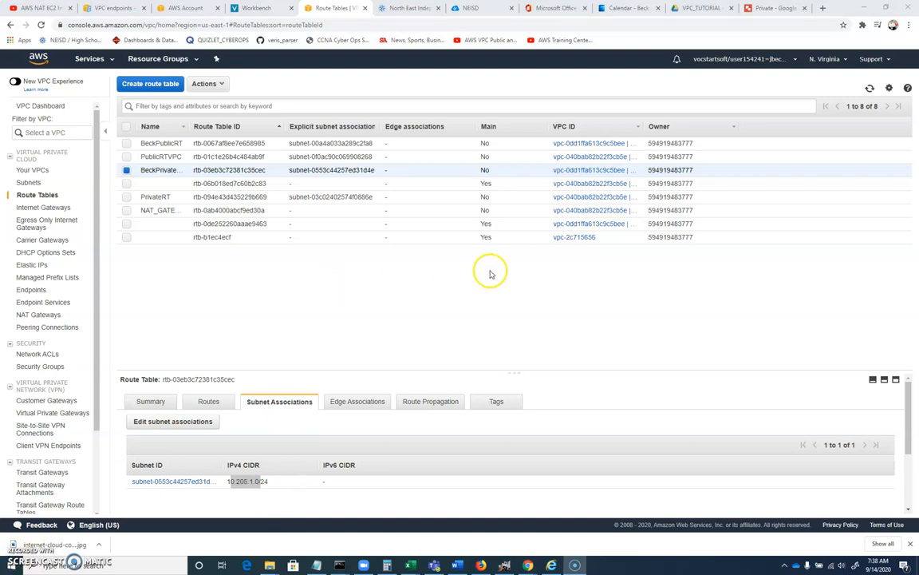
mouse_move(479, 281)
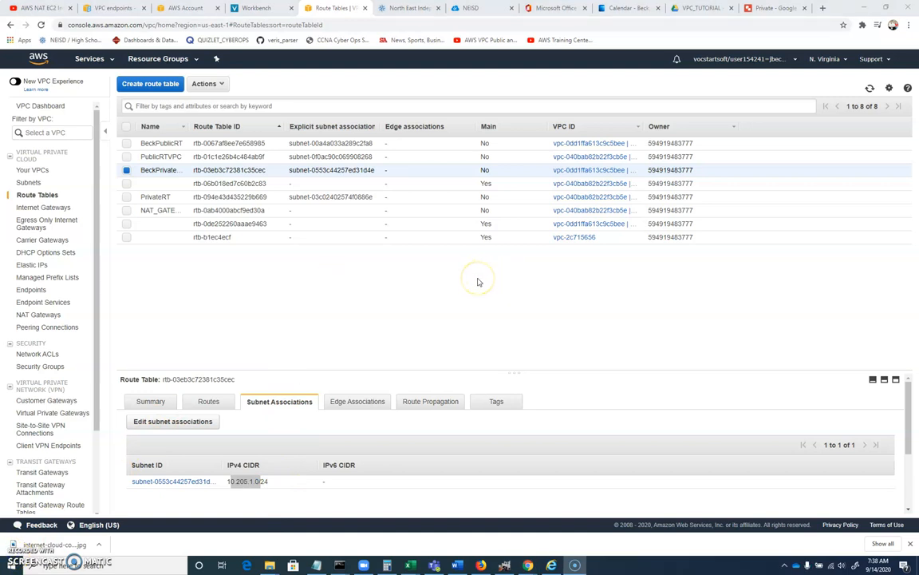
mouse_move(437, 262)
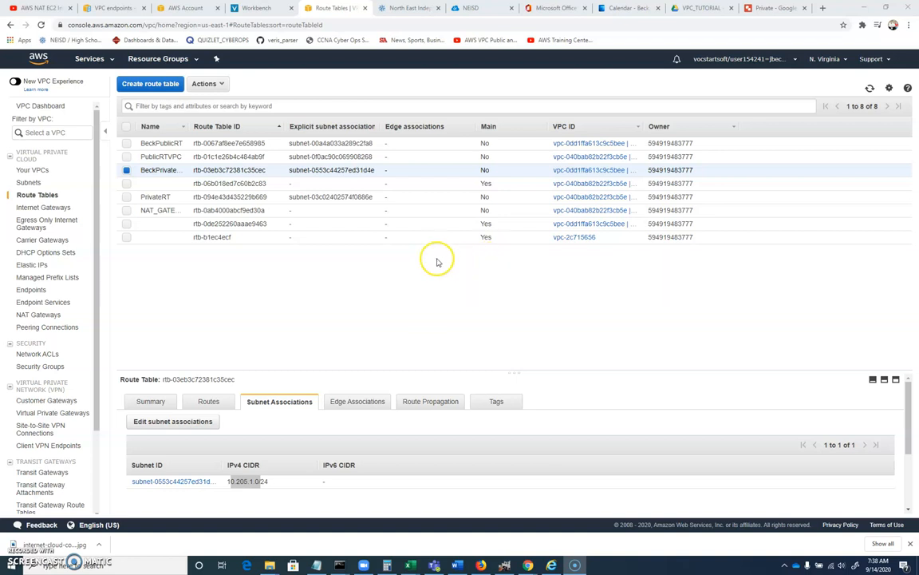
mouse_move(592, 314)
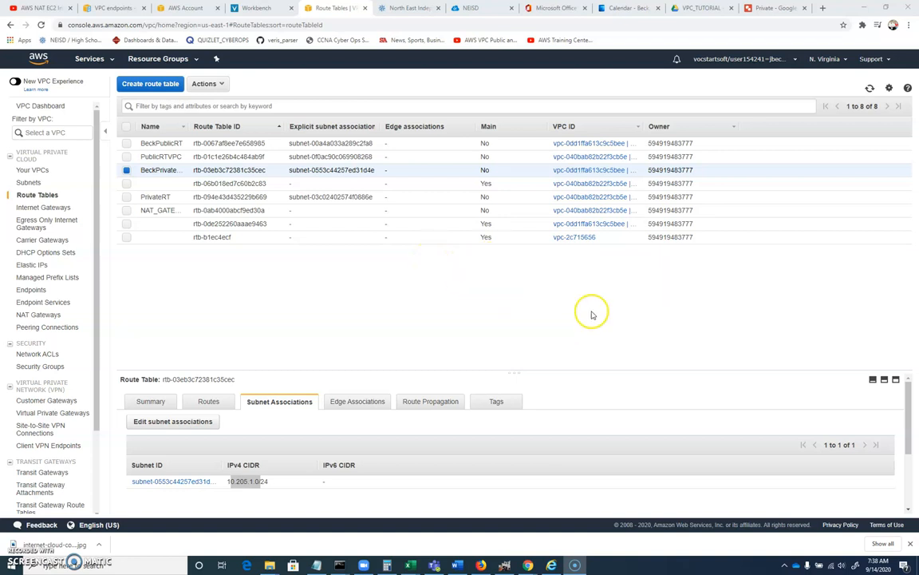
click(773, 6)
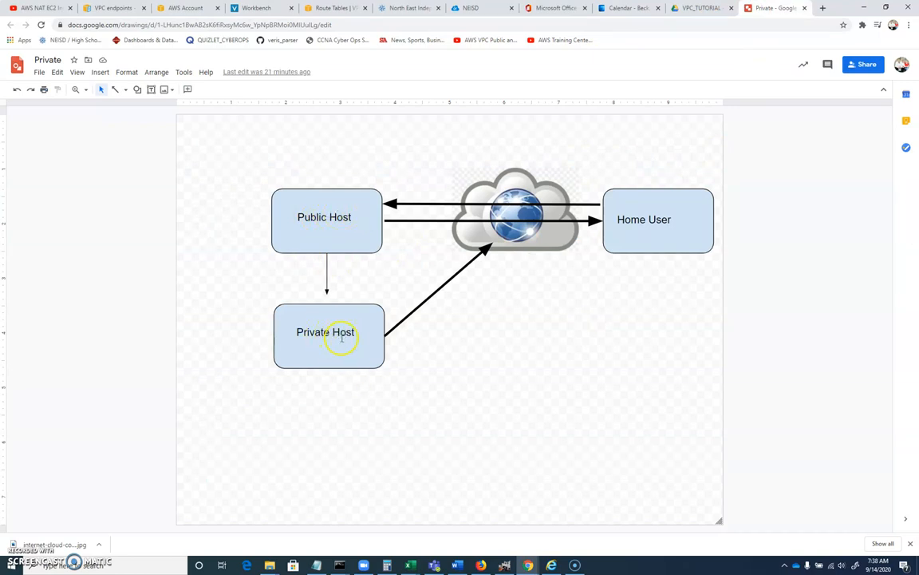
mouse_move(450, 278)
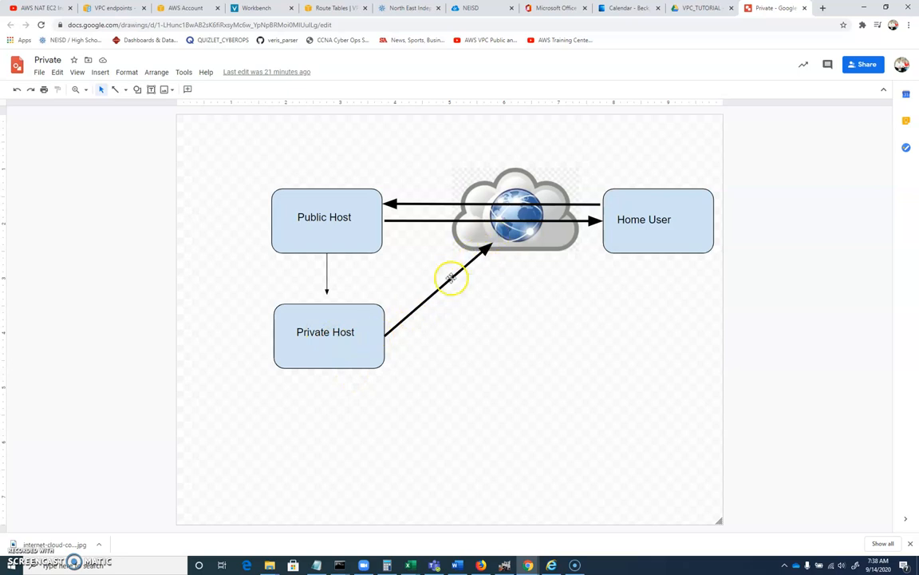
mouse_move(476, 259)
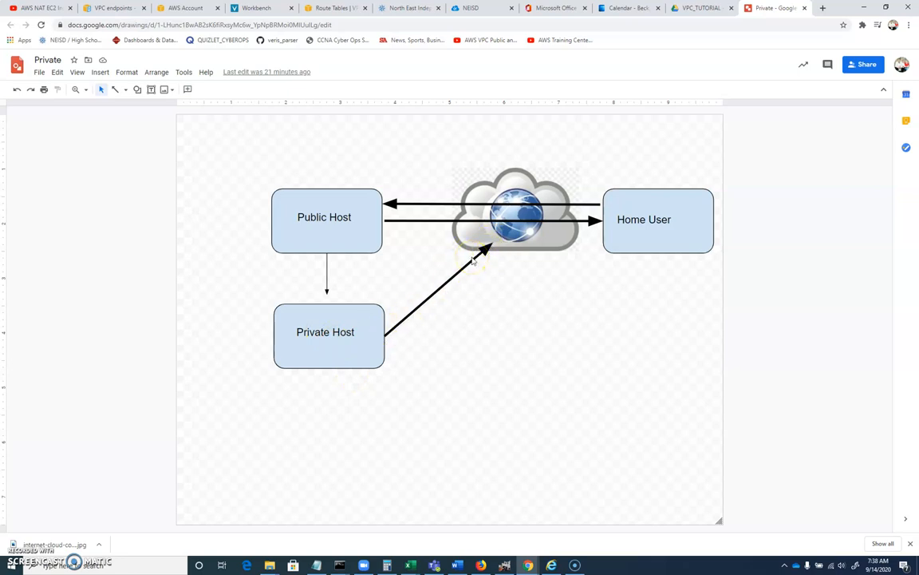